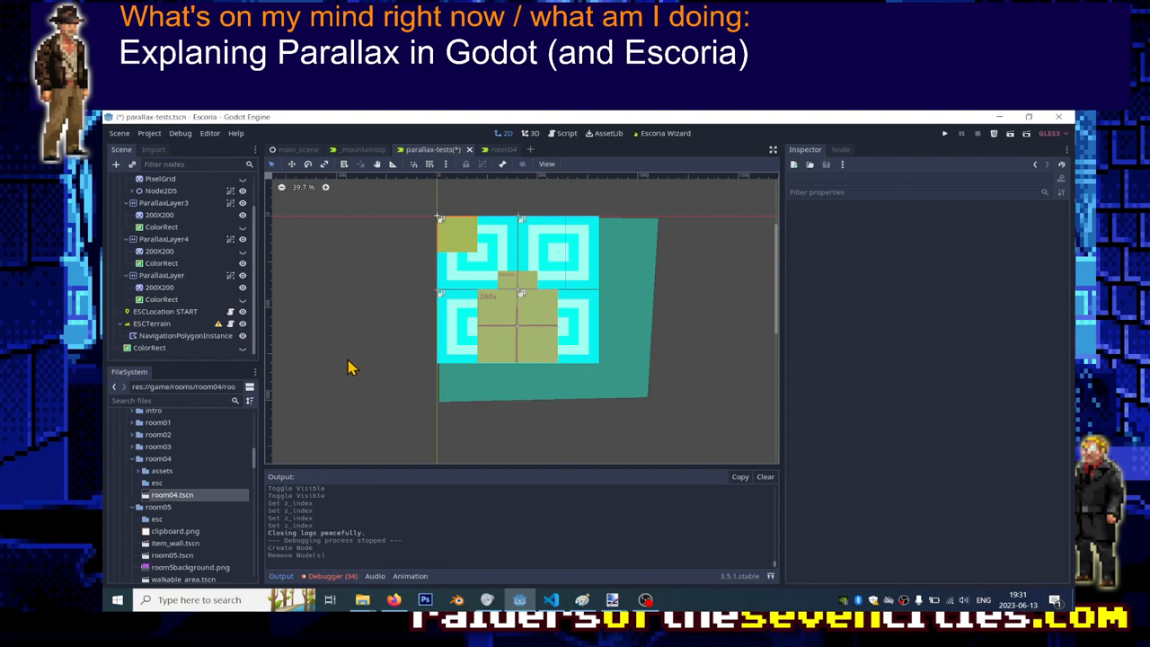
mouse_move(351, 333)
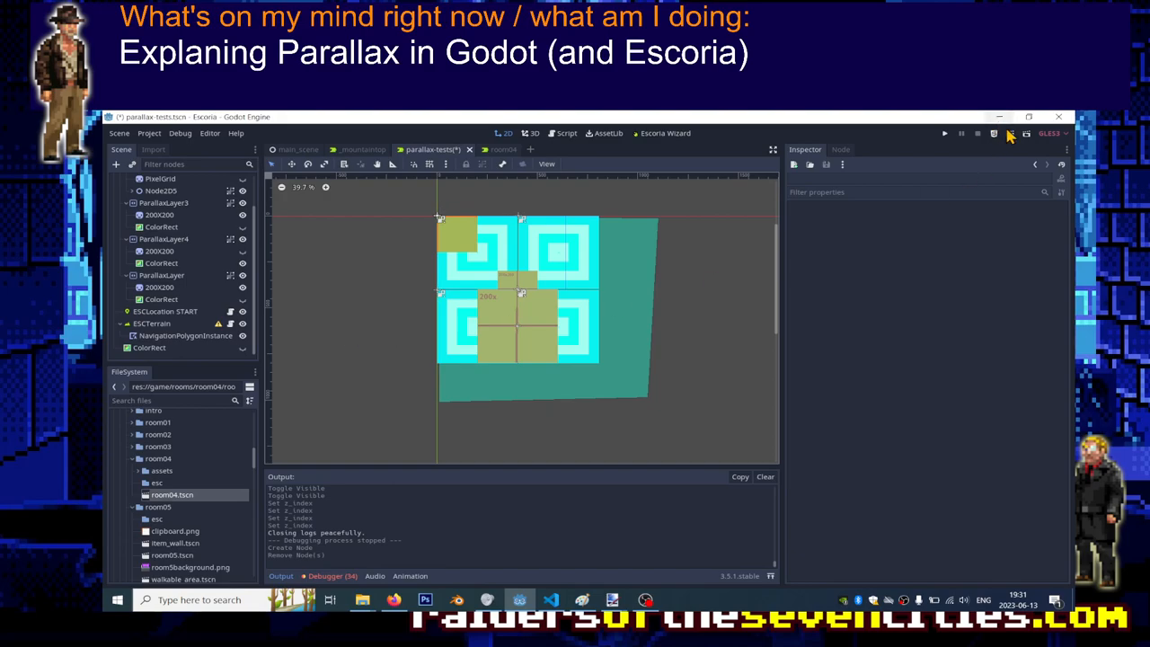
Step: Test-run the room, walk the player across it, then collapse the ParallaxBackground branch
click(946, 133)
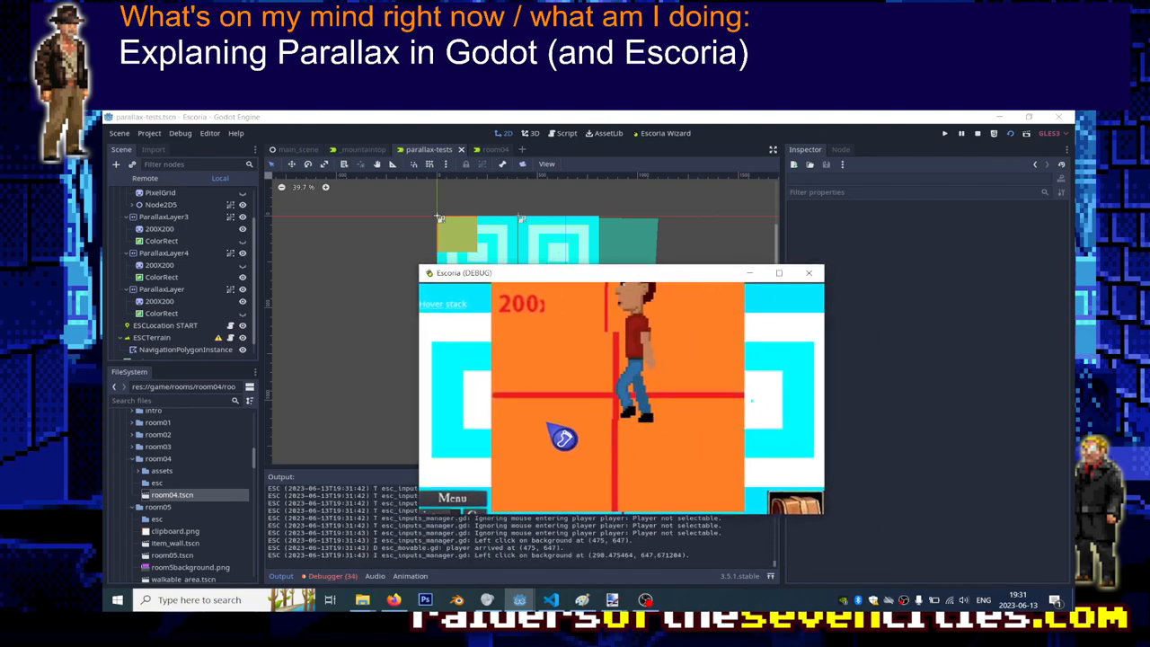
click(733, 438)
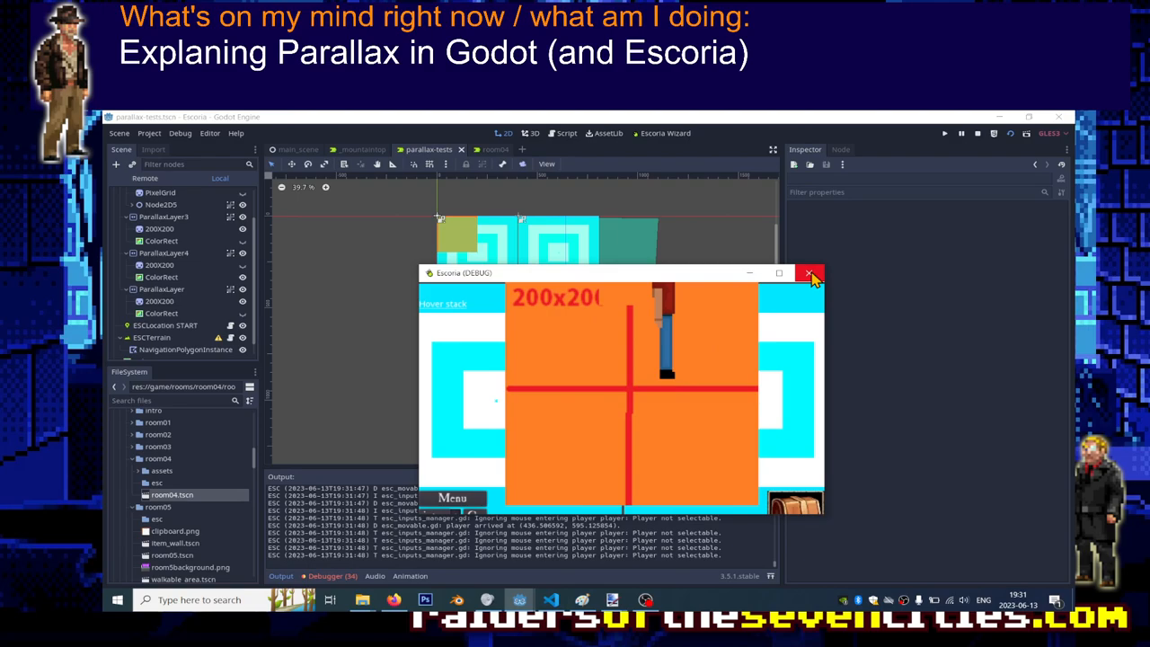
click(809, 273)
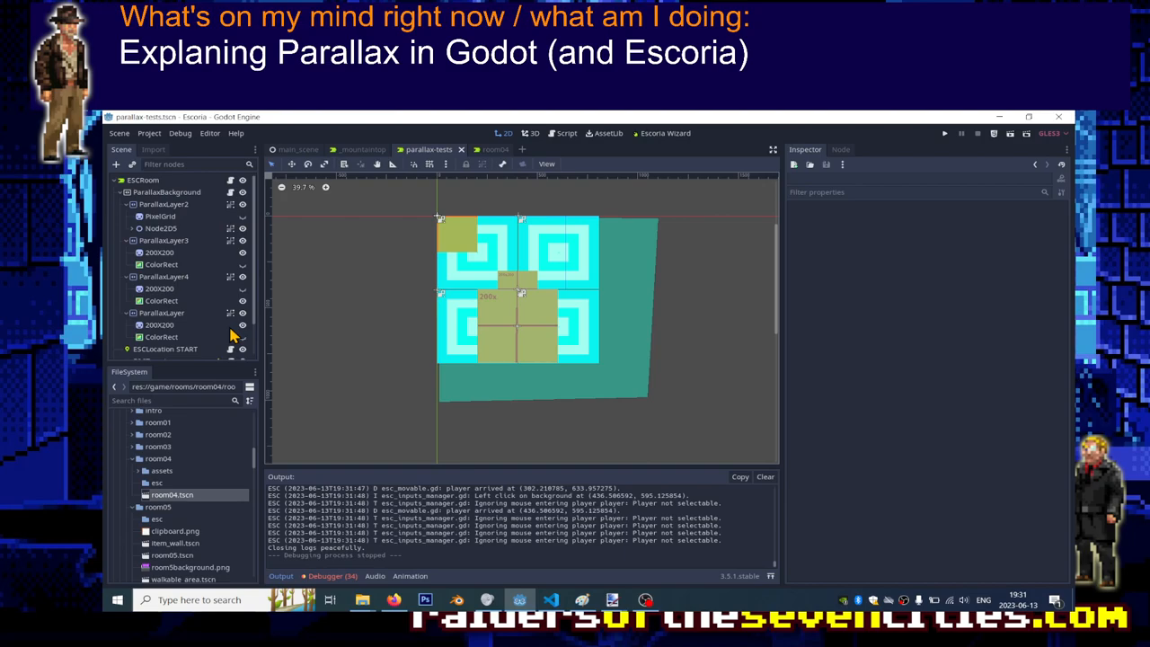
click(118, 192)
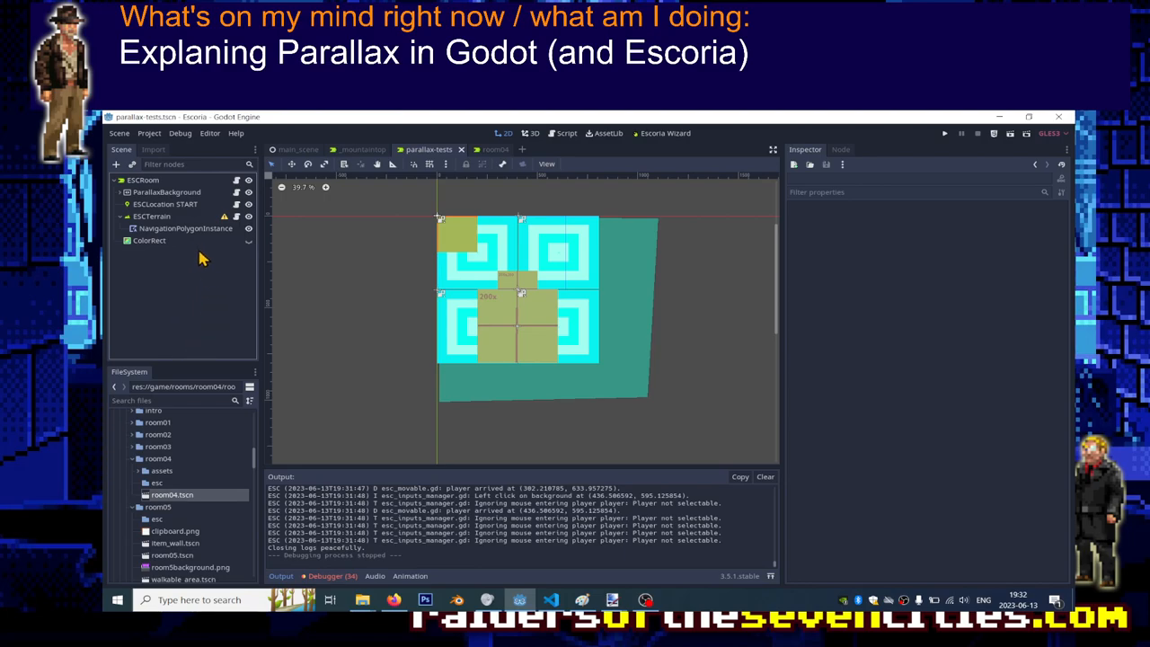
mouse_move(147, 281)
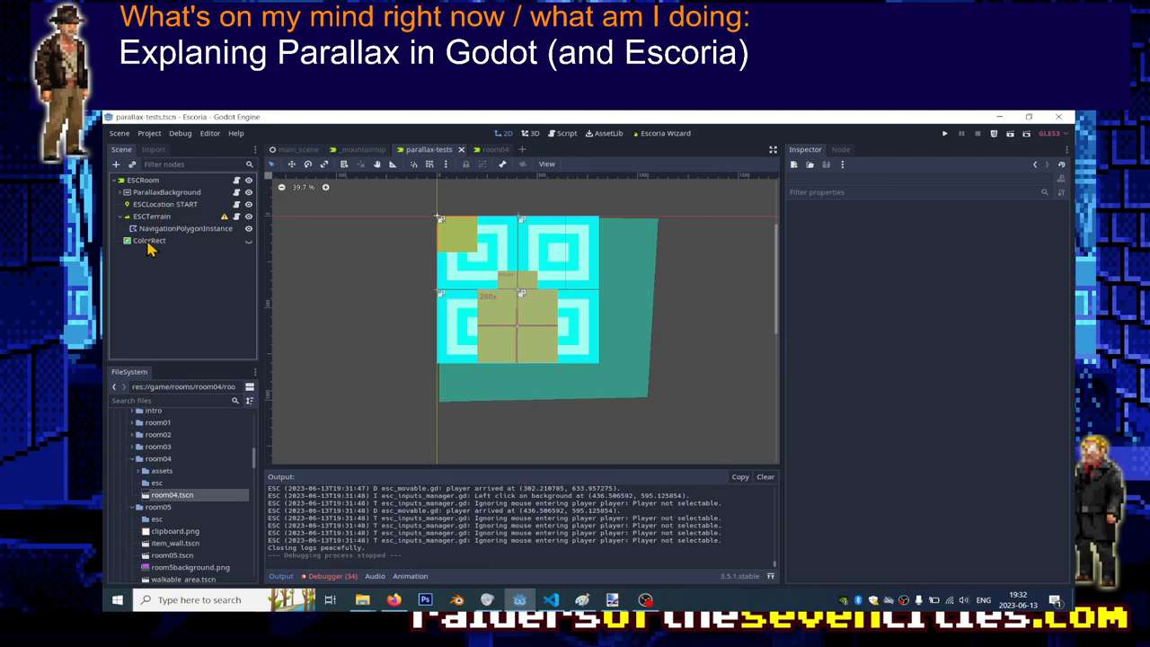
mouse_move(141, 275)
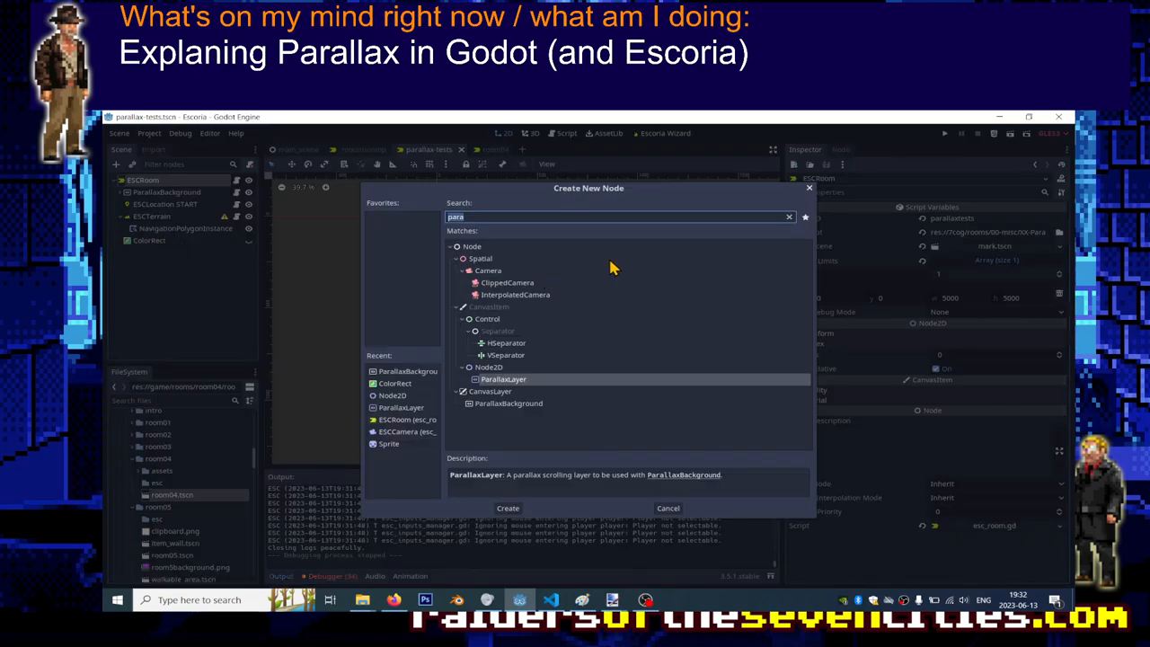
Step: Add an ESCBackground node to the scene, searching for 'esc'
text(escba)
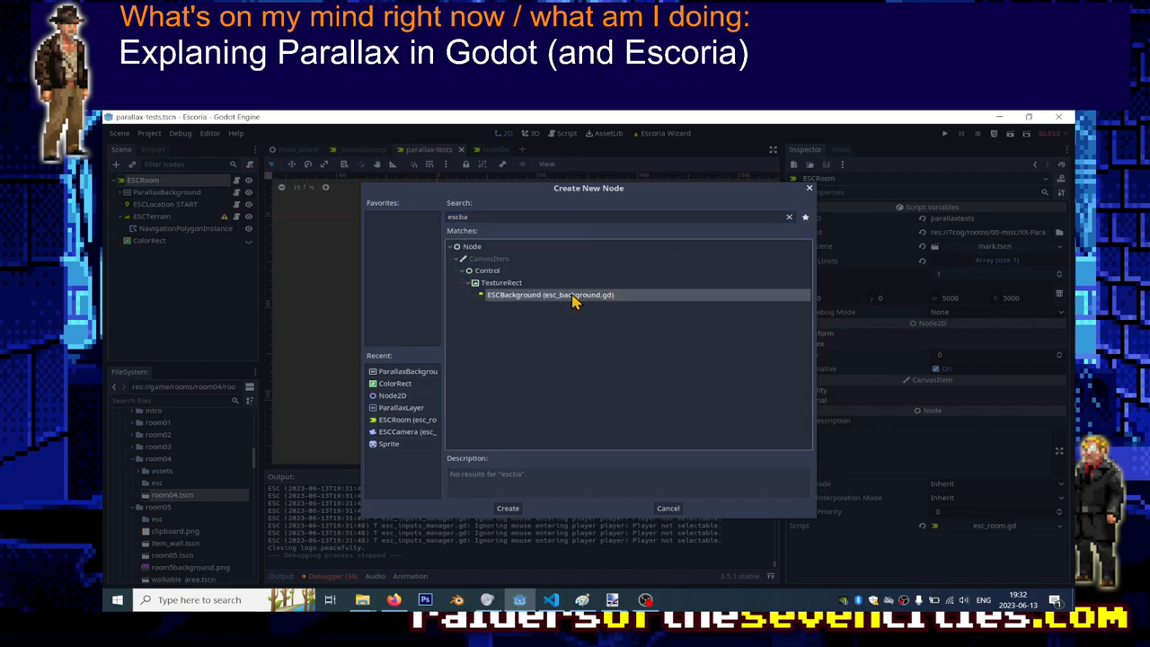
click(507, 506)
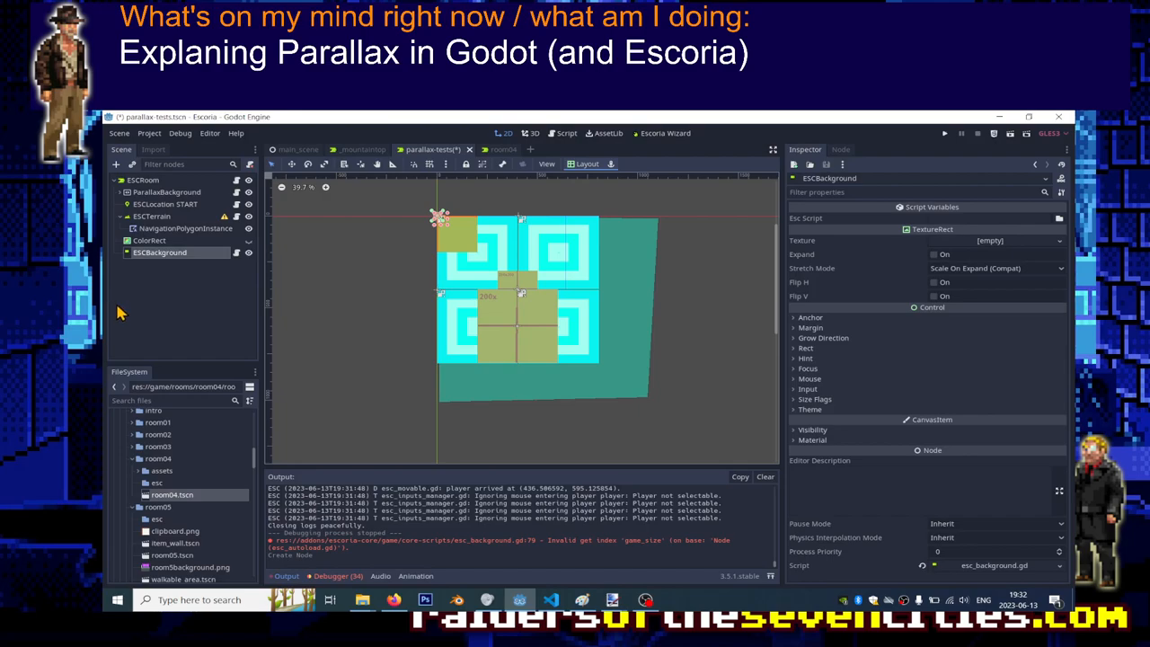
mouse_move(151, 263)
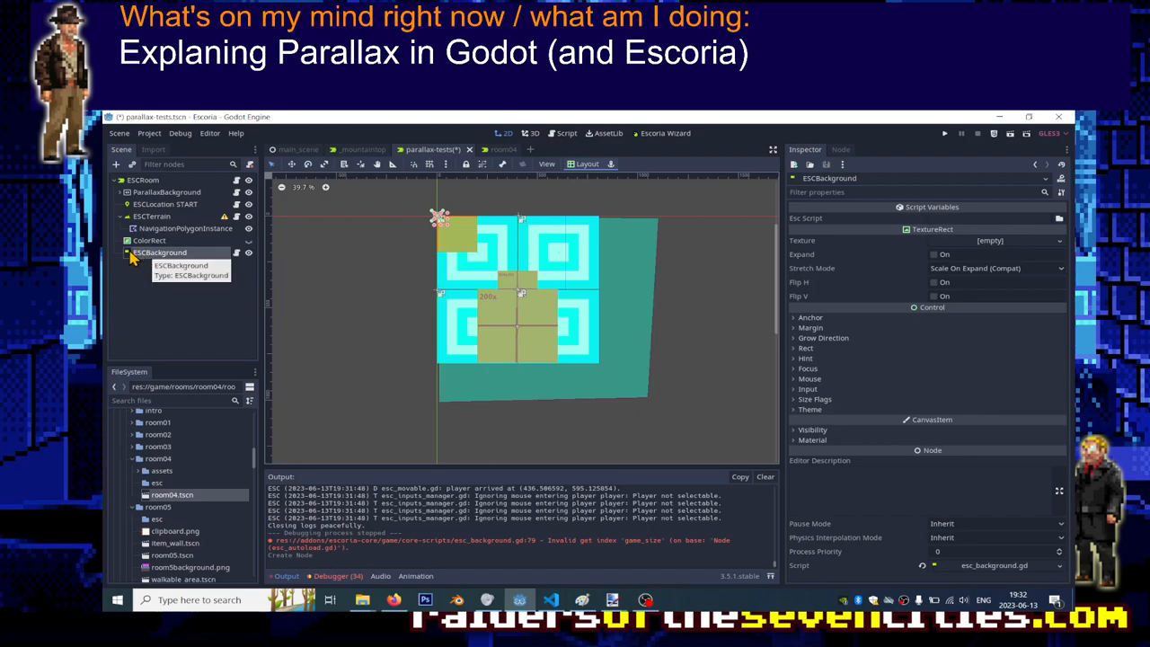
mouse_move(200, 277)
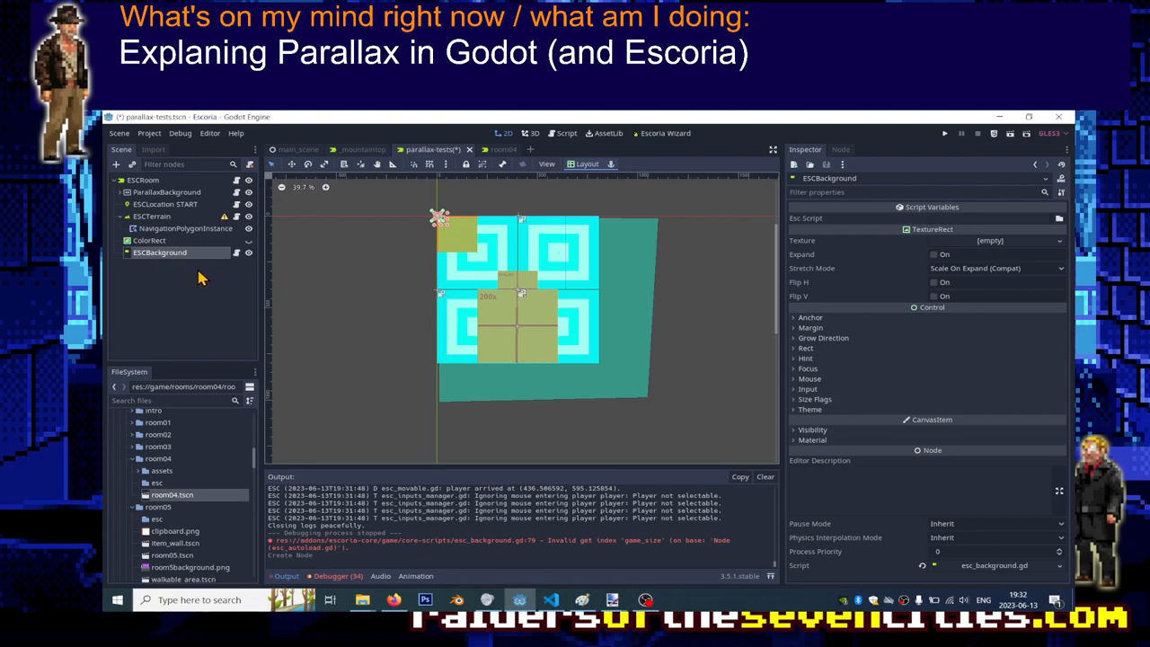
mouse_move(176, 309)
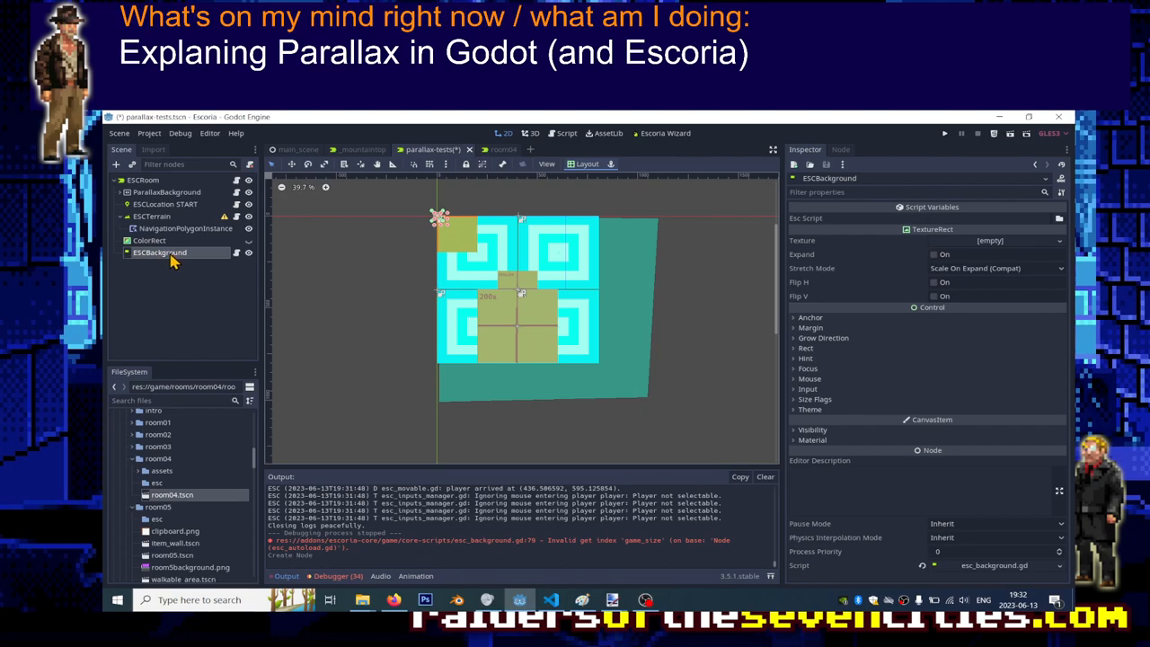
mouse_move(166, 255)
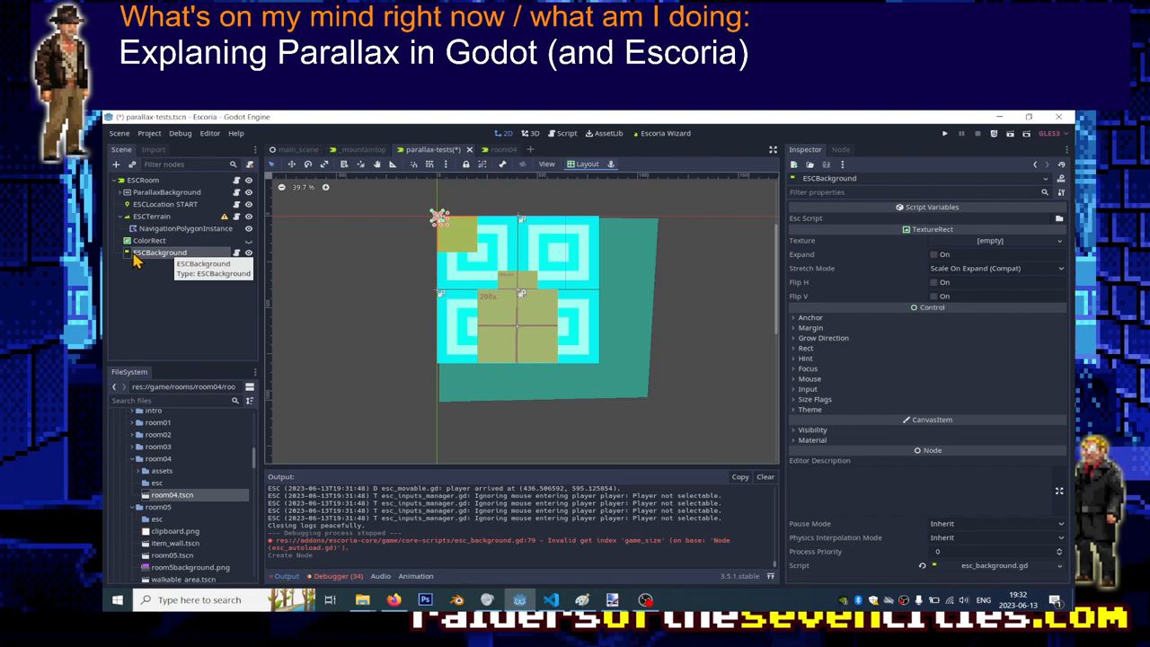
mouse_move(153, 263)
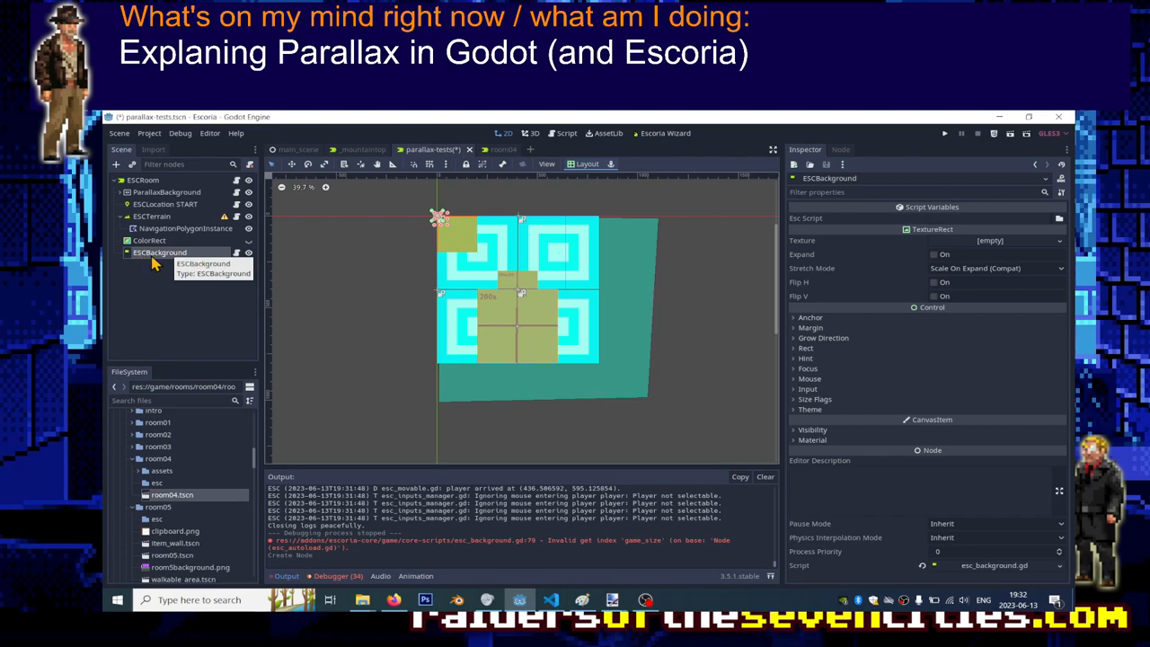
mouse_move(119, 205)
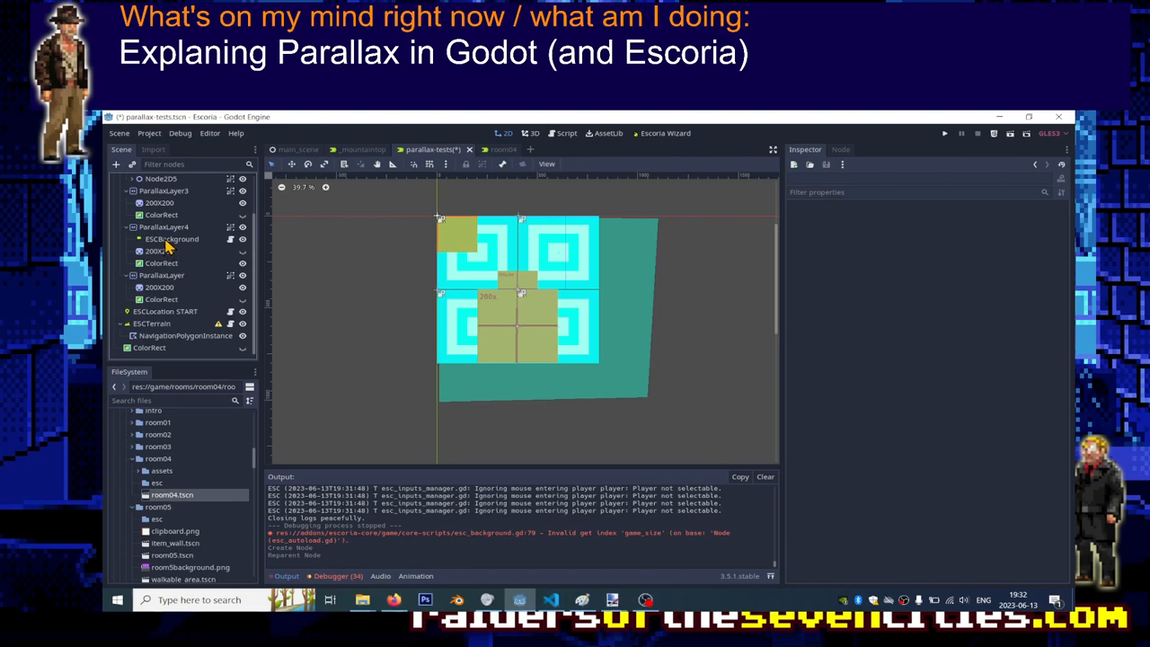
Step: Delete the new ESCBackground node from ParallaxLayer4
click(172, 284)
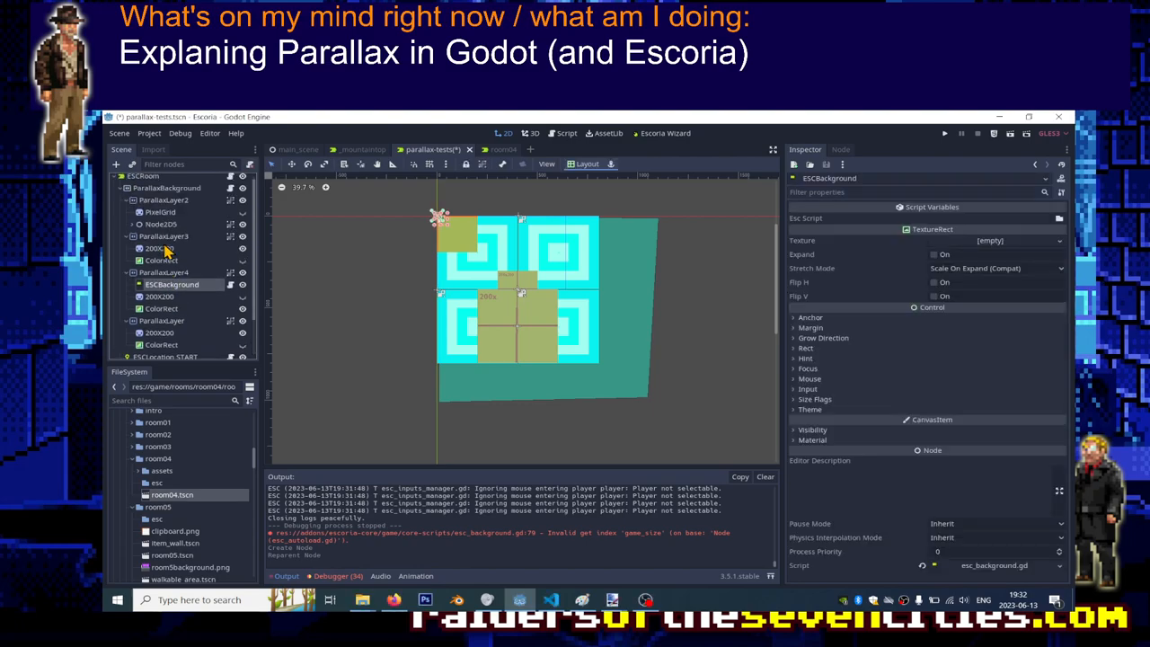
mouse_move(165, 284)
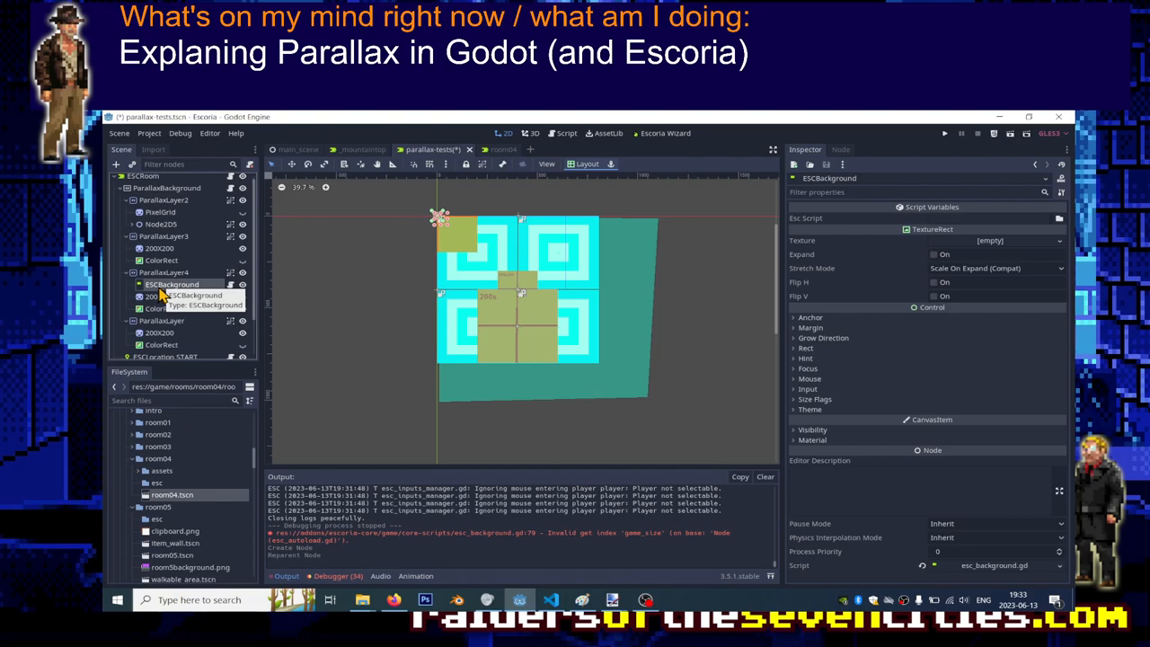
right_click(171, 284)
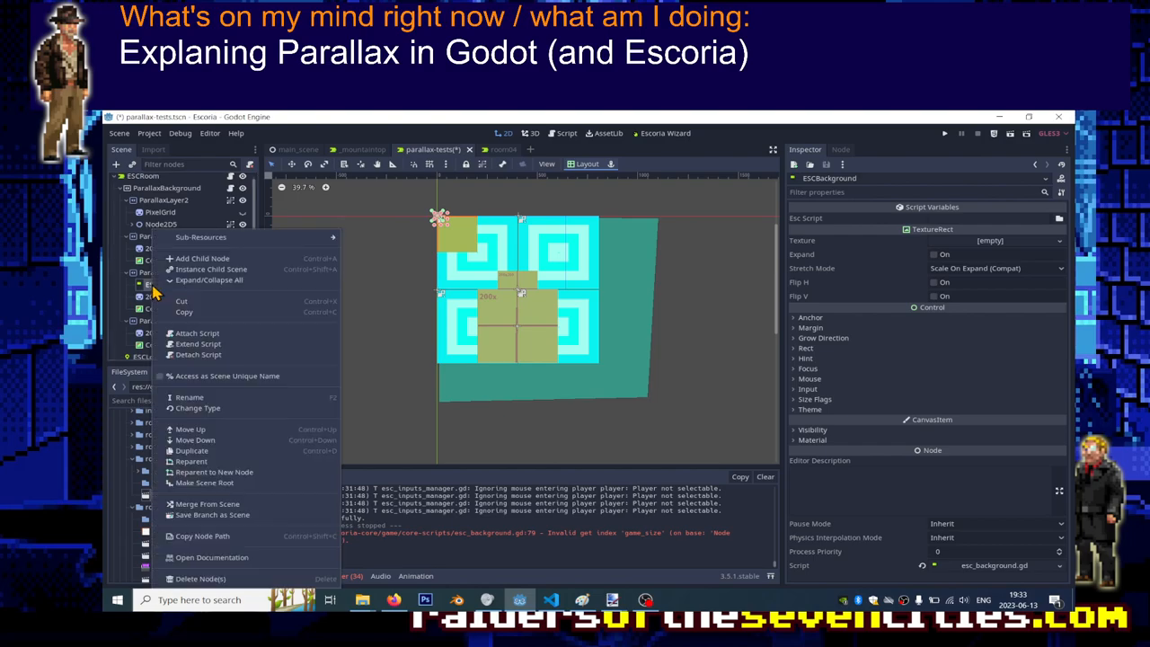
click(202, 579)
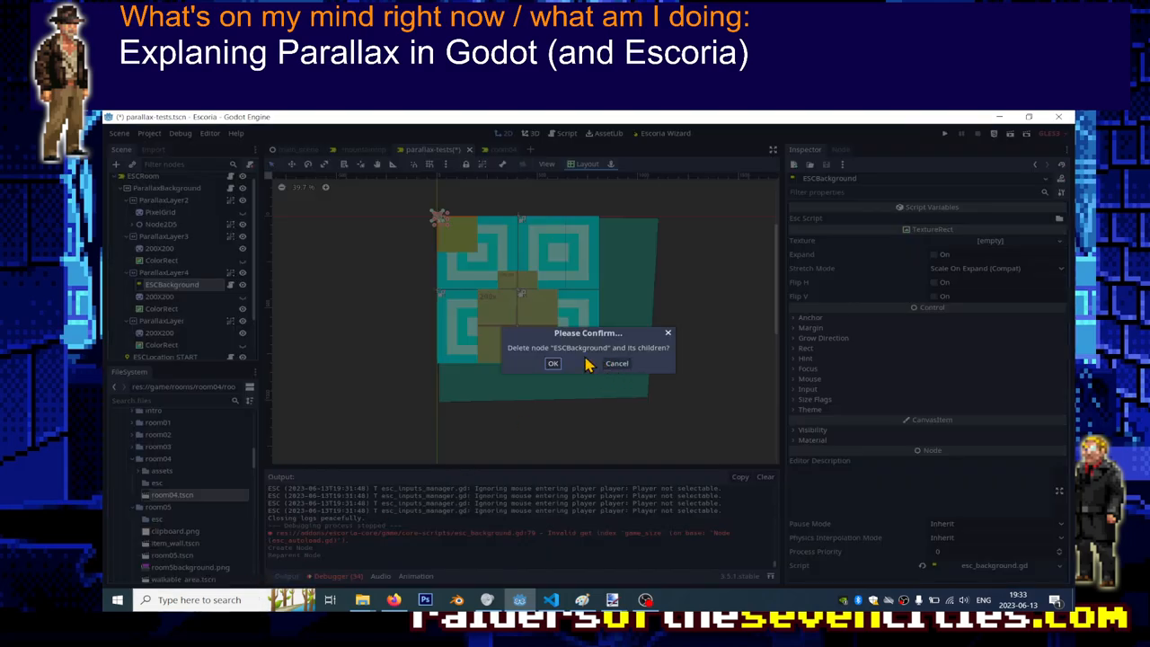
click(554, 363)
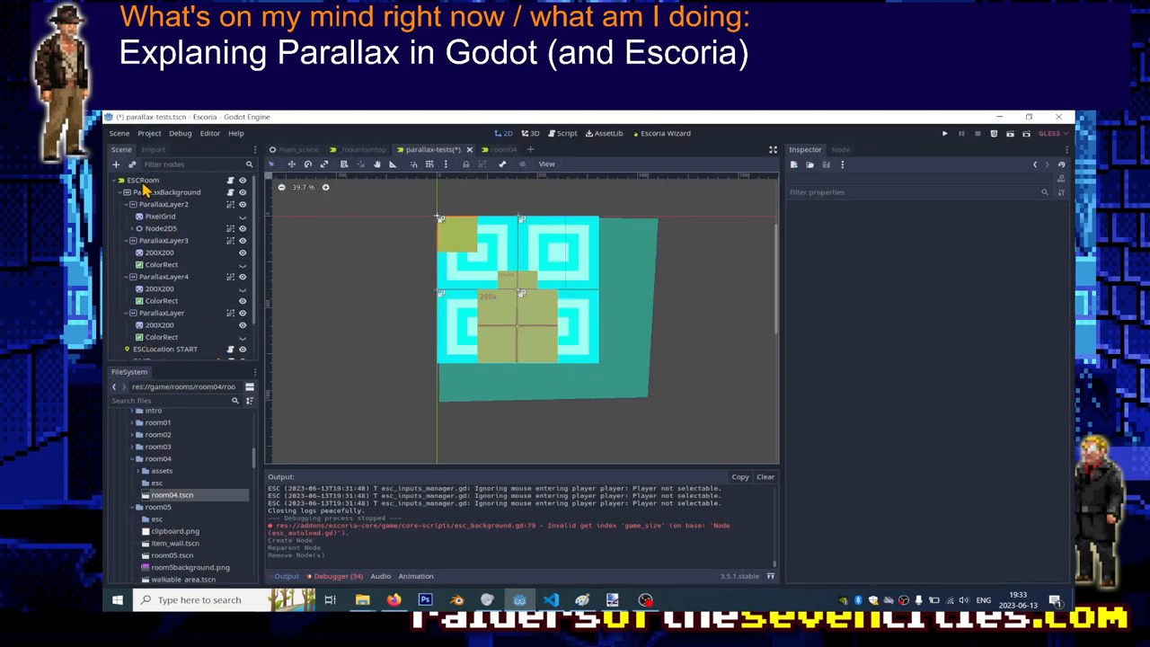
mouse_move(142, 180)
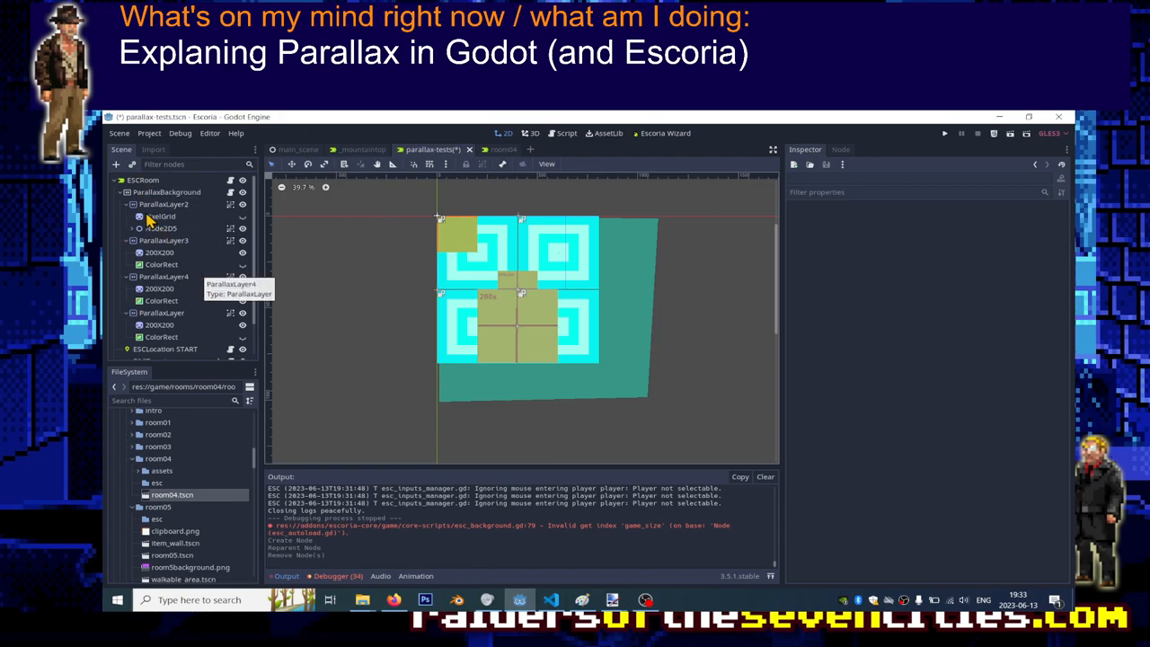
click(165, 192)
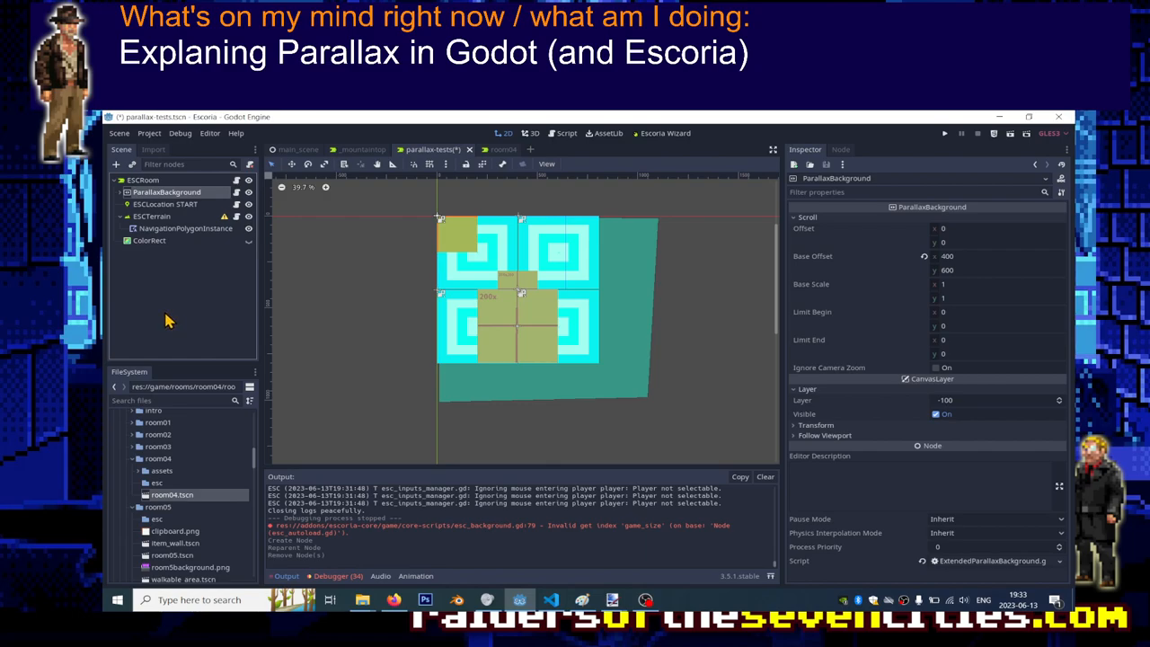
mouse_move(176, 310)
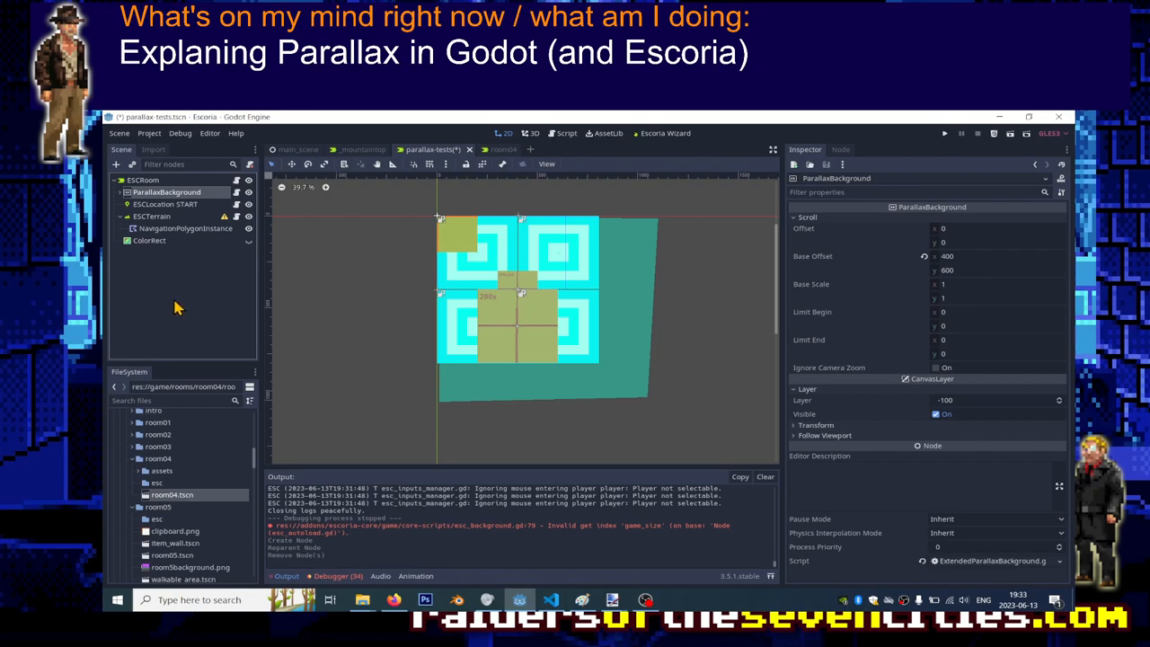
mouse_move(178, 322)
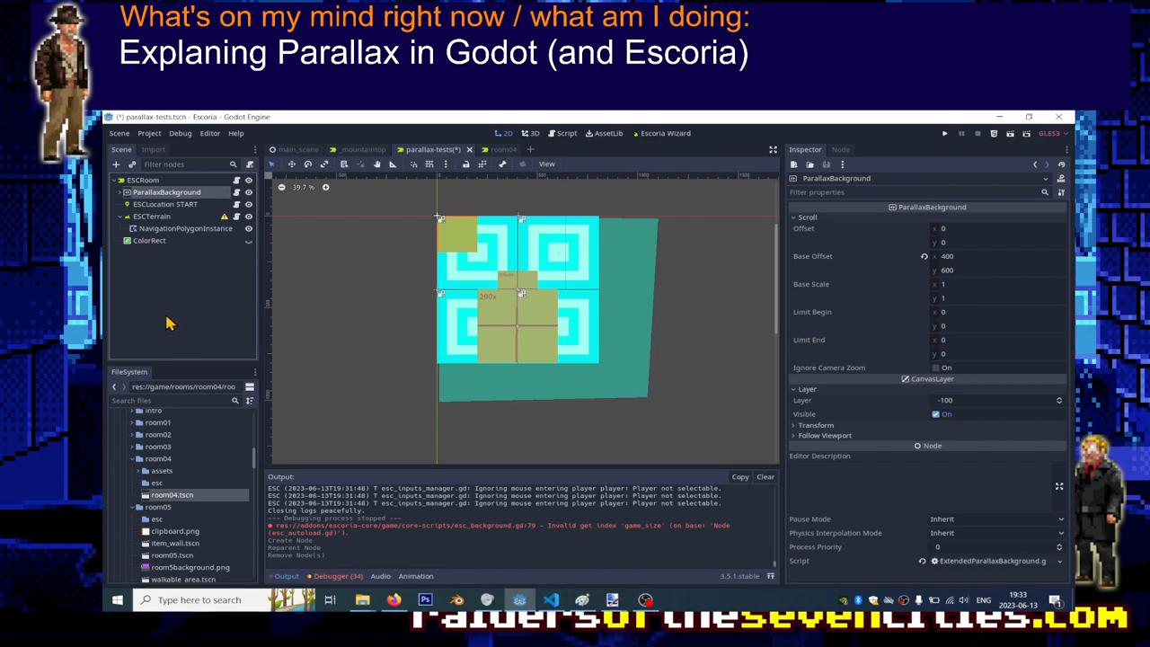
mouse_move(144, 201)
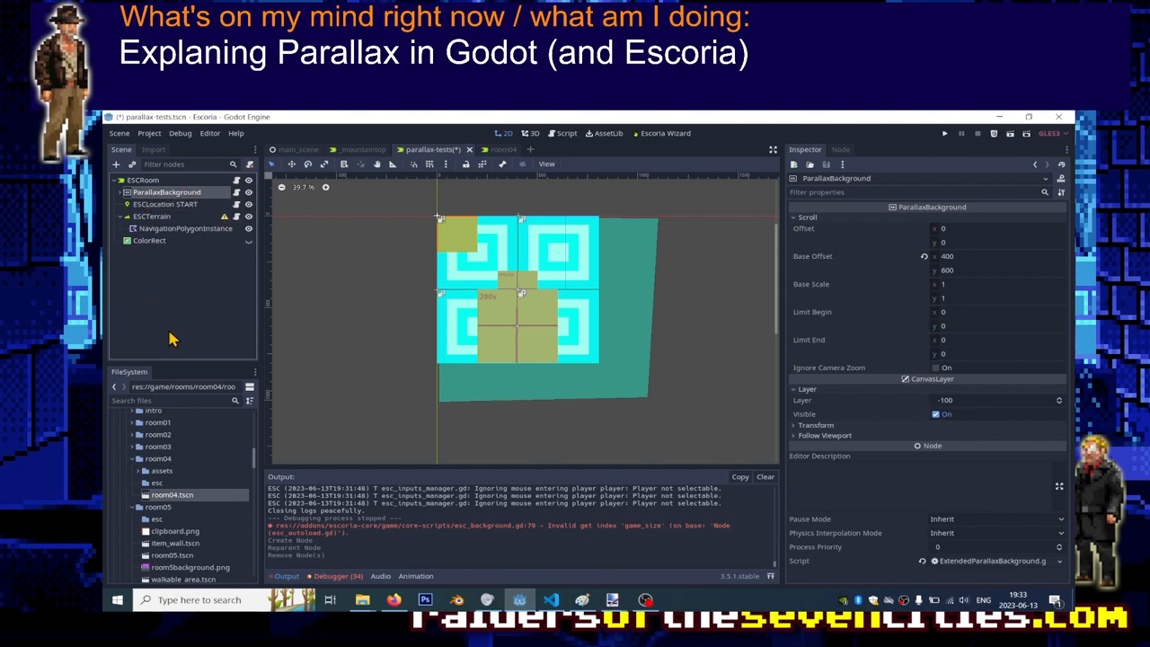
mouse_move(166, 342)
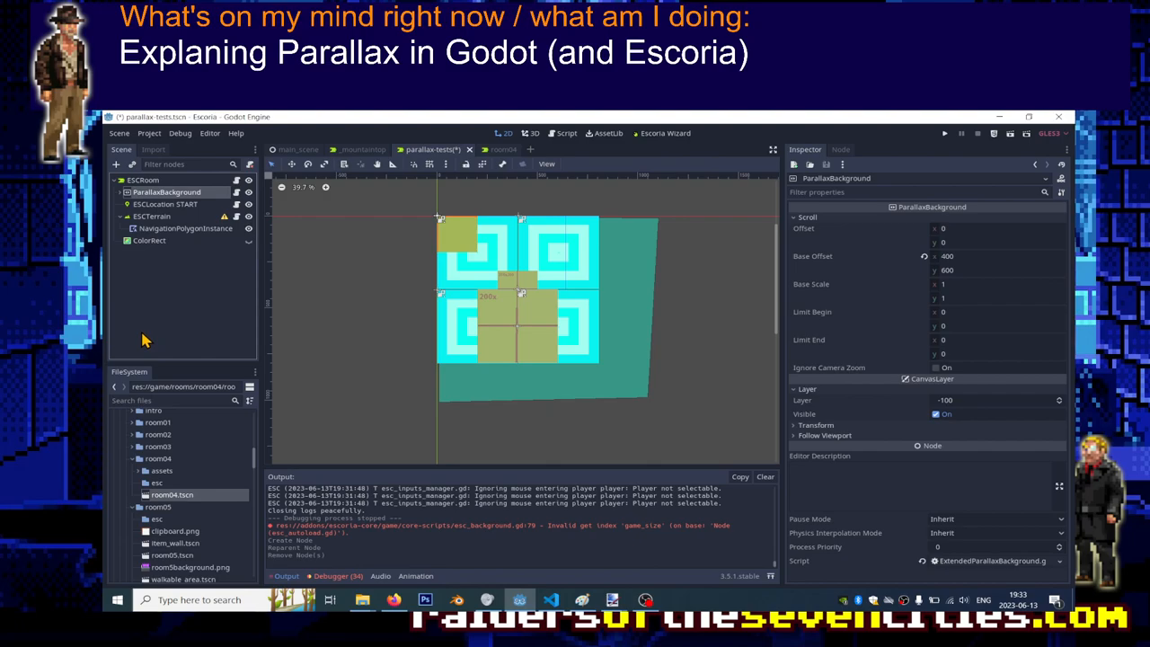
mouse_move(142, 340)
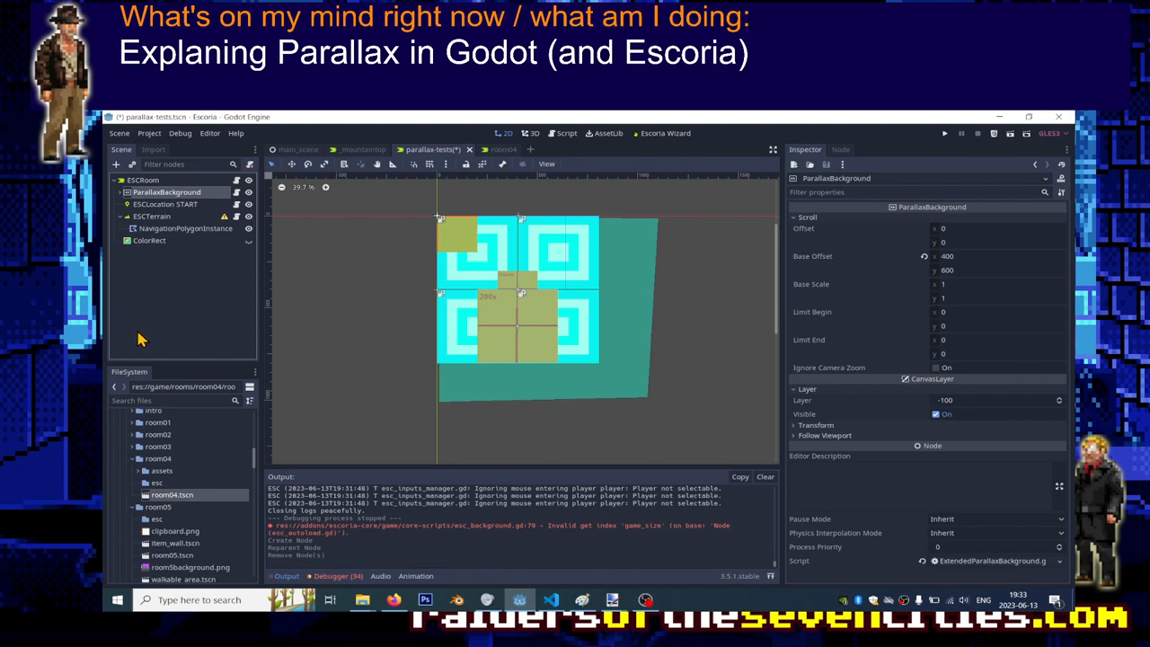
mouse_move(155, 331)
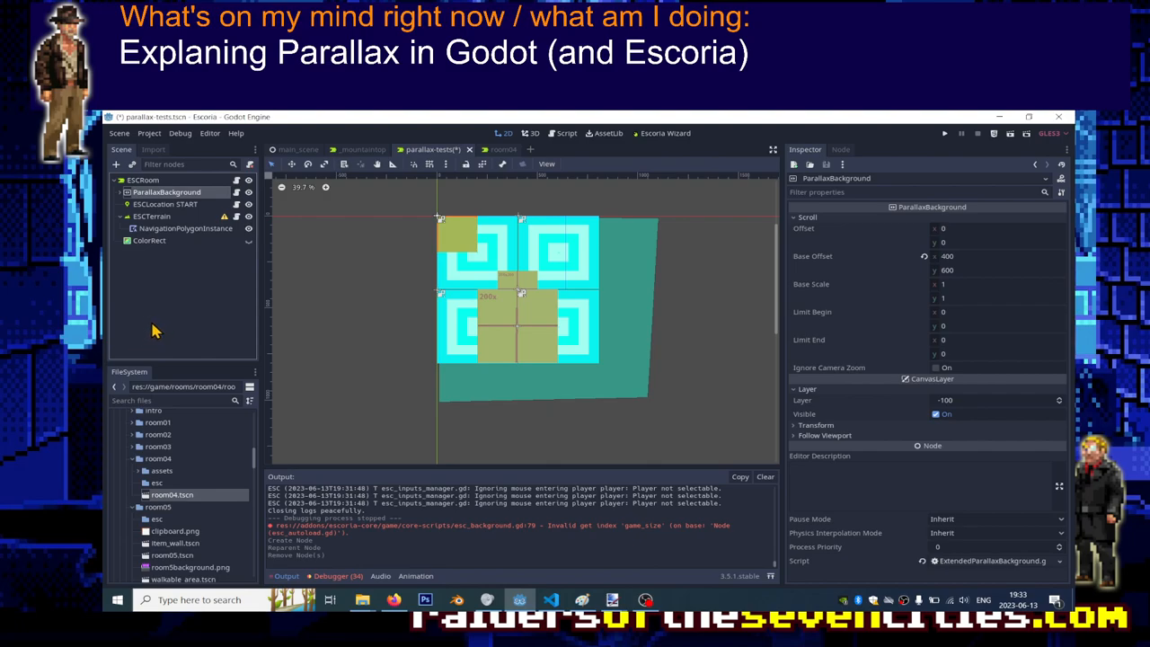
mouse_move(151, 335)
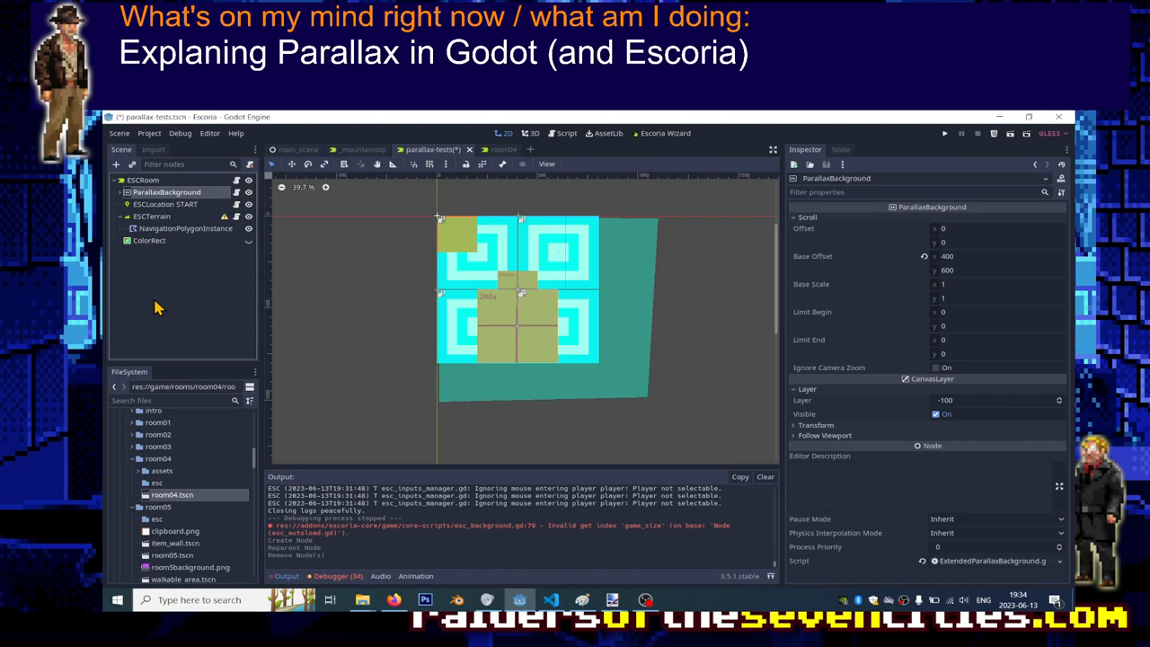
mouse_move(152, 238)
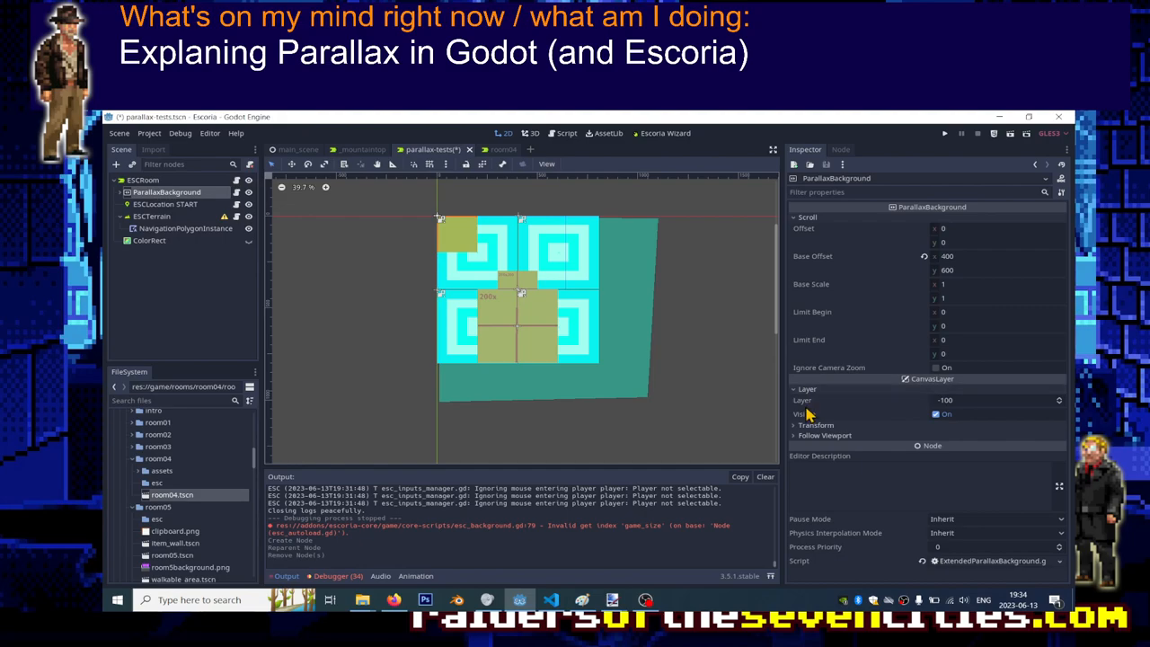
click(988, 399)
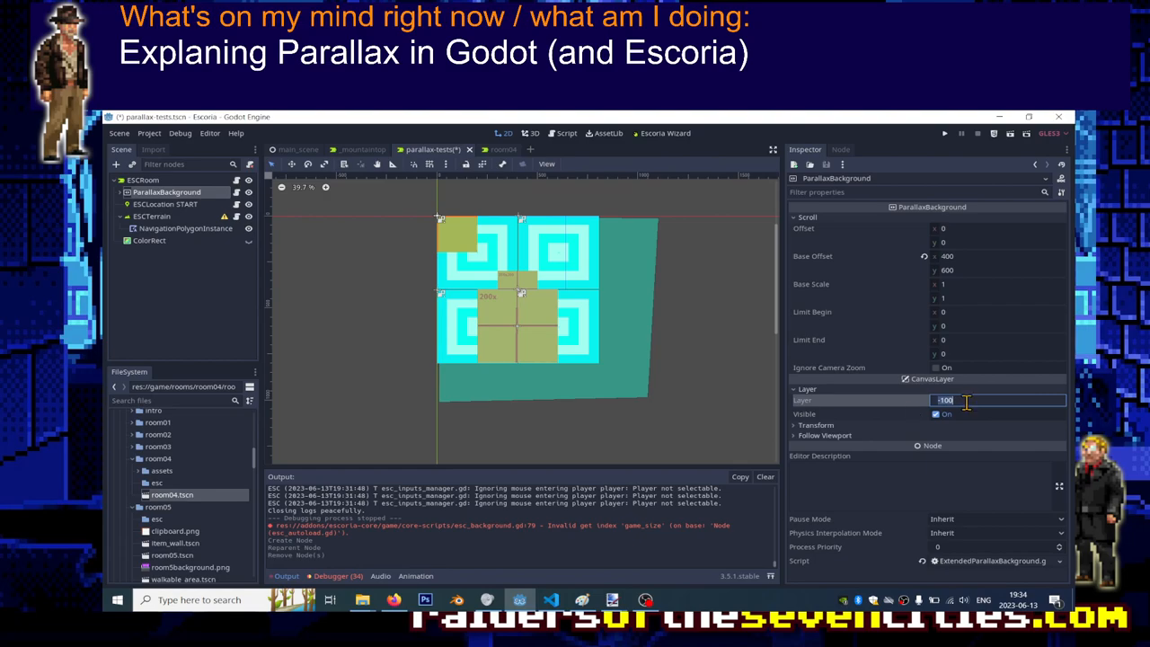
Step: Add a second ParallaxBackground as a child of ESCRoom and show its Layer settings
right_click(144, 179)
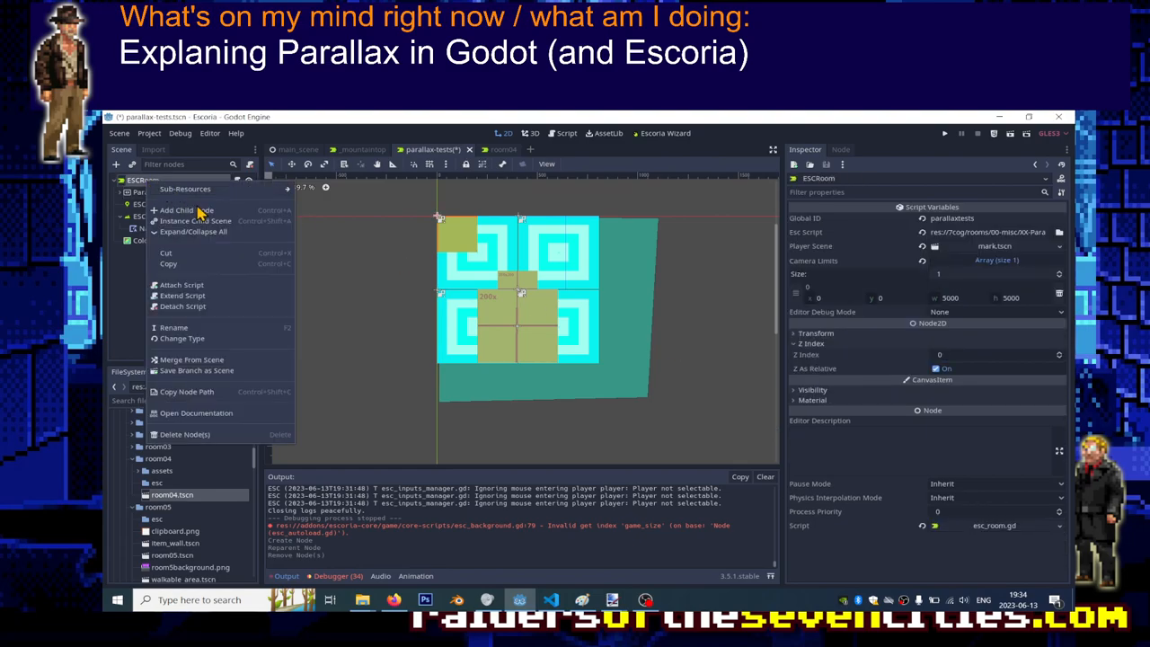
click(180, 209)
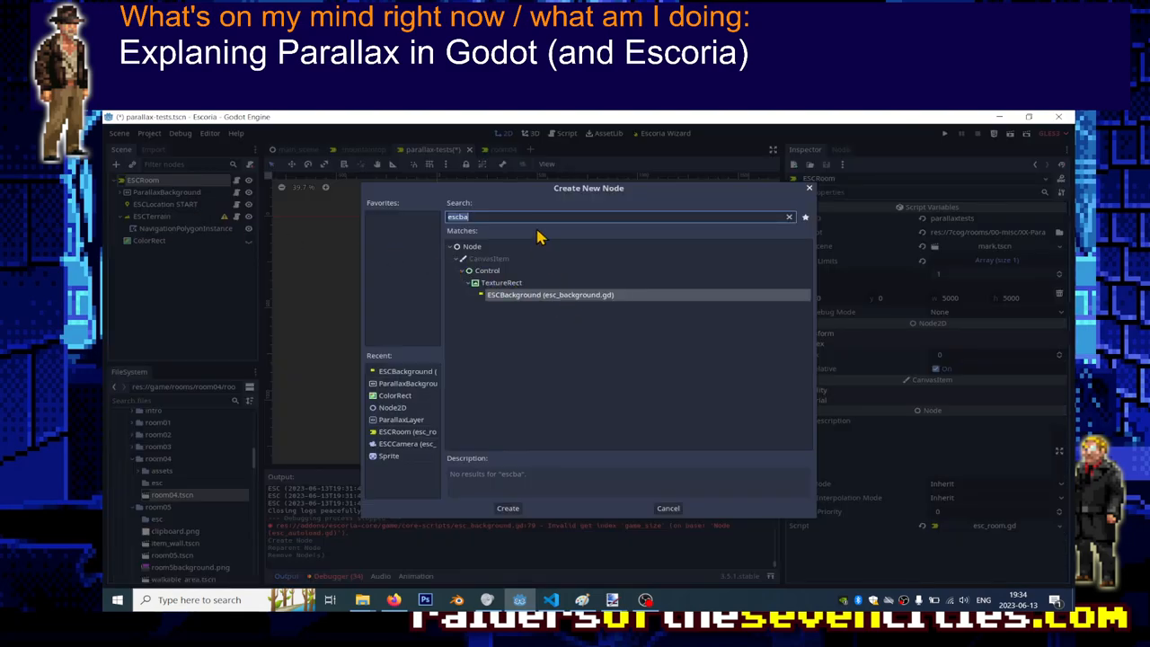
text(parall)
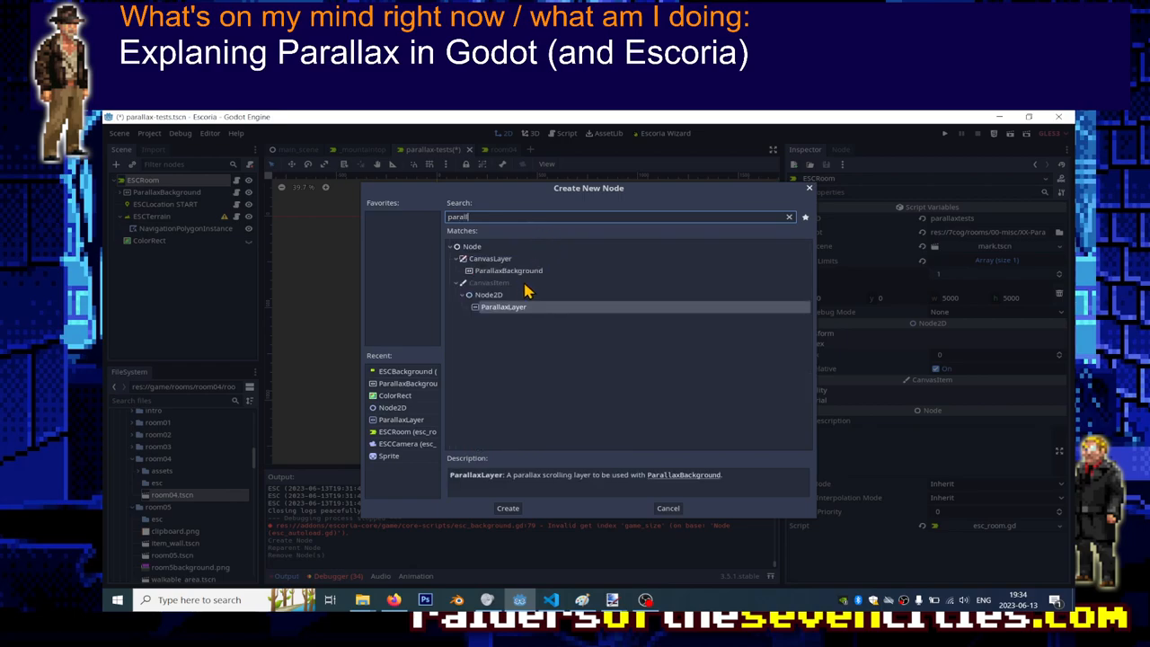
click(507, 507)
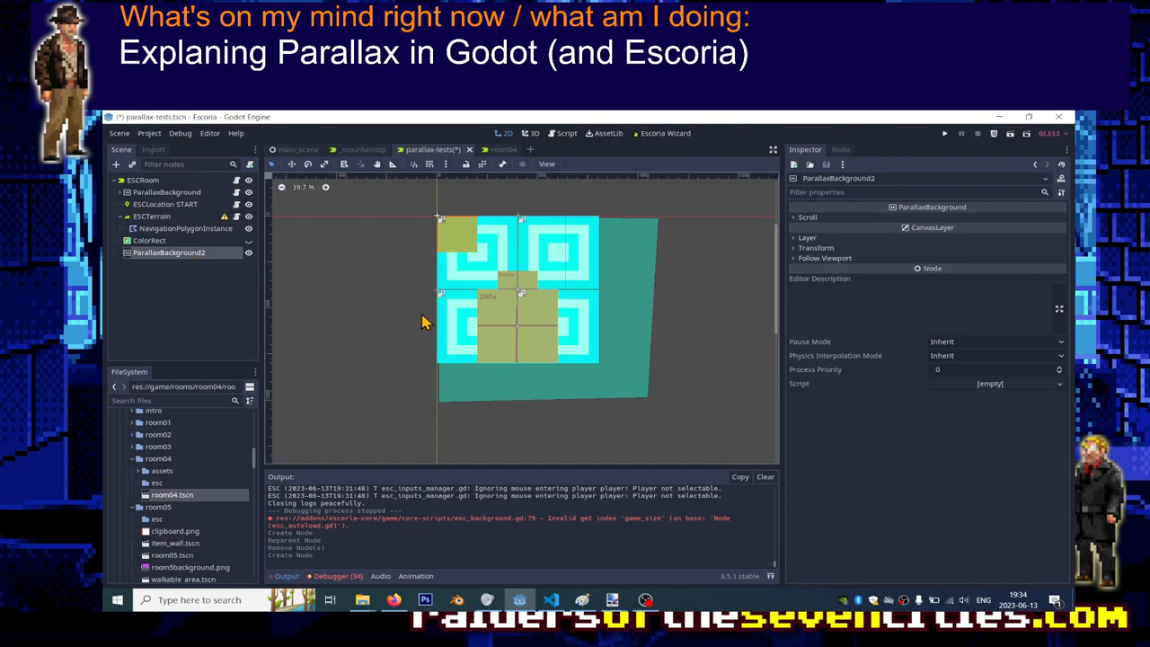
click(795, 238)
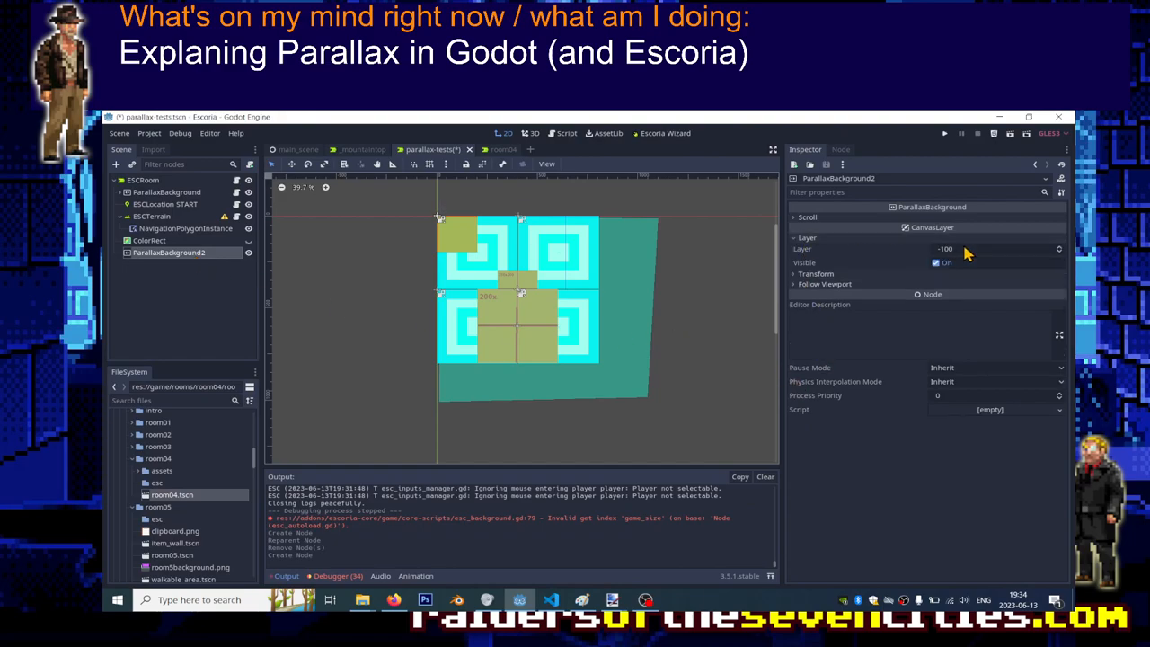
Step: Delete ParallaxBackground2, set the original ParallaxBackground's layer to 100 and test-run it
right_click(169, 252)
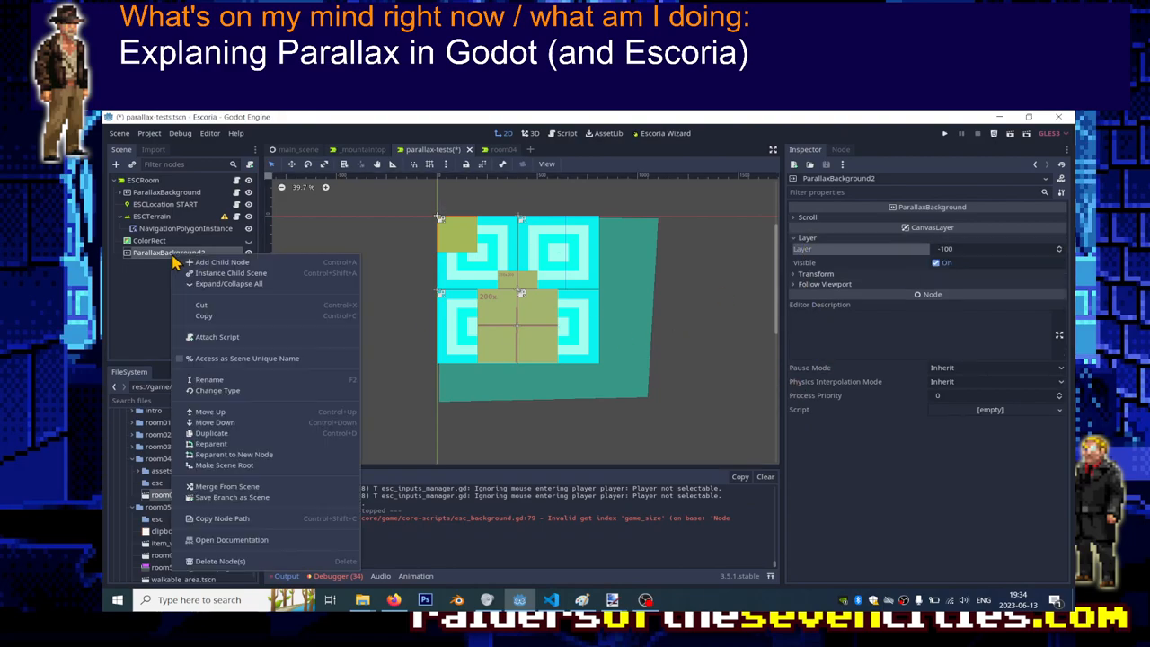
click(219, 561)
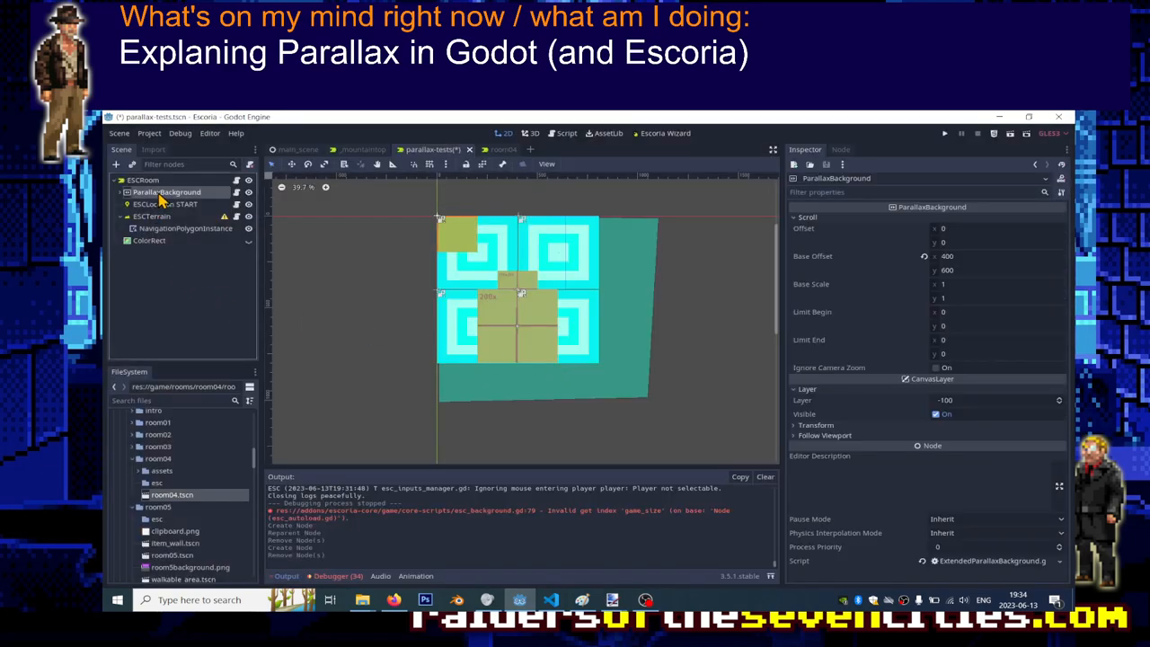
click(988, 399)
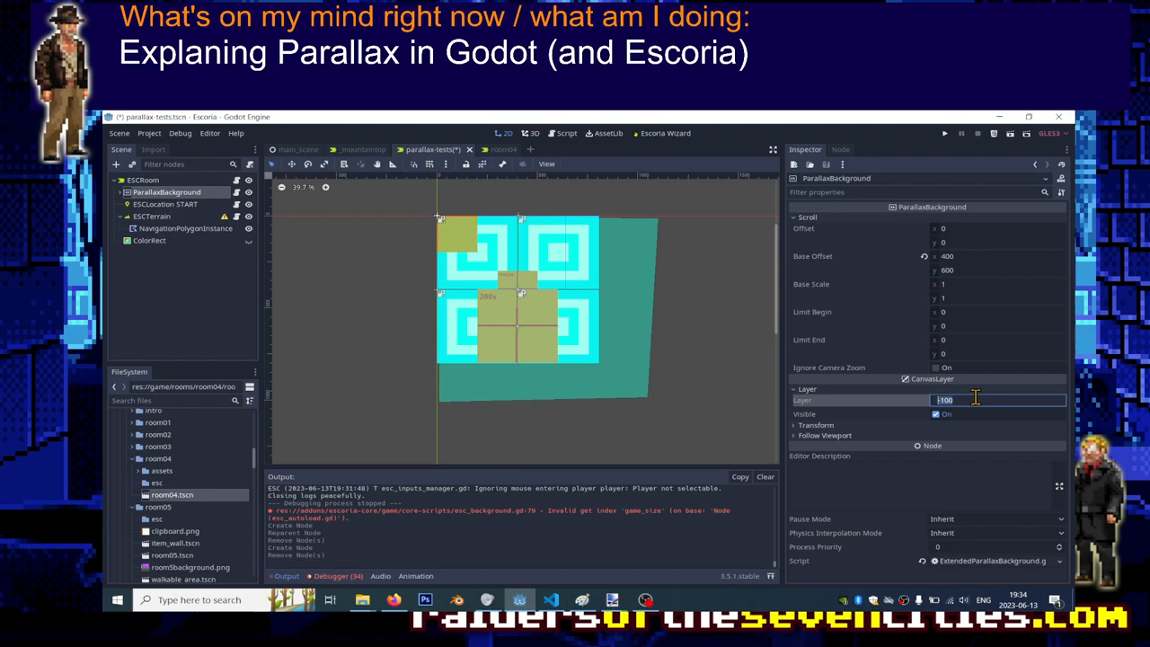
text(100)
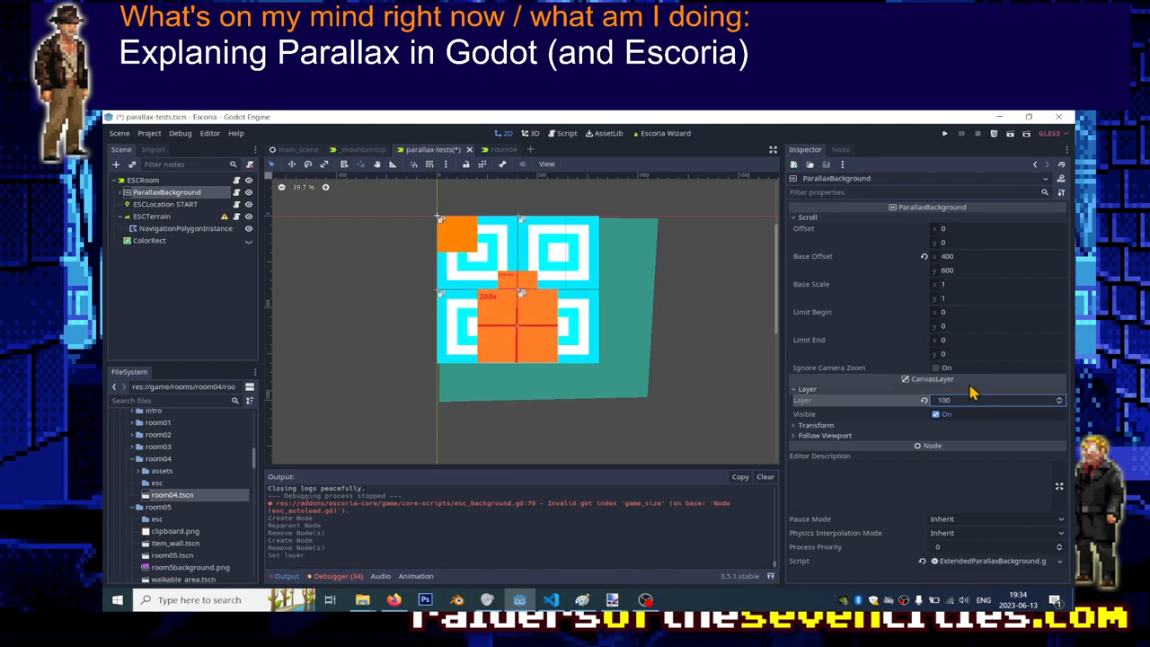
mouse_move(1014, 137)
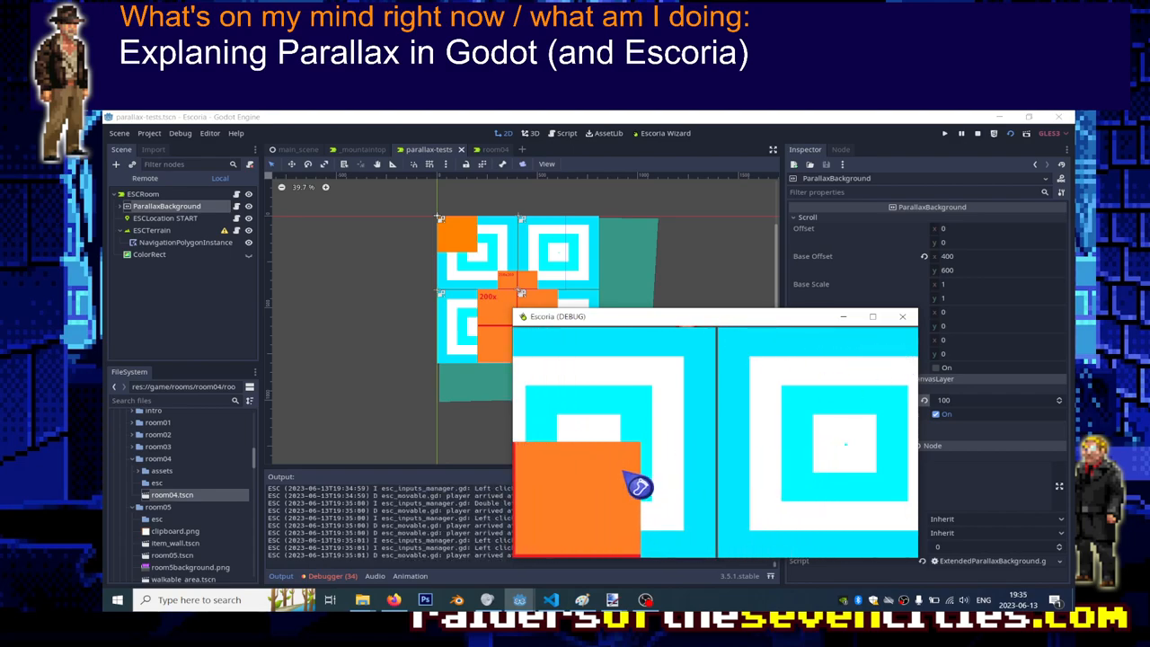
click(902, 316)
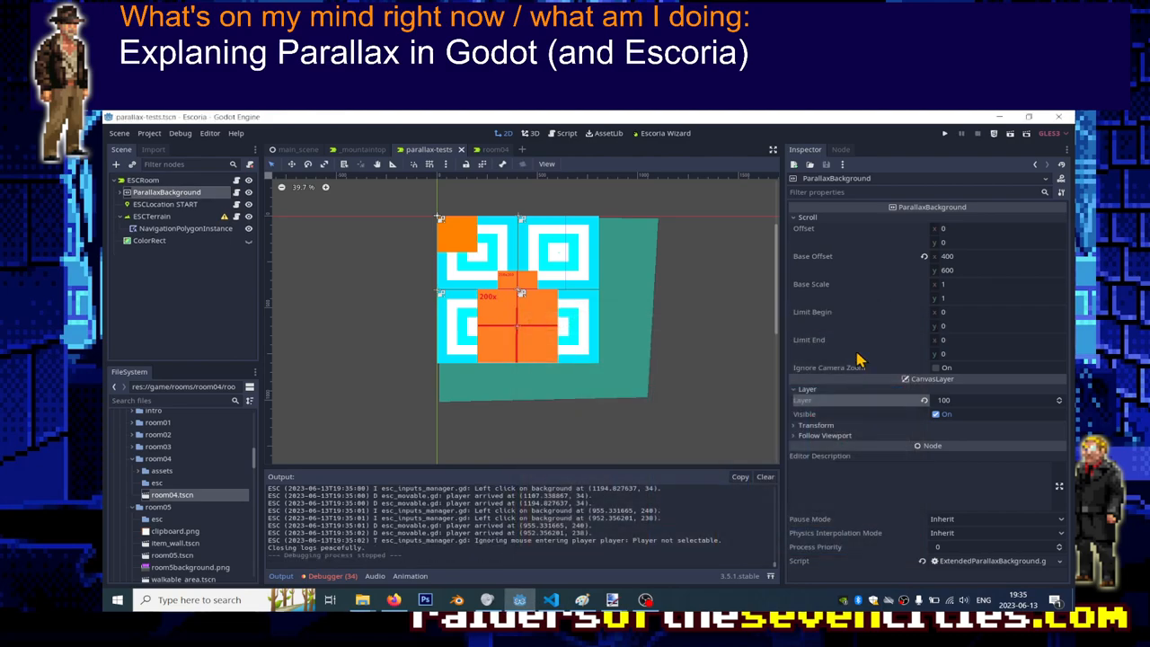
mouse_move(188, 198)
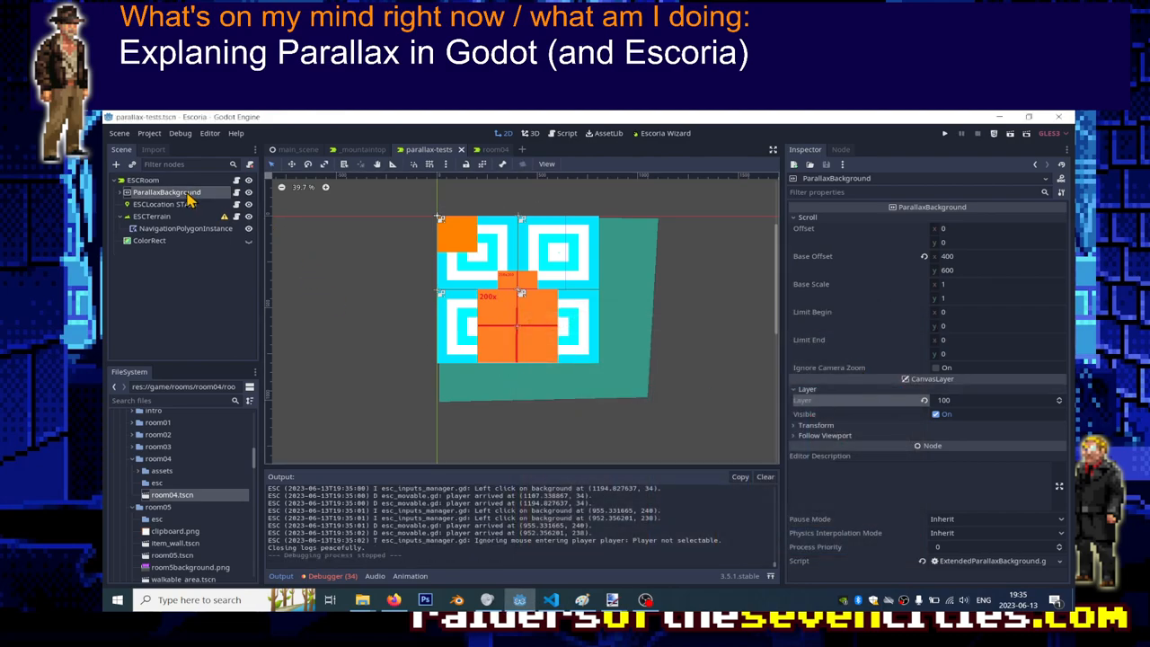
Step: Set ParallaxBackground's layer back to -100 and test-run the room again
click(971, 399)
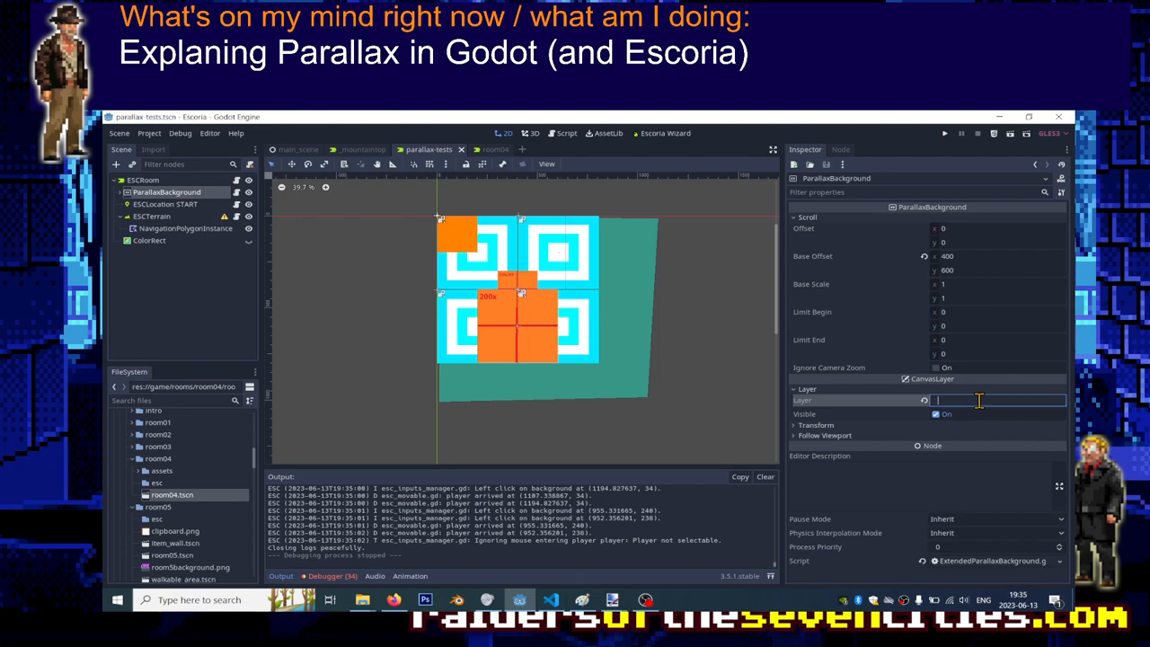
text(-100)
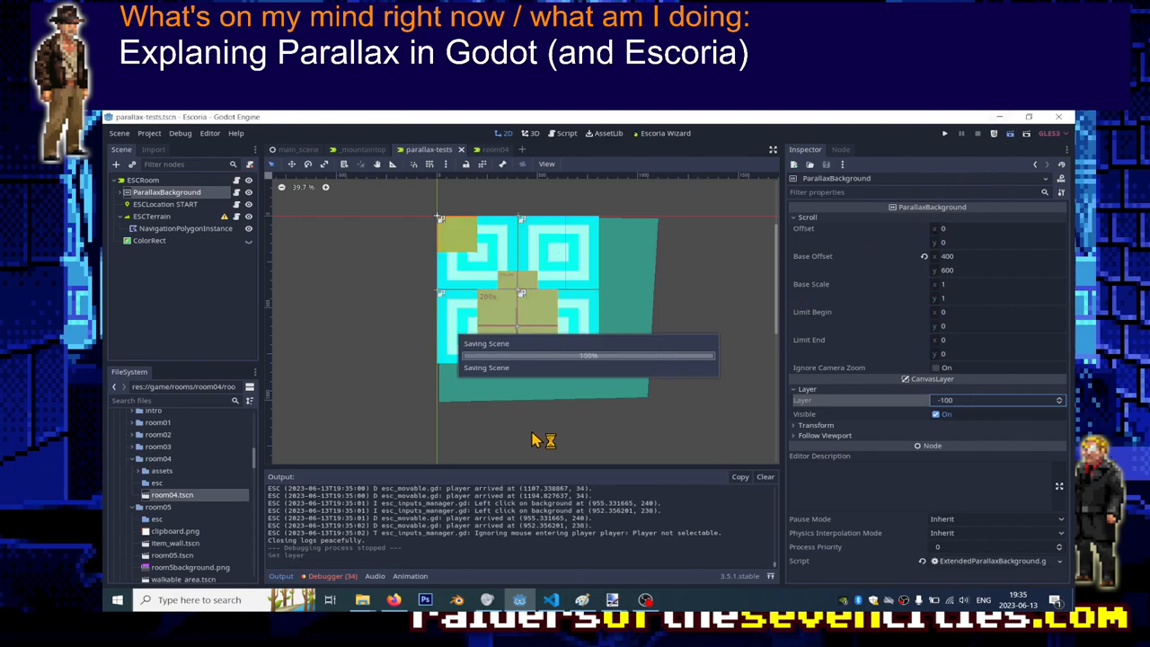
click(946, 133)
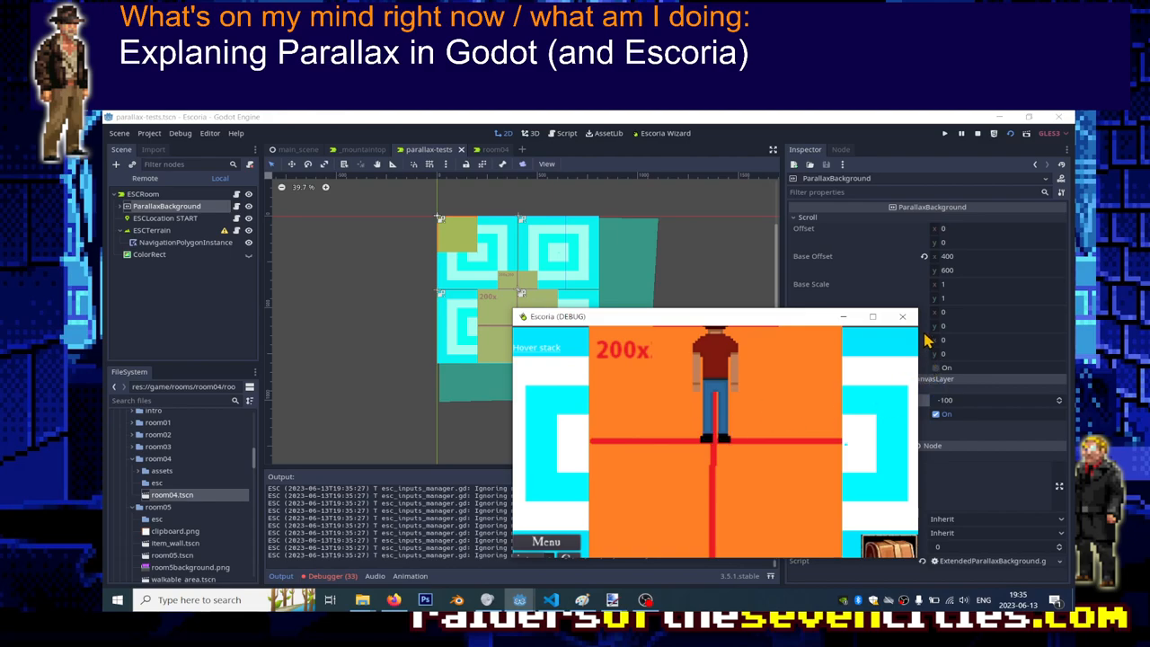
click(902, 316)
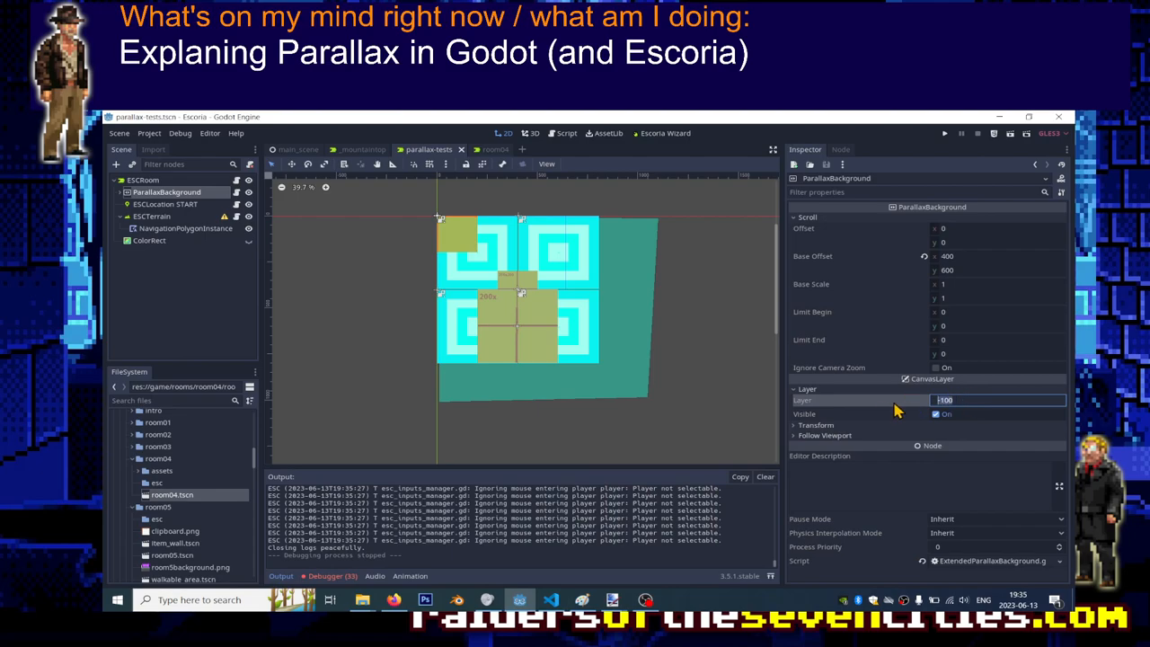
mouse_move(579, 417)
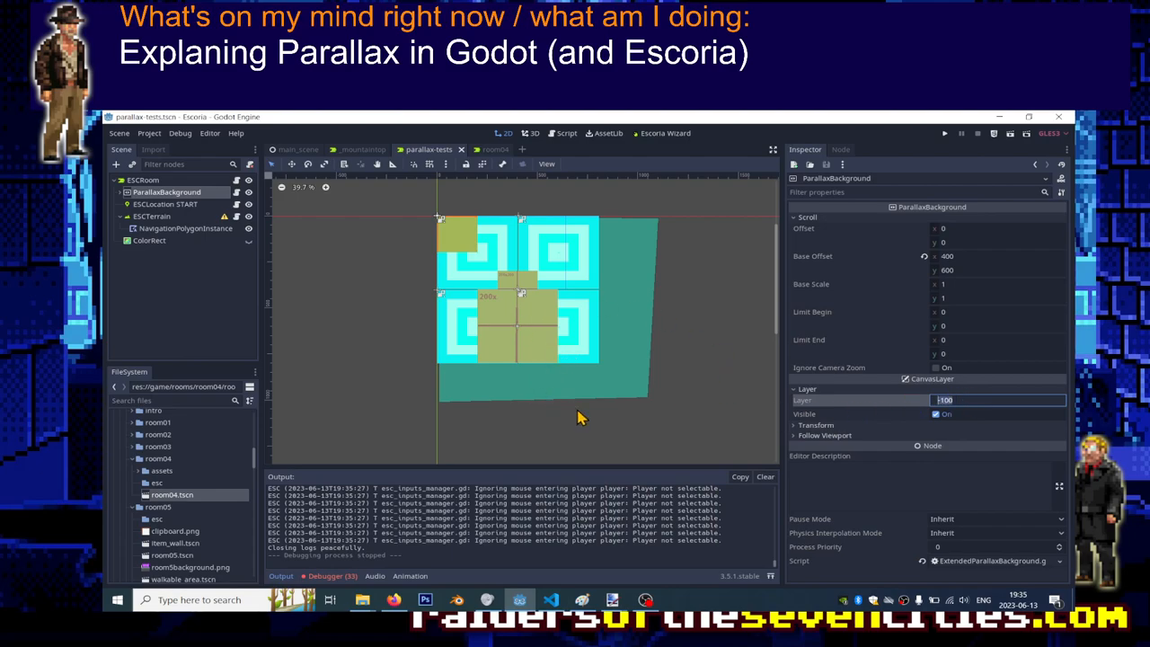
mouse_move(165, 188)
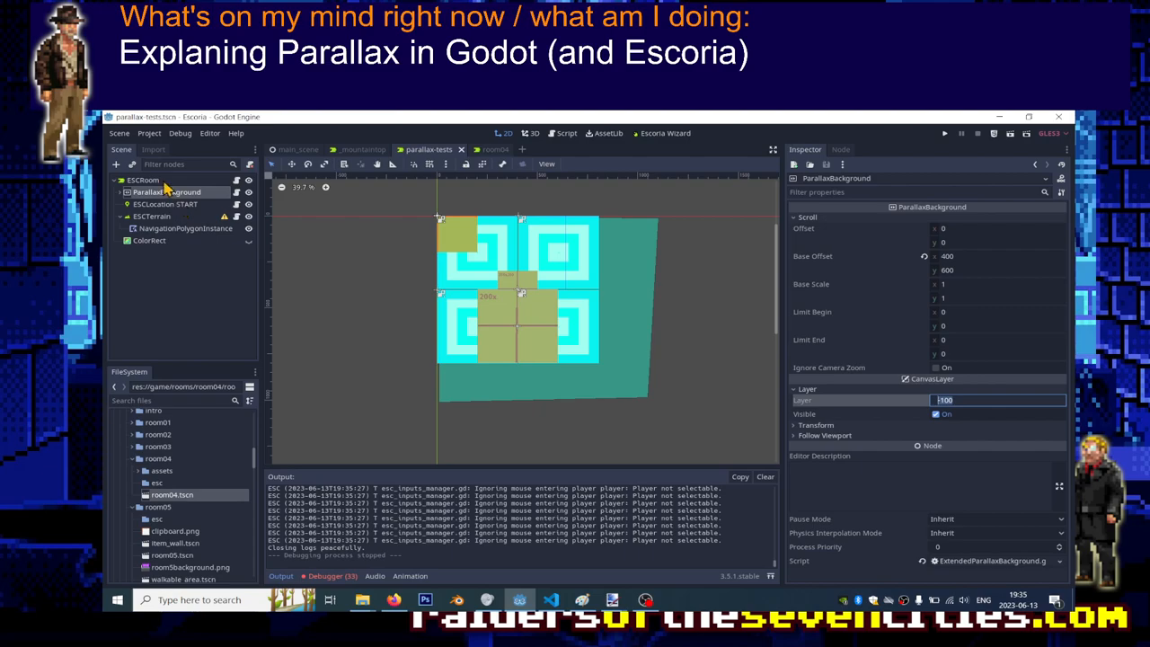
right_click(141, 180)
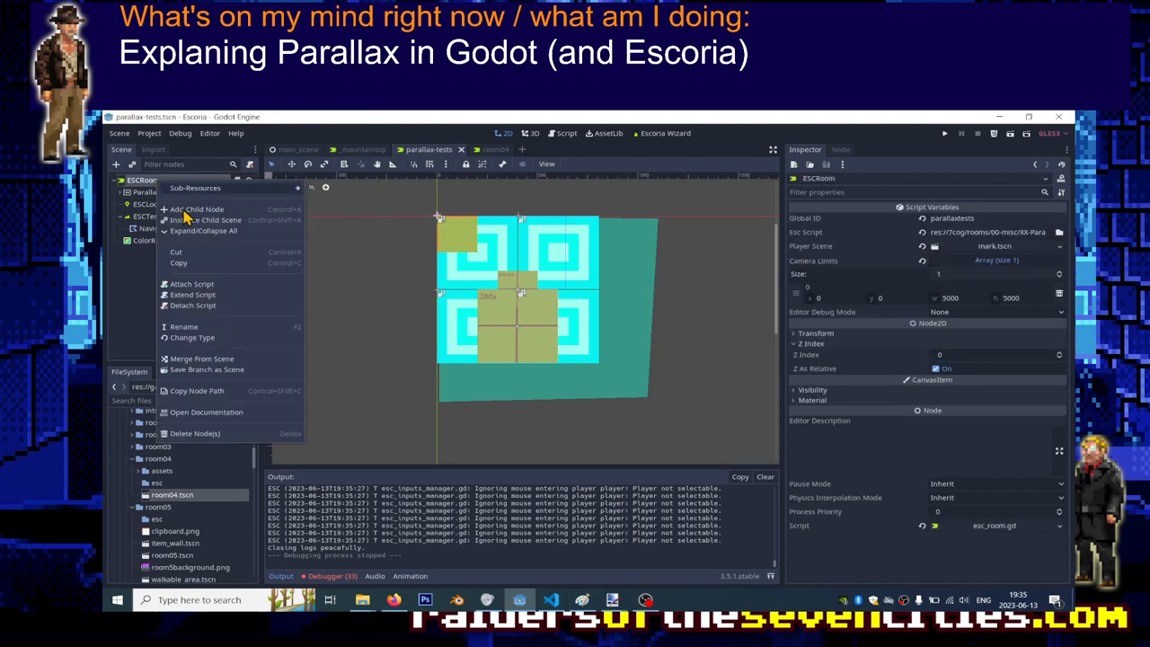
click(197, 209)
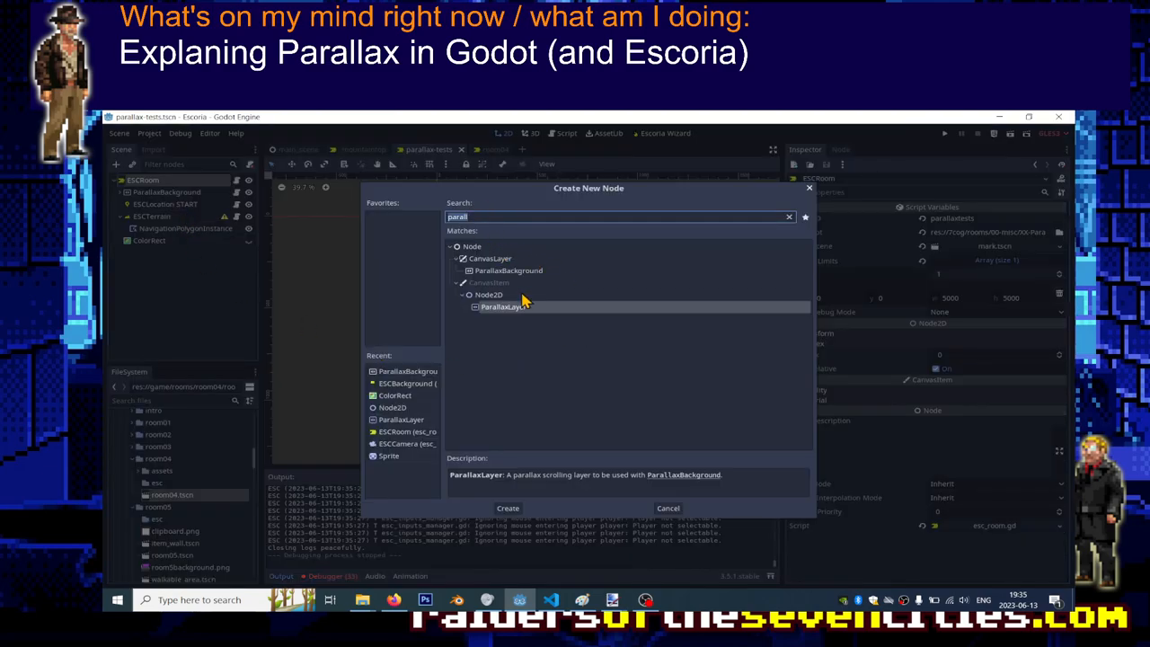
text(sprite)
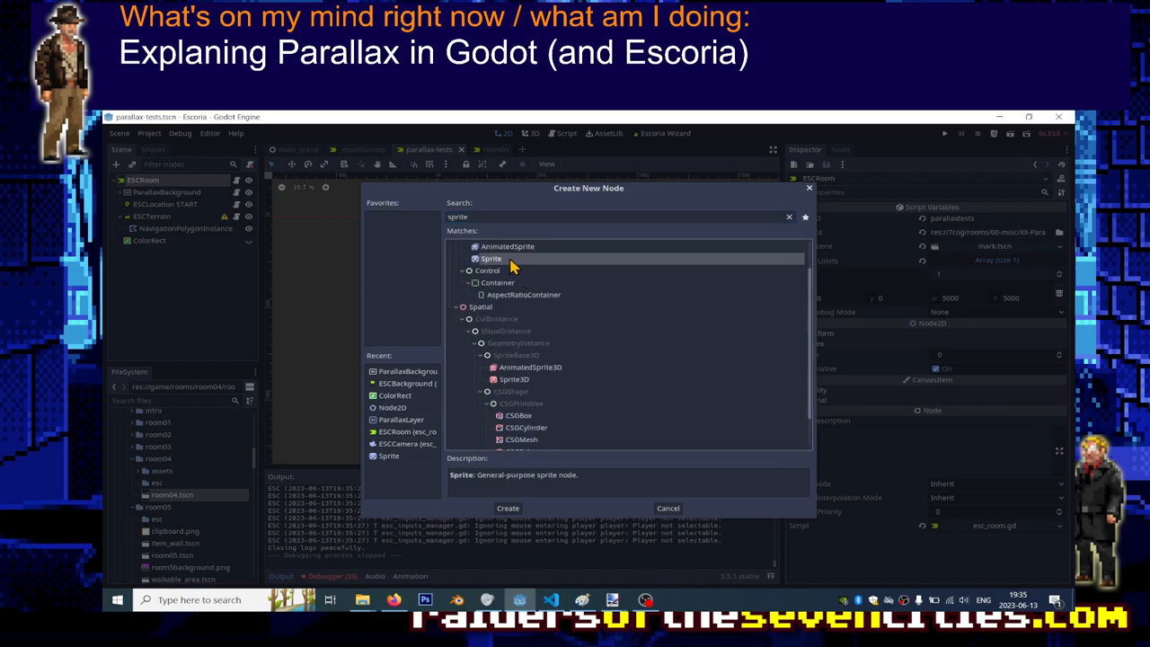
click(507, 507)
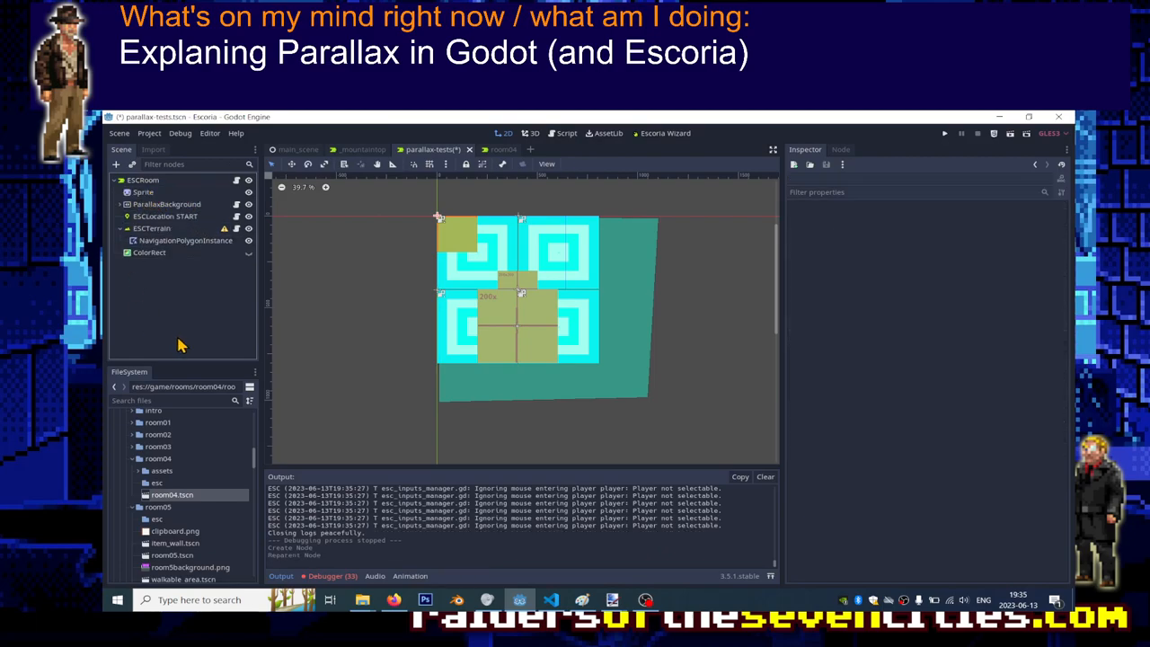
click(143, 192)
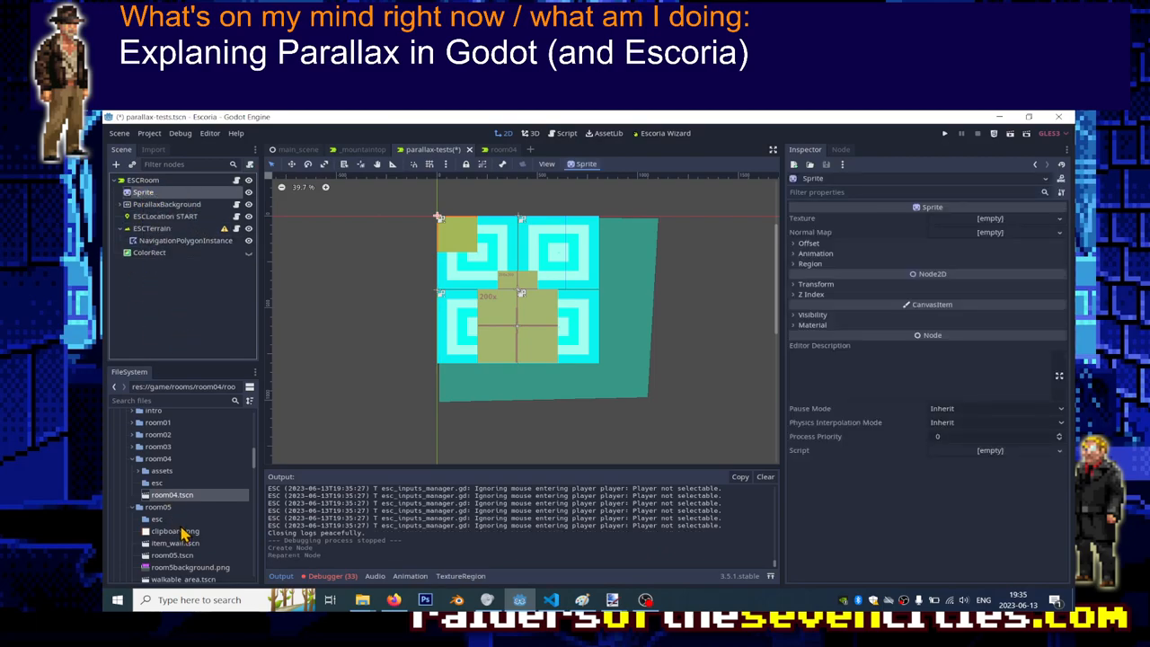
mouse_move(189, 519)
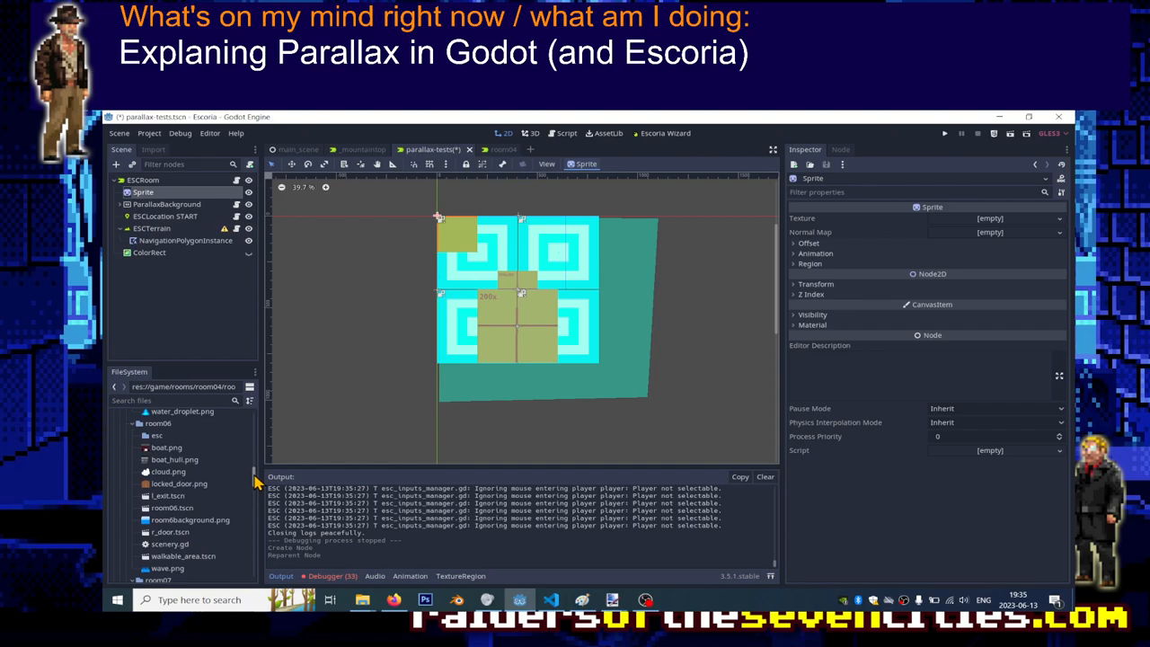
click(189, 524)
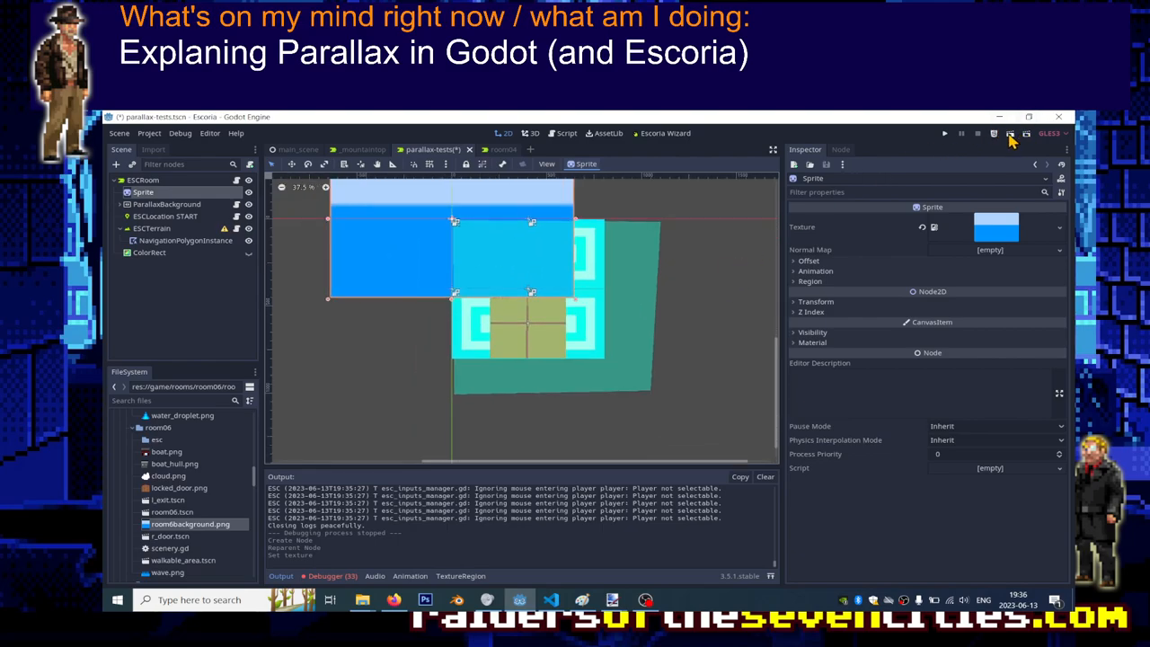
click(946, 133)
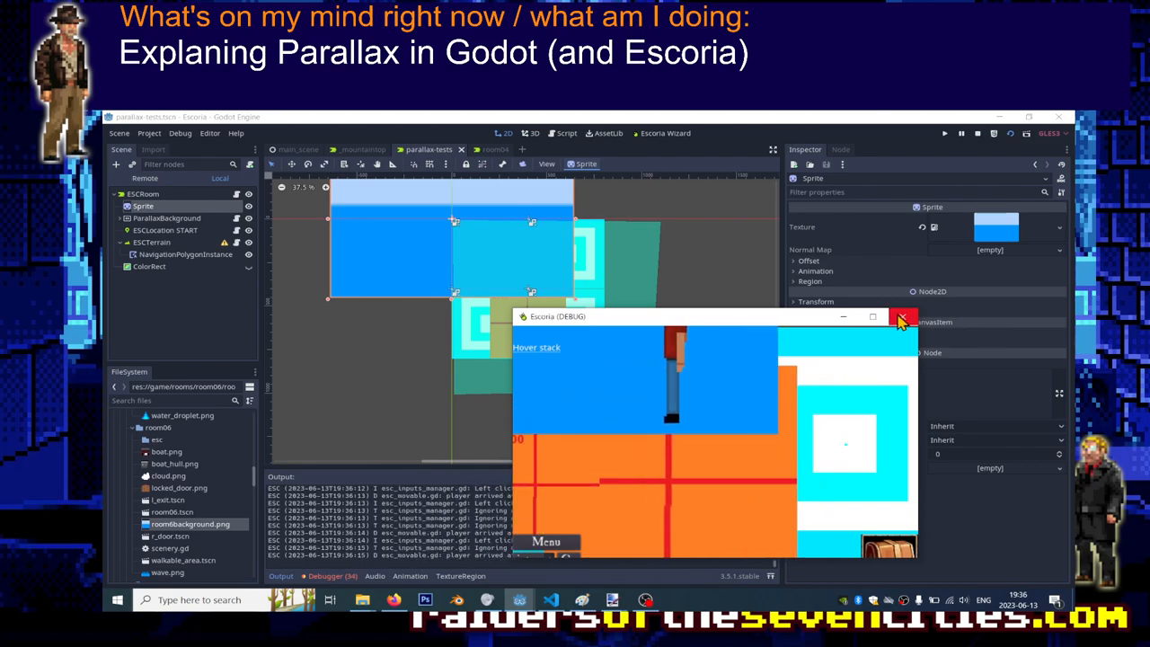
click(904, 317)
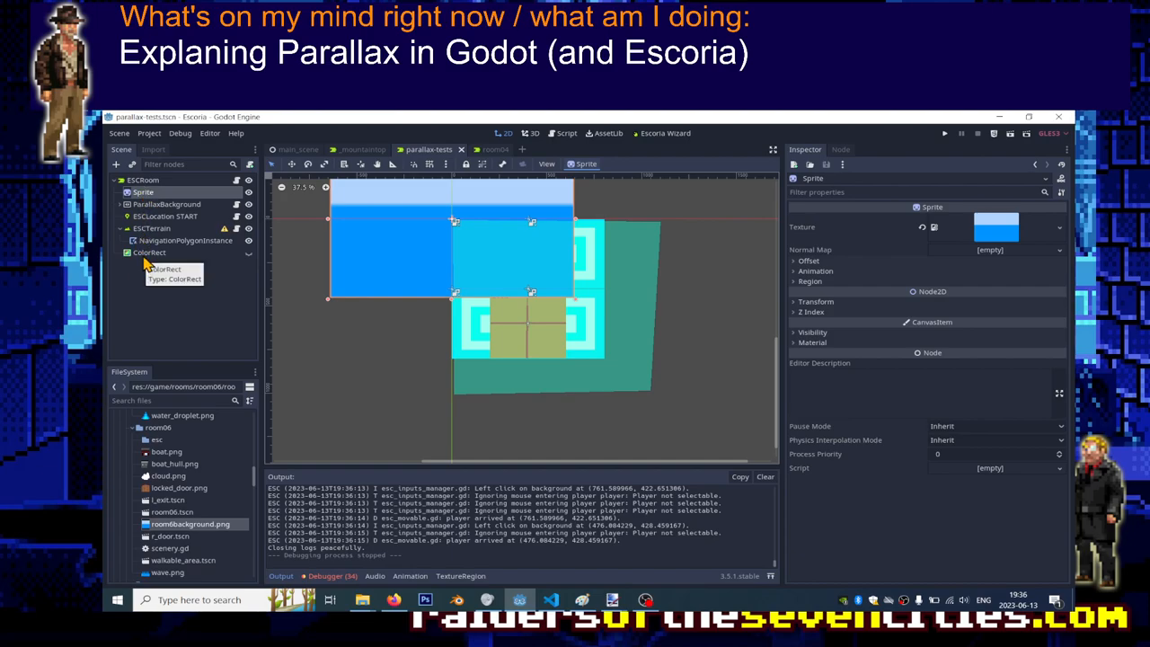
Step: Delete the top-level ColorRect node and the Sprite node from the room
right_click(151, 252)
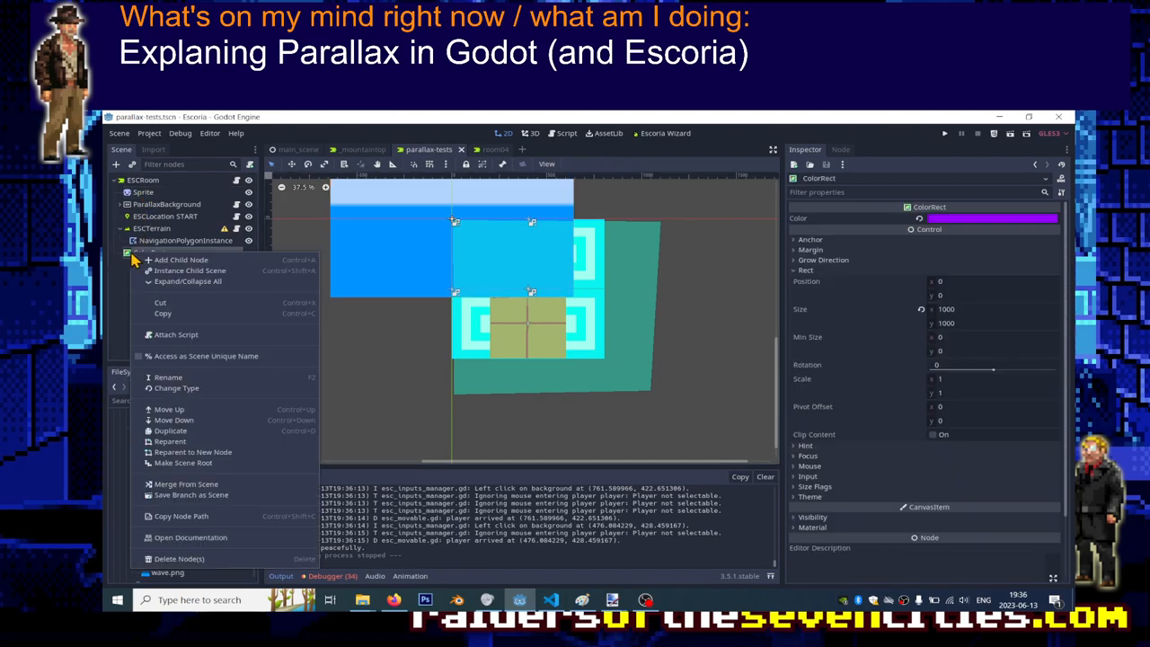
click(180, 557)
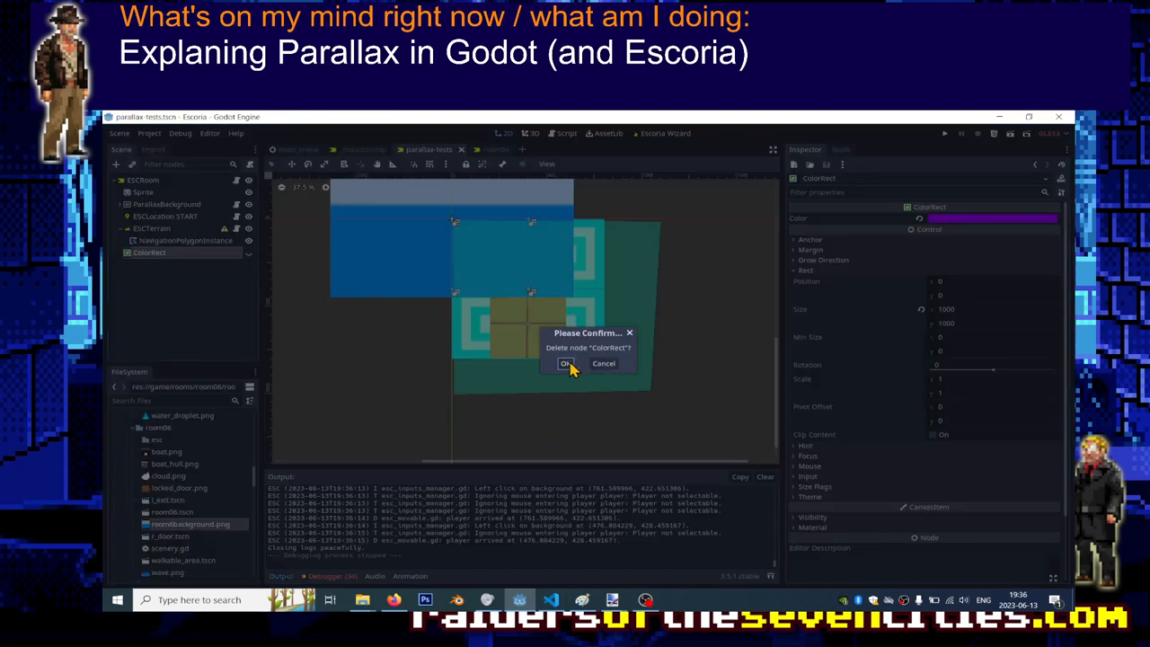
click(566, 363)
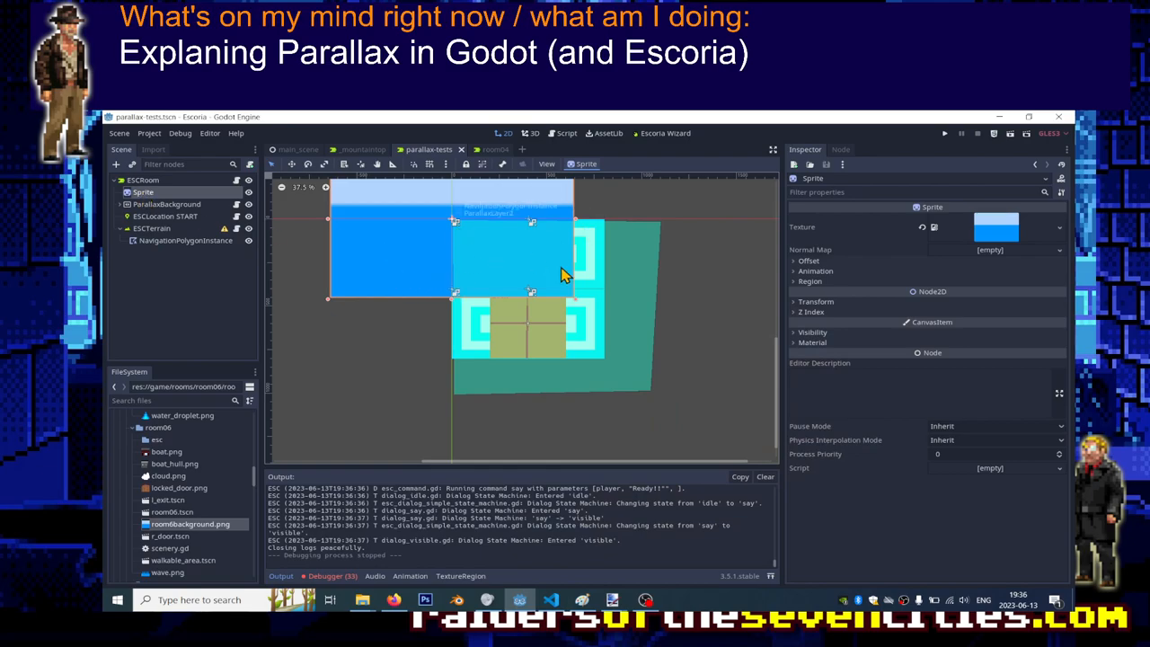
mouse_move(548, 284)
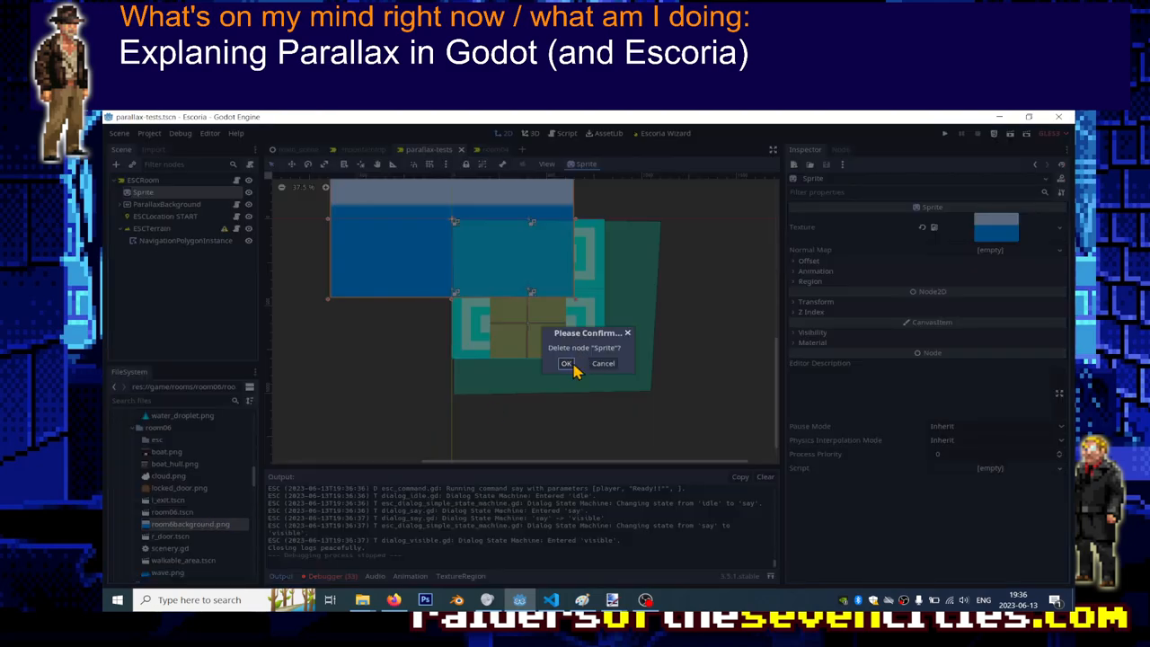
click(566, 363)
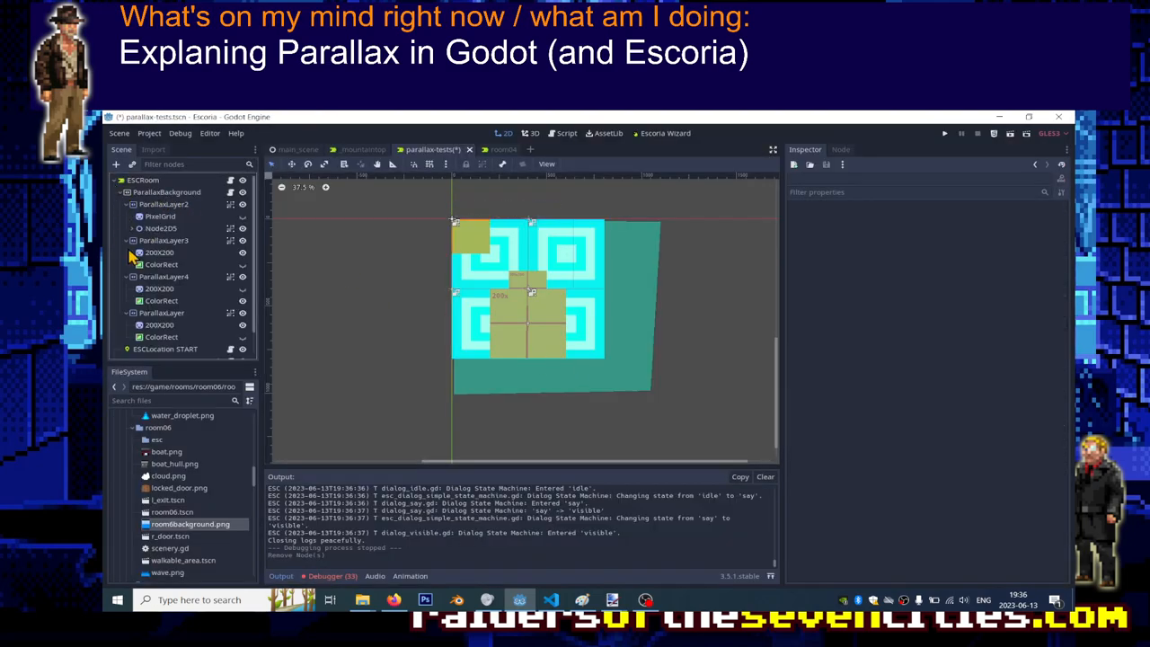
Step: Inspect ParallaxLayer2's motion settings, then select and collapse the ParallaxBackground branch
click(164, 205)
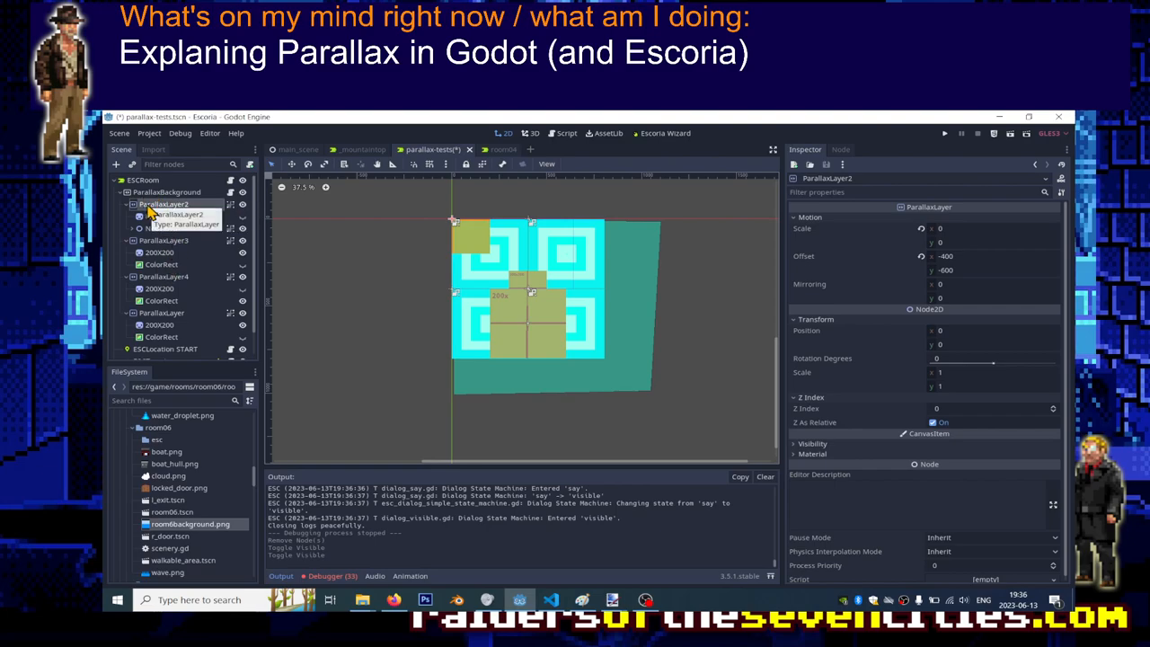
click(989, 228)
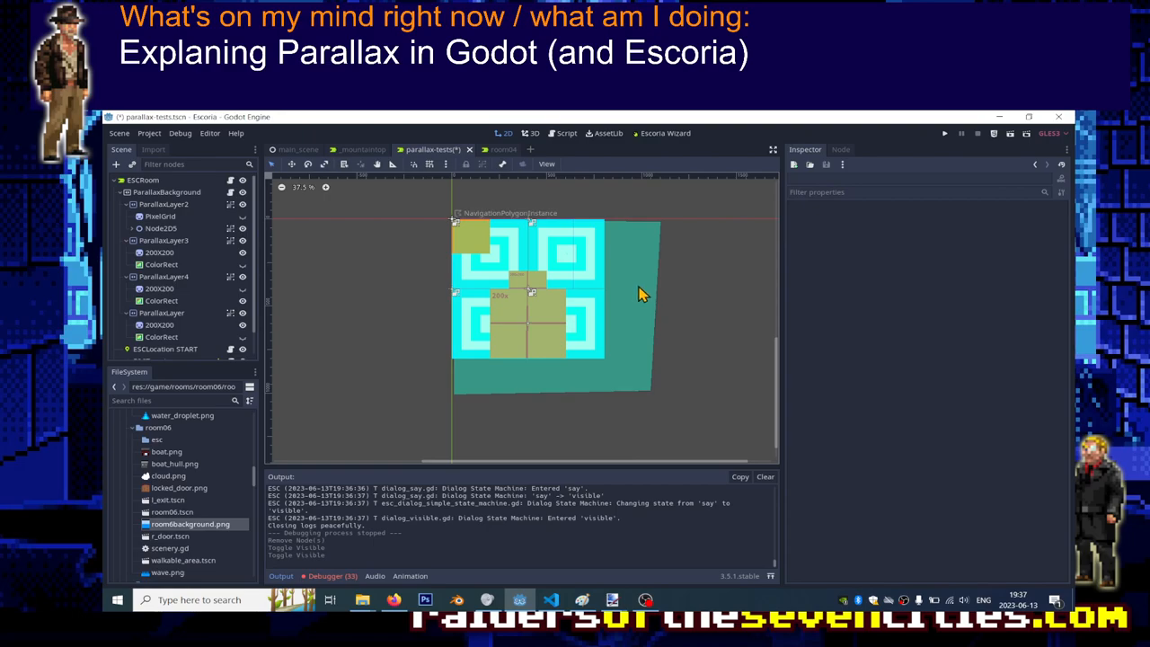
mouse_move(656, 278)
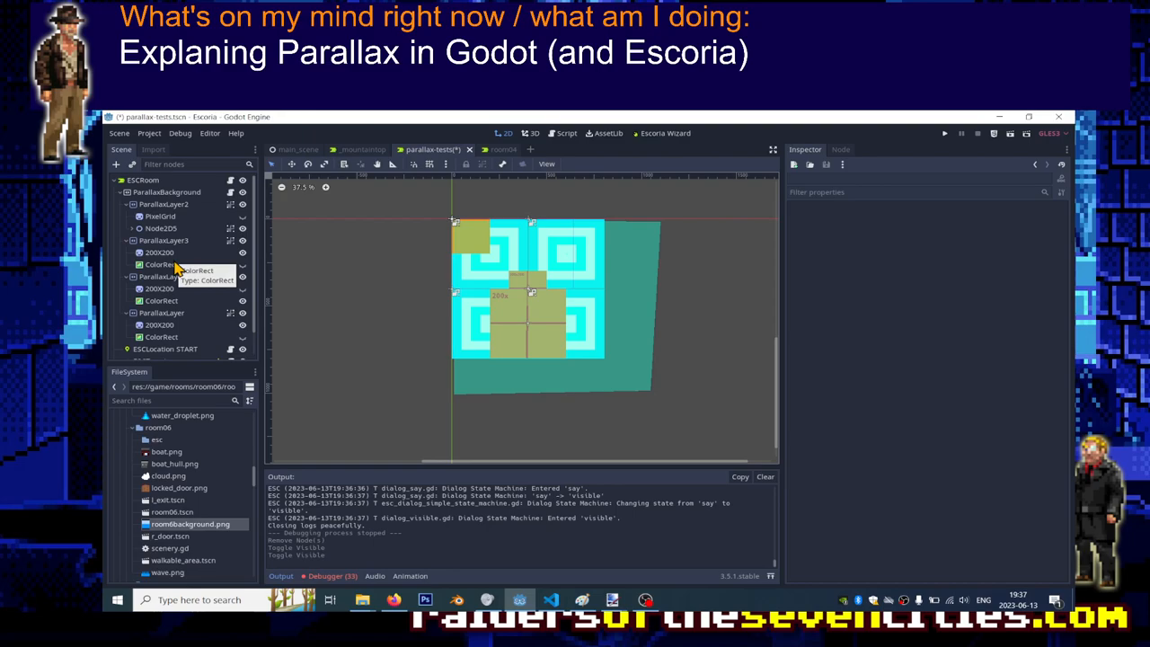
click(165, 192)
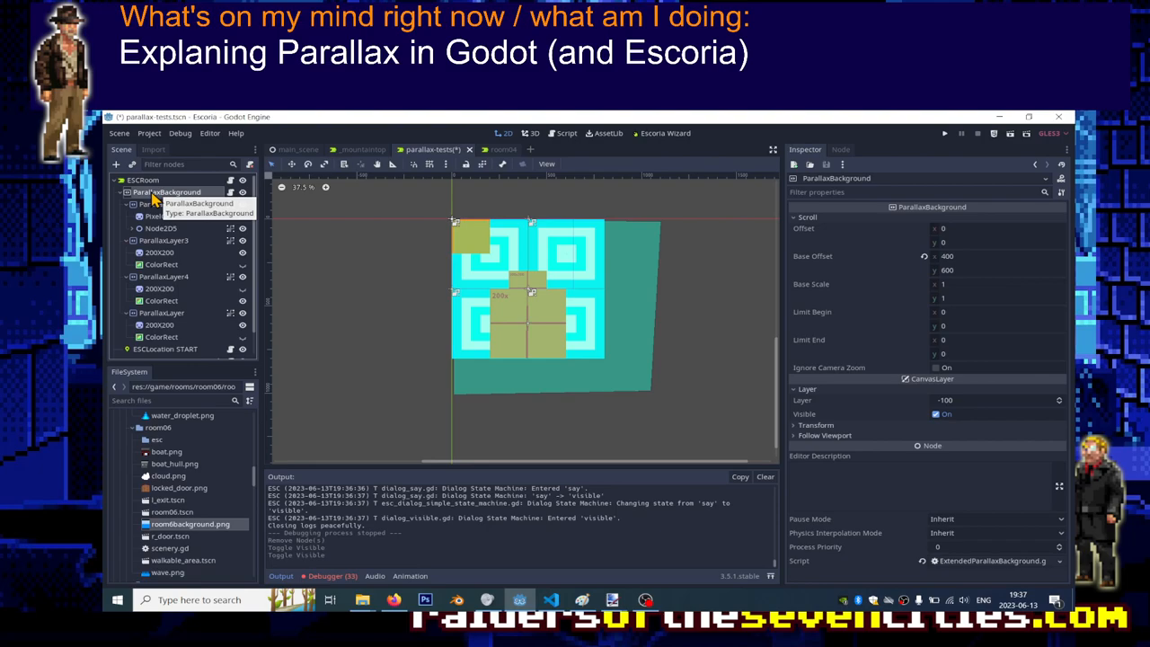
click(119, 191)
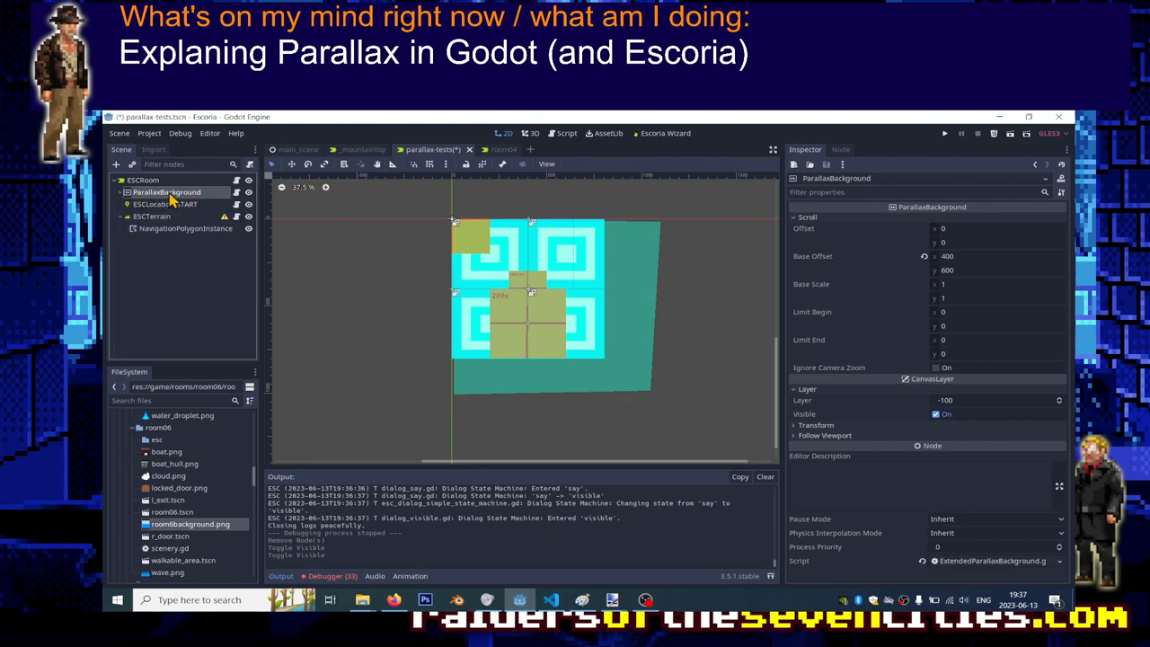
mouse_move(165, 192)
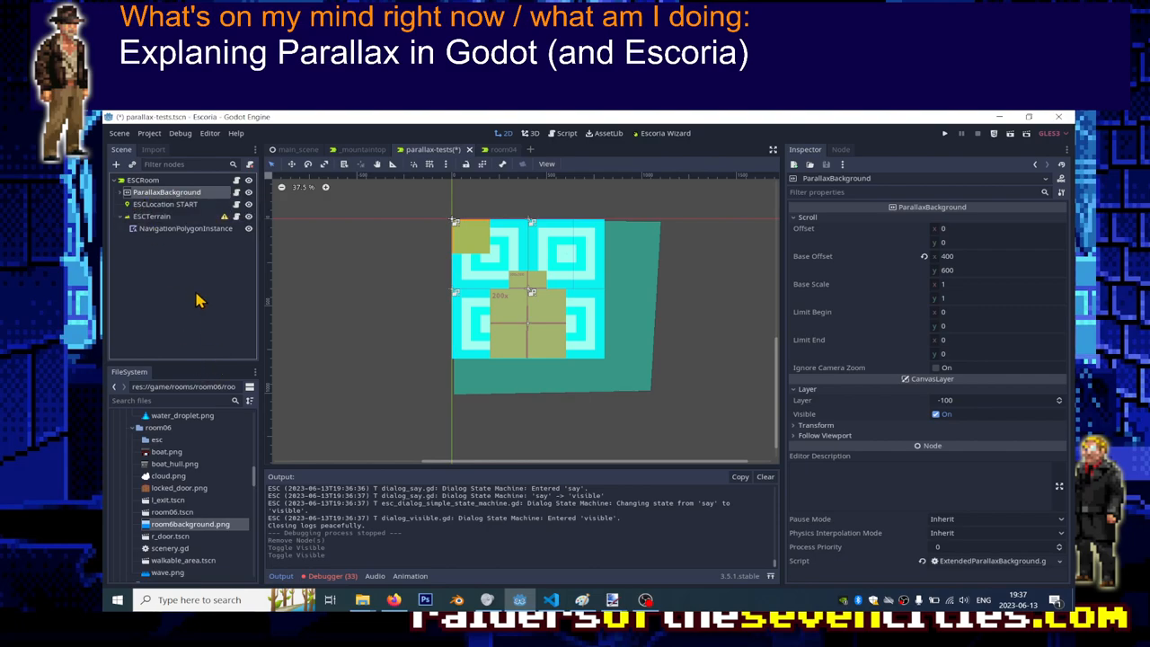
Step: Duplicate ParallaxBackground, strip the copy to ParallaxLayer and remove ParallaxLayer from the original
right_click(165, 192)
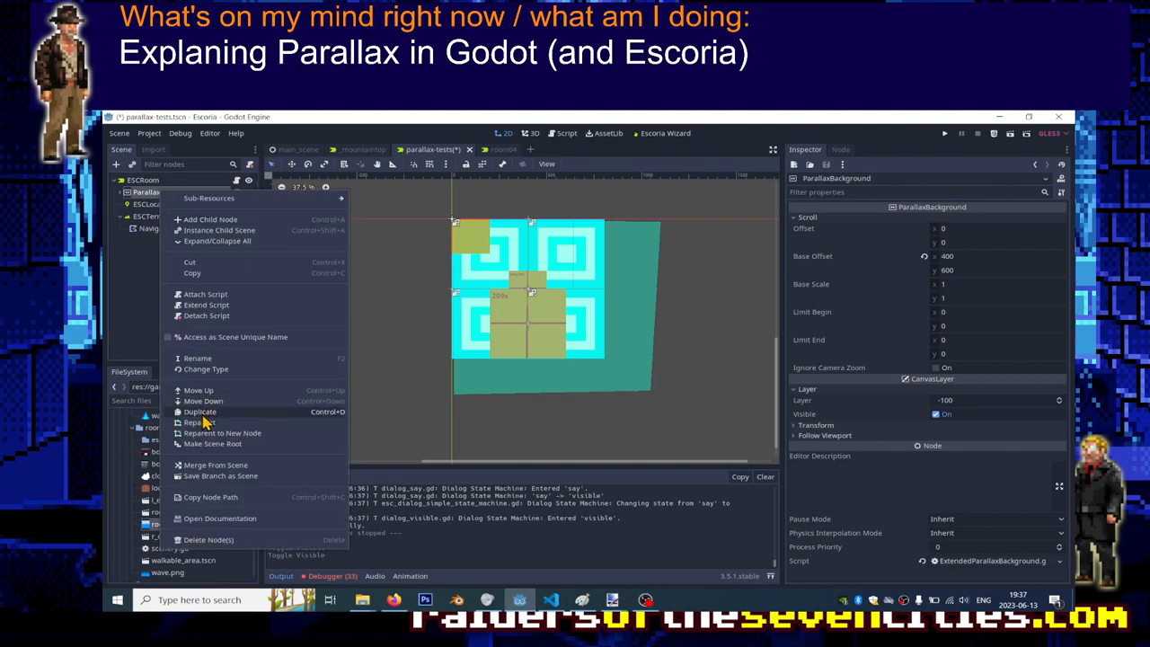
click(202, 411)
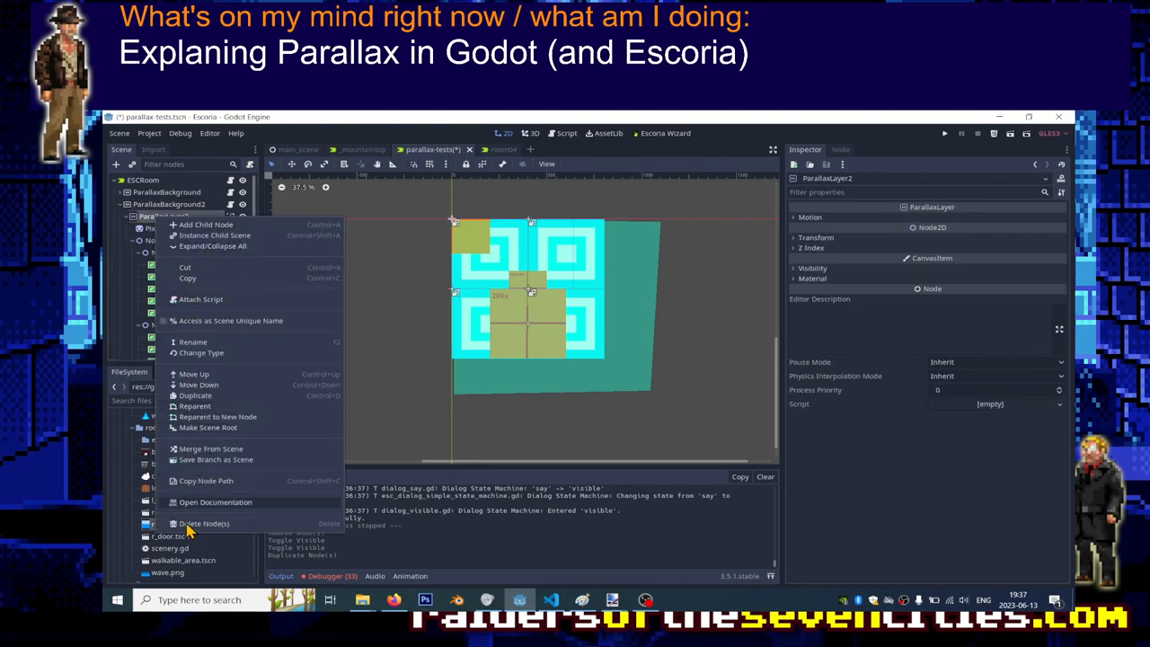
click(205, 523)
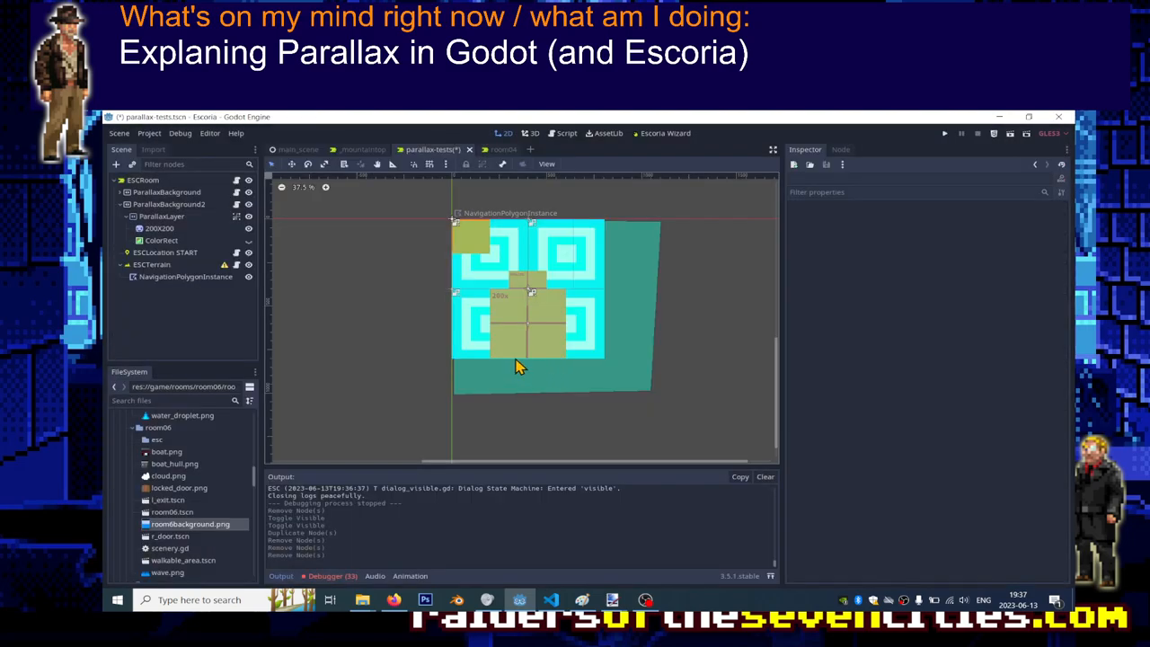
click(165, 190)
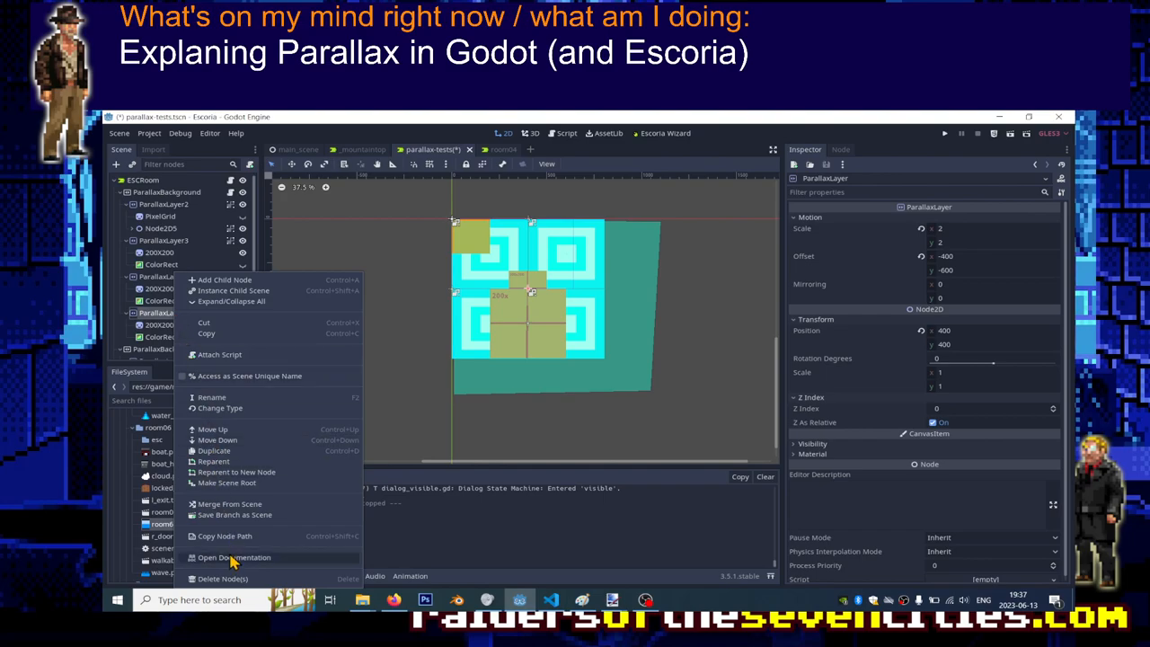
click(223, 578)
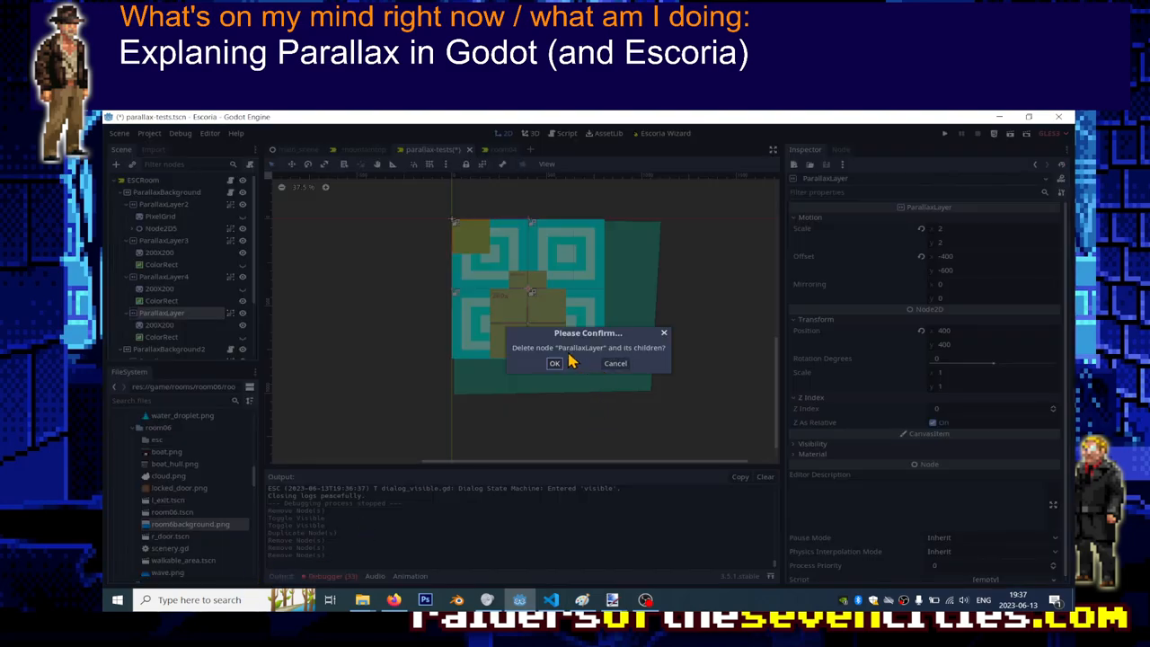
click(554, 363)
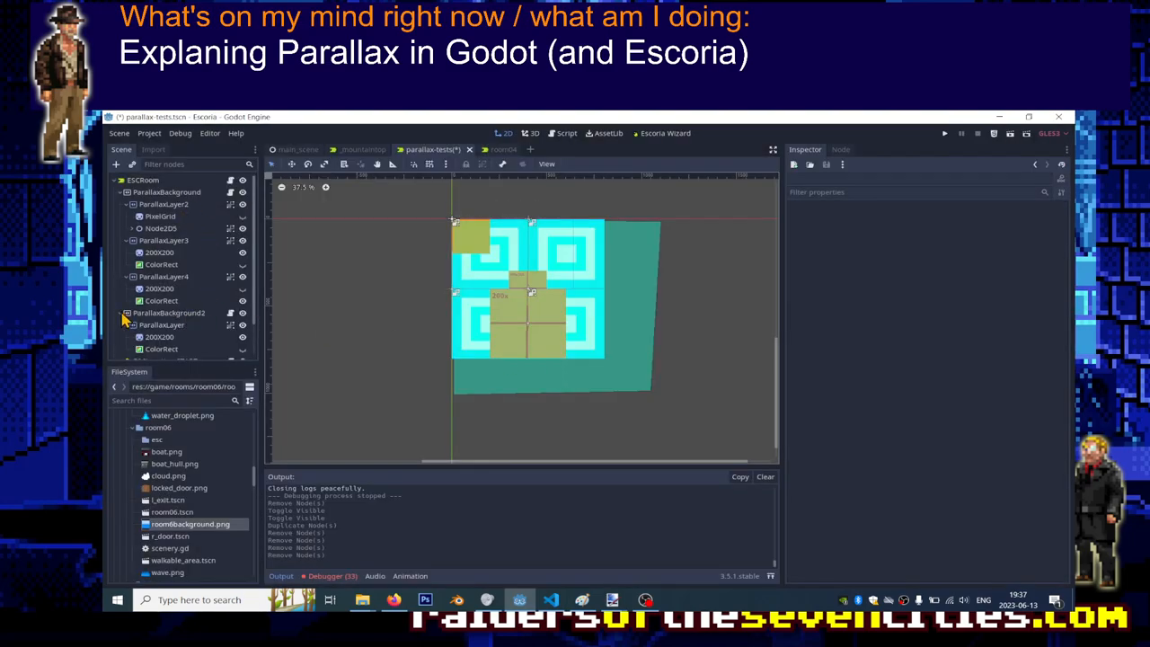
Step: Put ParallaxBackground2 on canvas layer 100 and run the scene to test the split parallax
click(169, 312)
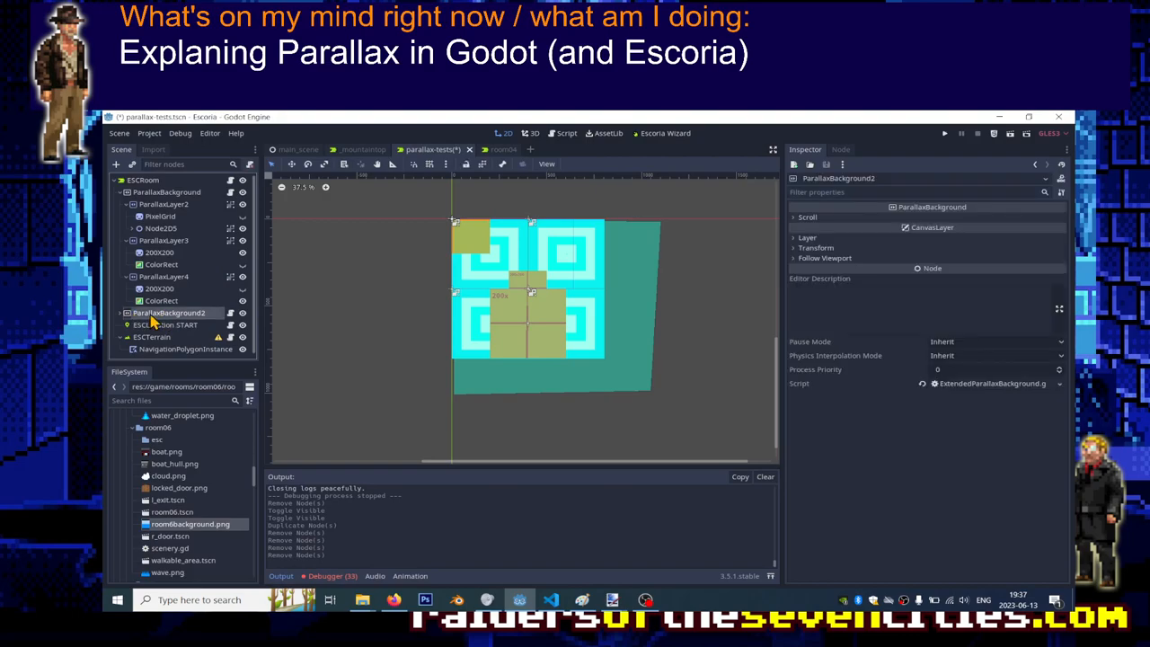
click(807, 238)
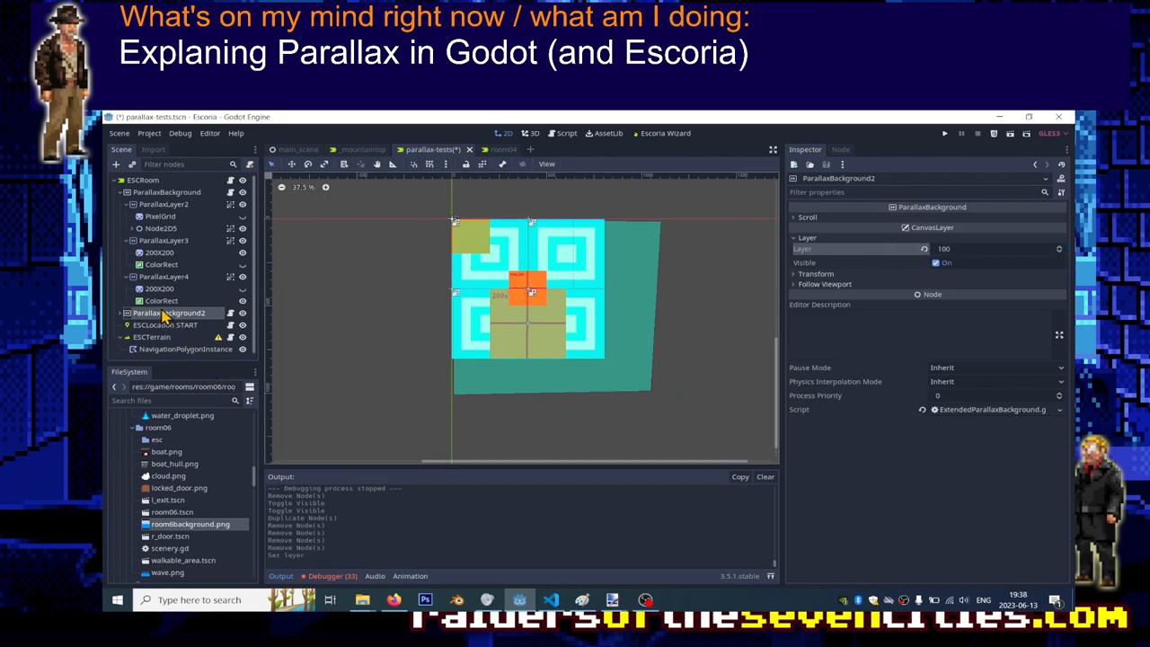
click(119, 192)
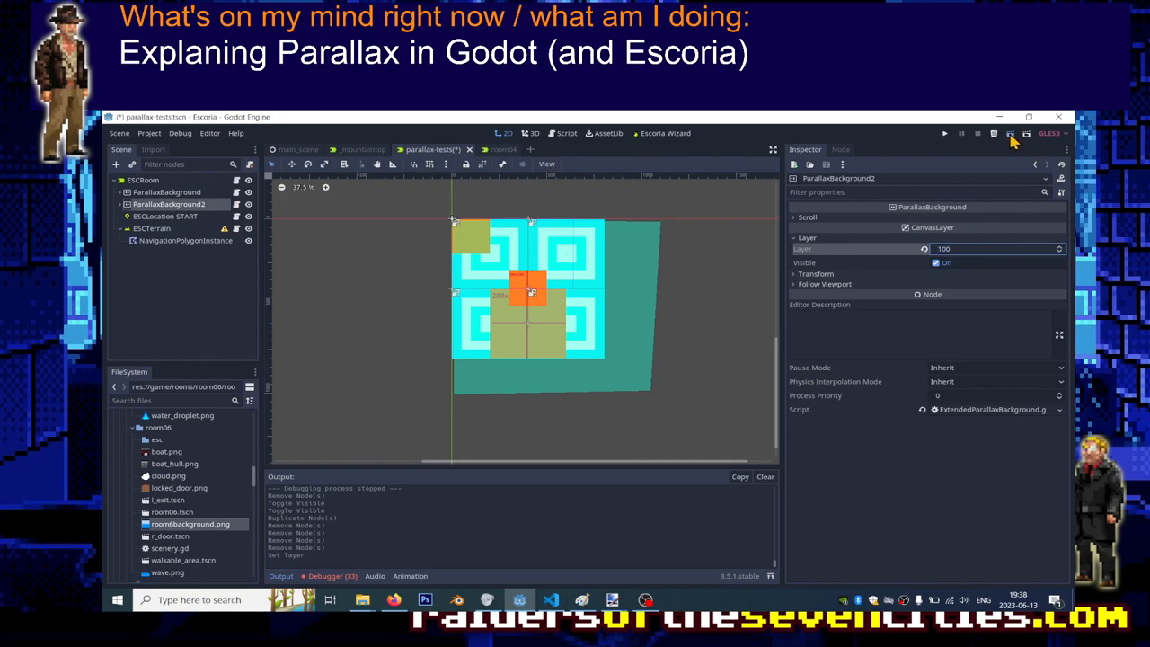
click(946, 133)
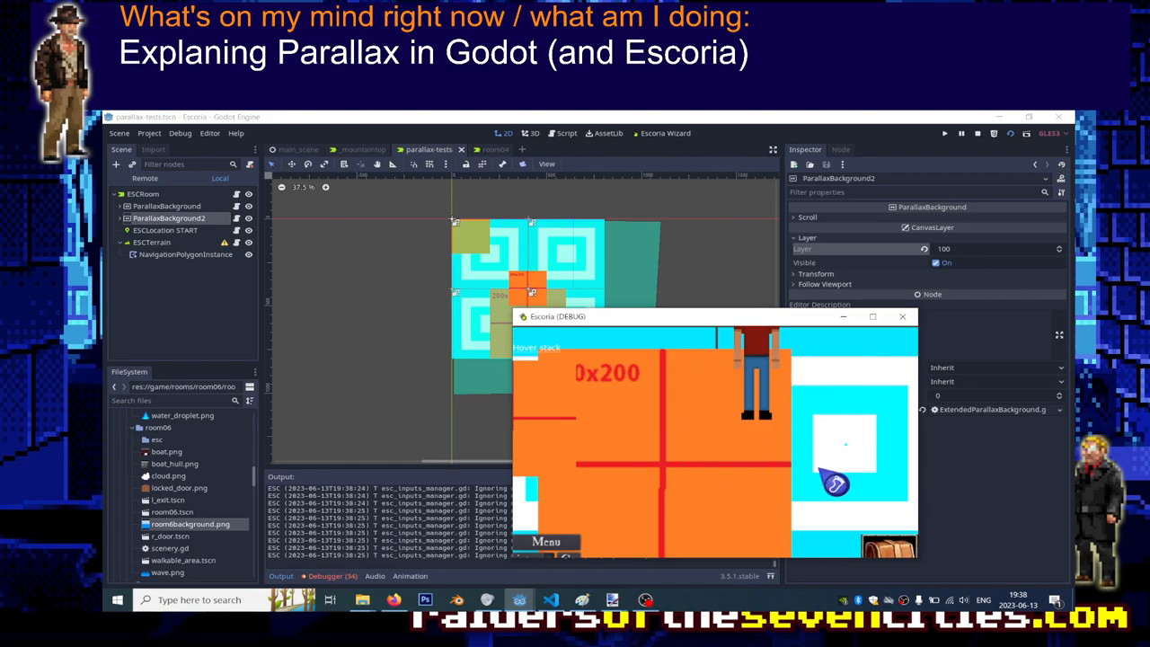
mouse_move(719, 356)
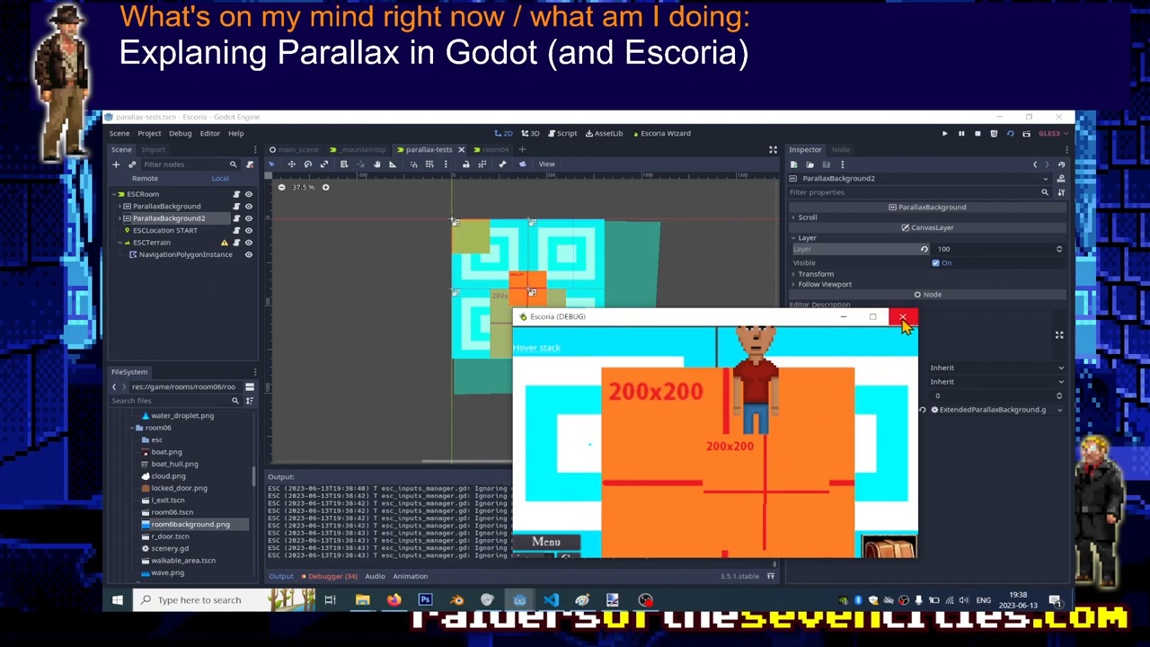
click(902, 316)
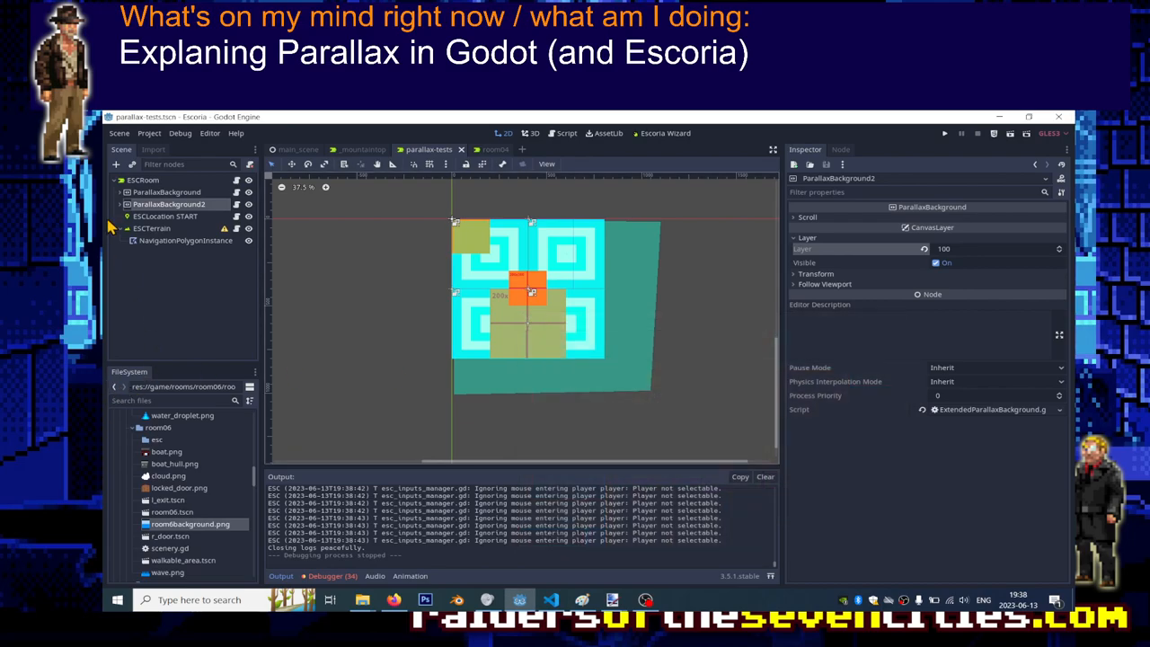
click(118, 192)
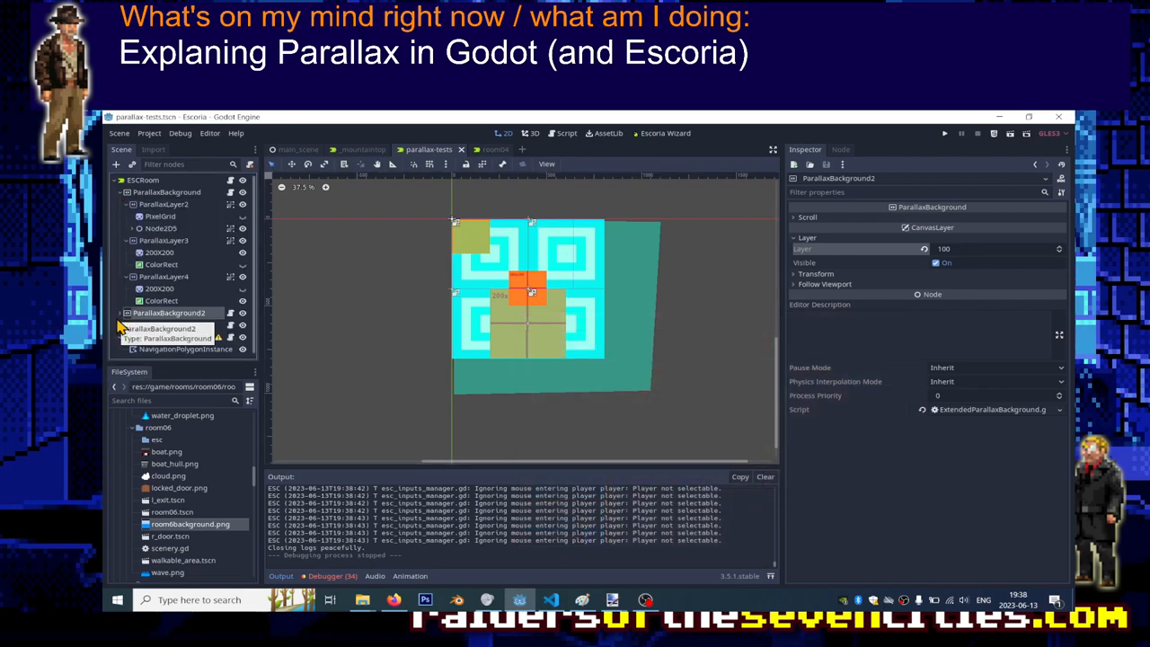
Step: Set ParallaxLayer2's Z index to 200 so its blue squares draw above the other tiles
click(164, 205)
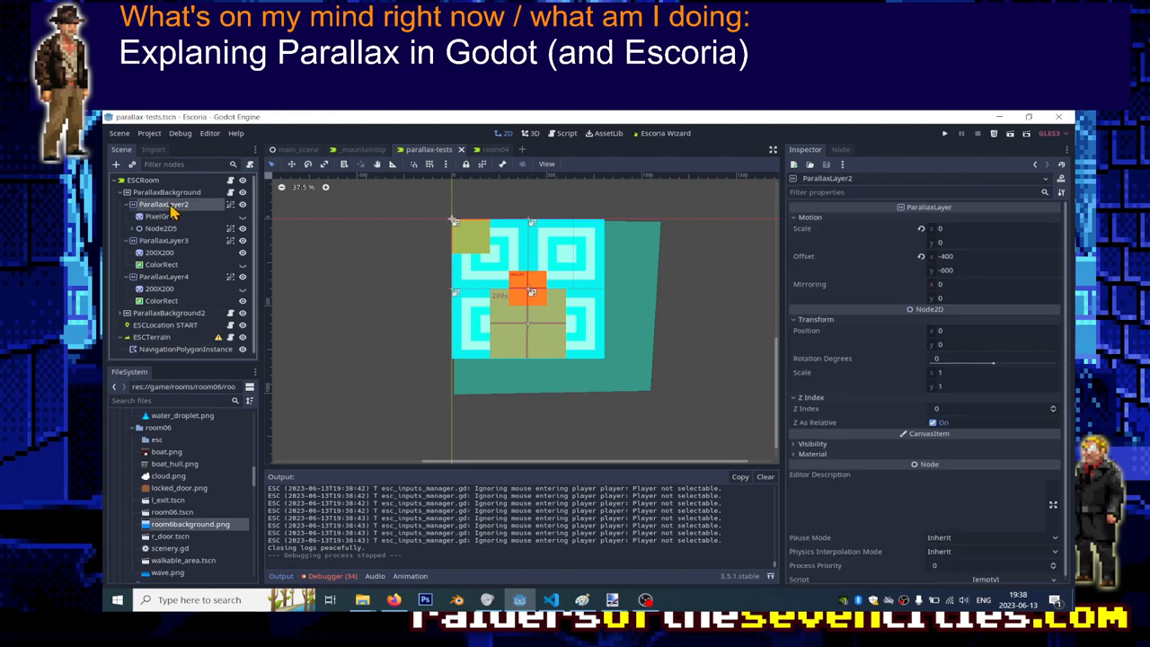
mouse_move(191, 255)
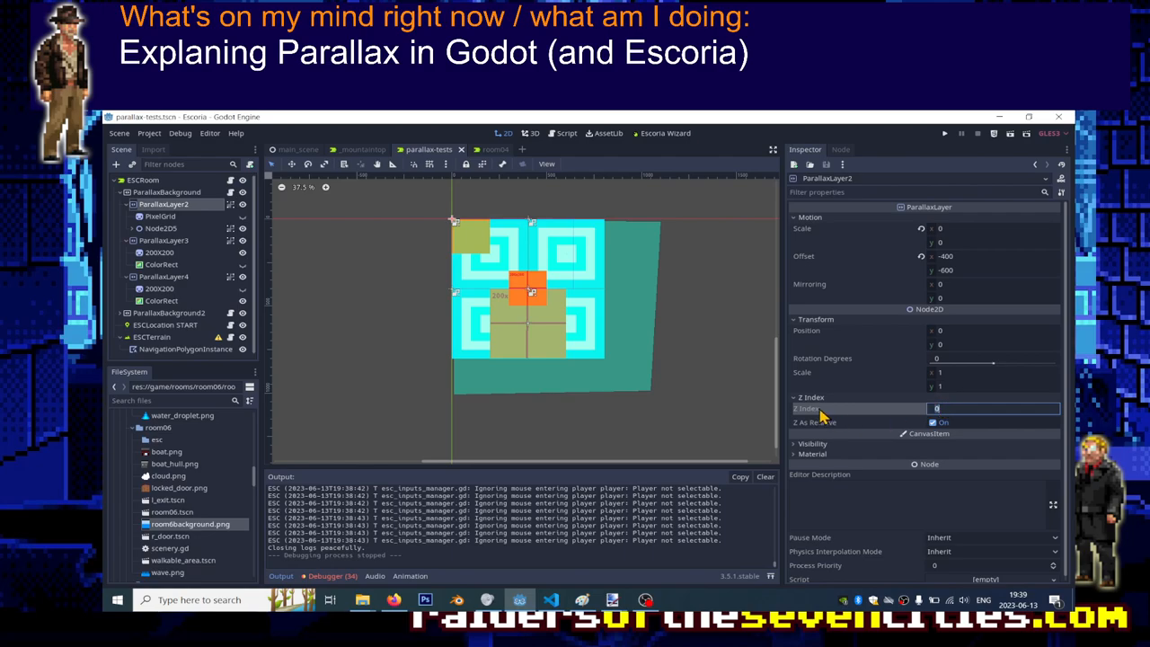
click(167, 193)
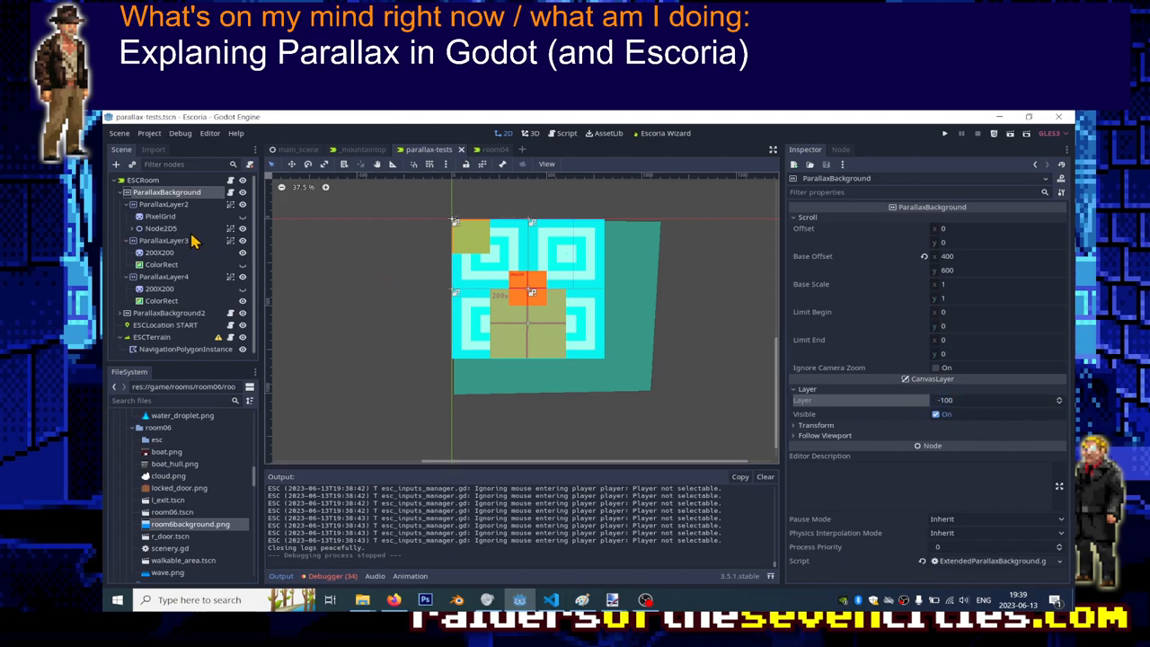
click(163, 205)
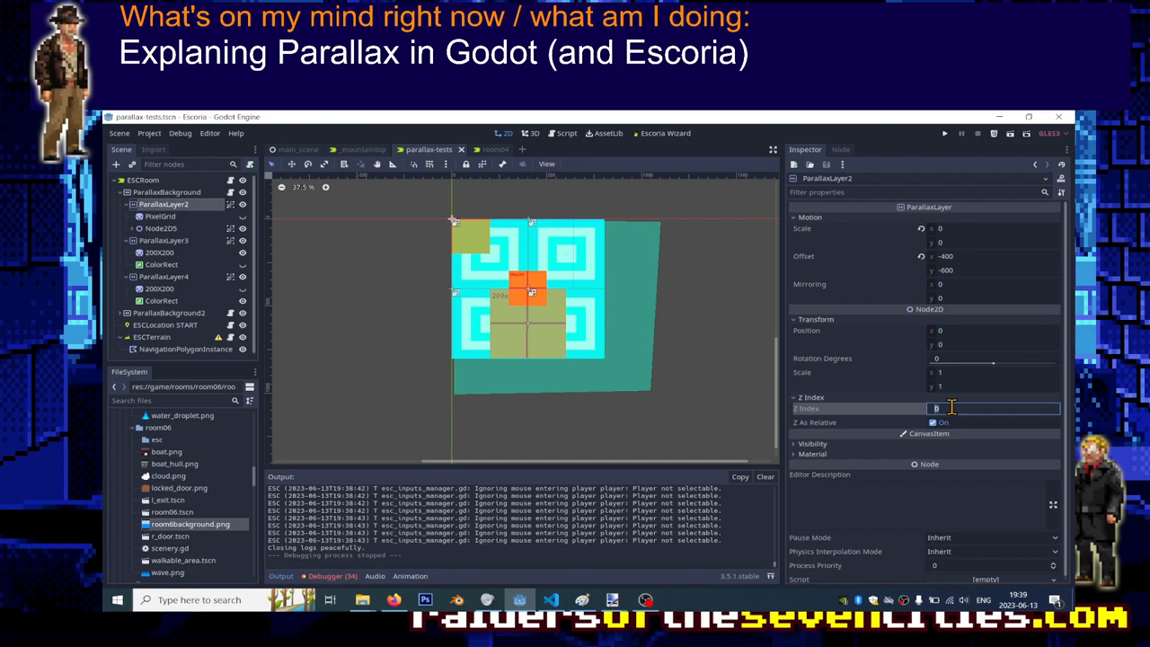
text(200)
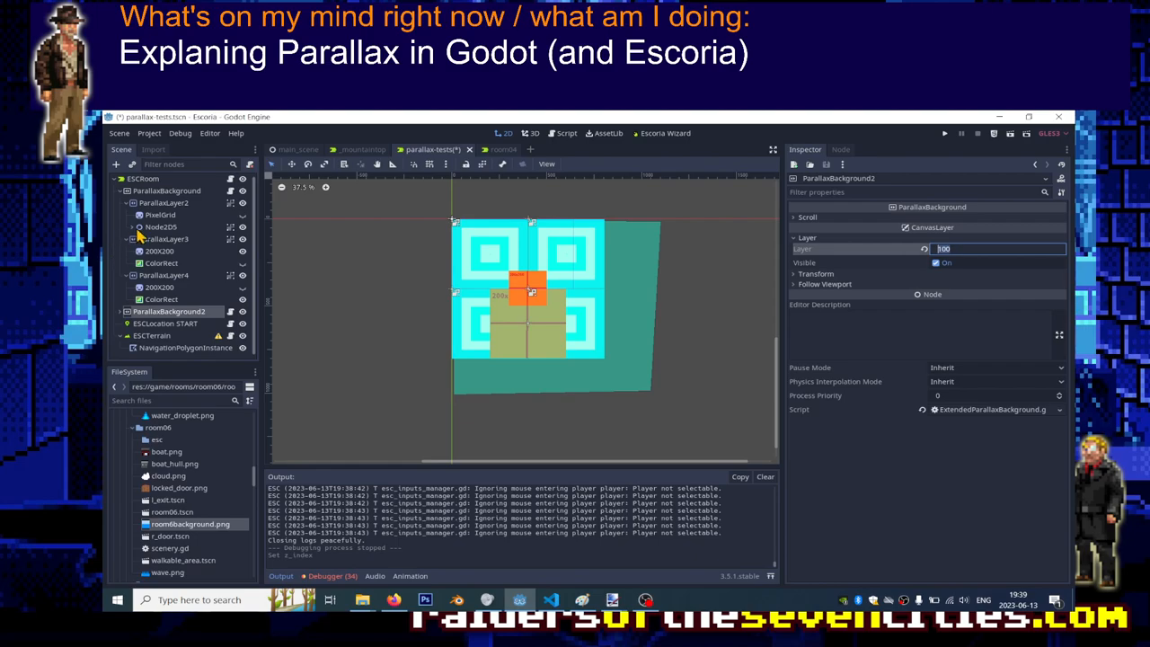
click(161, 203)
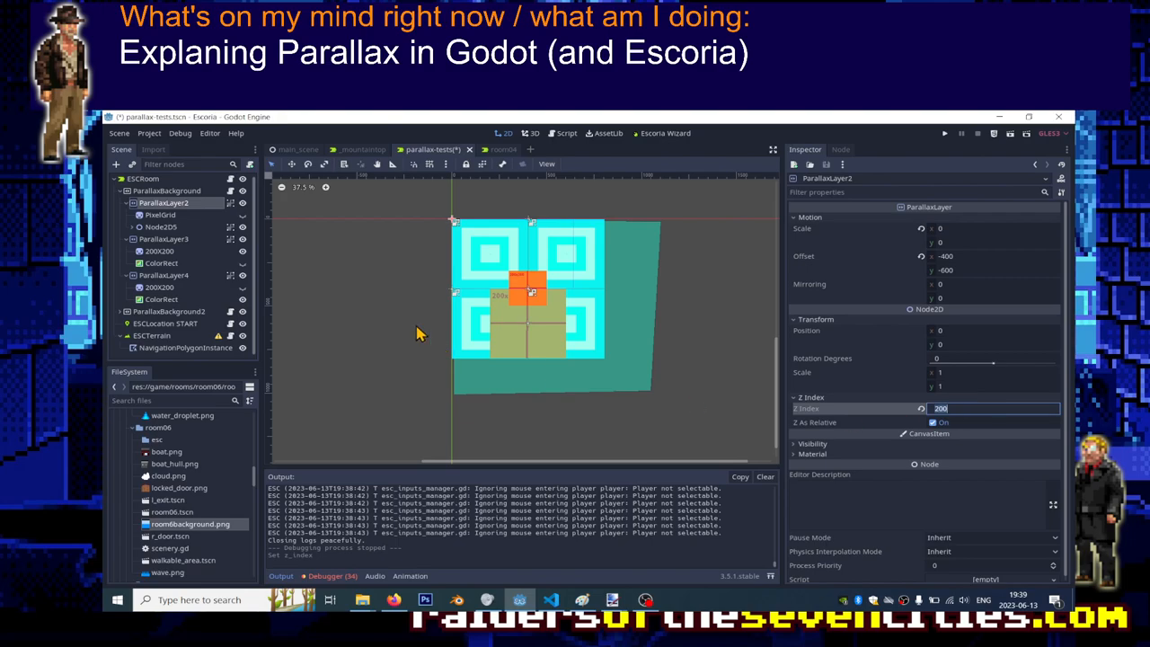
mouse_move(165, 216)
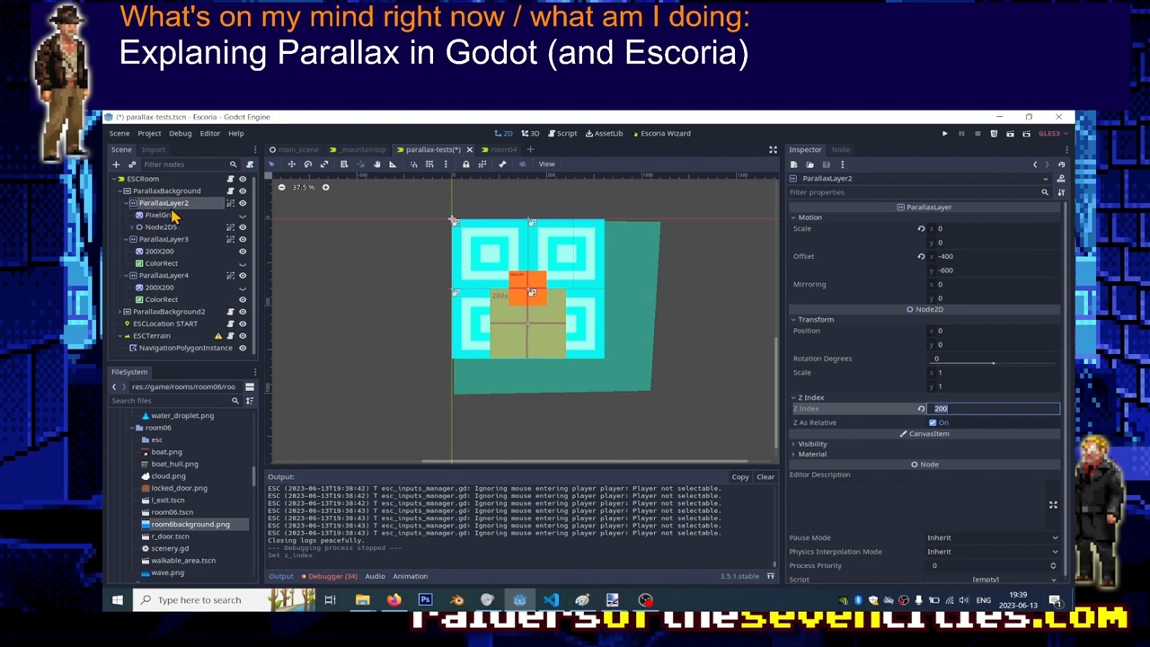
mouse_move(169, 290)
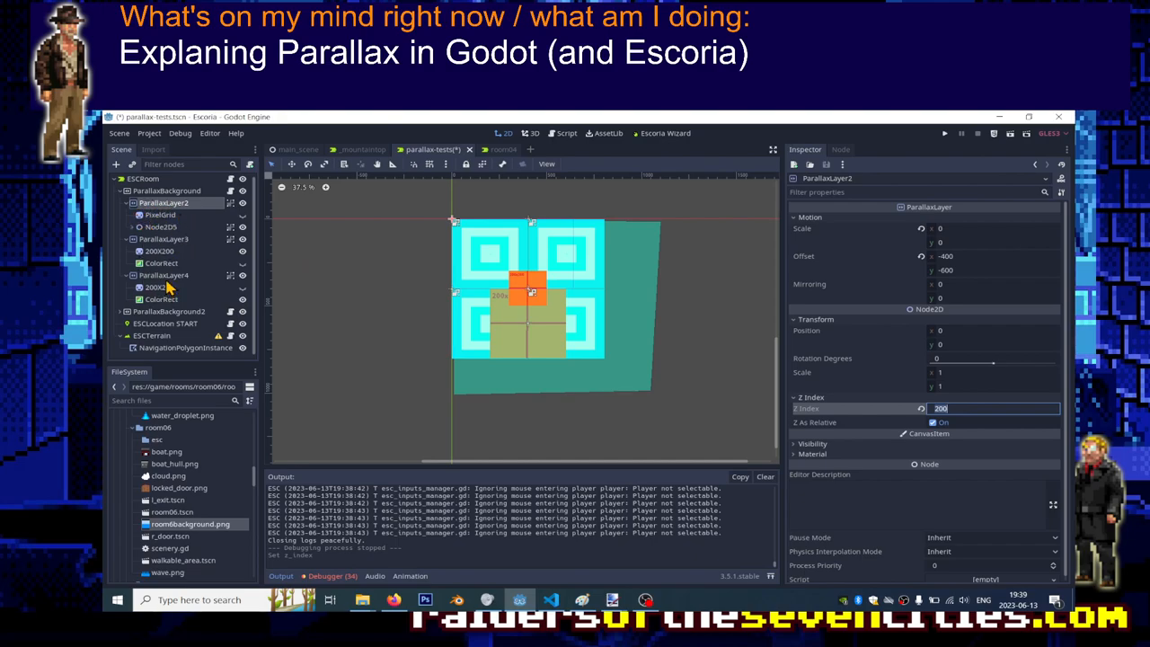
Step: Compare the parallax nodes' layer numbers and Z index values in the Inspector
click(166, 190)
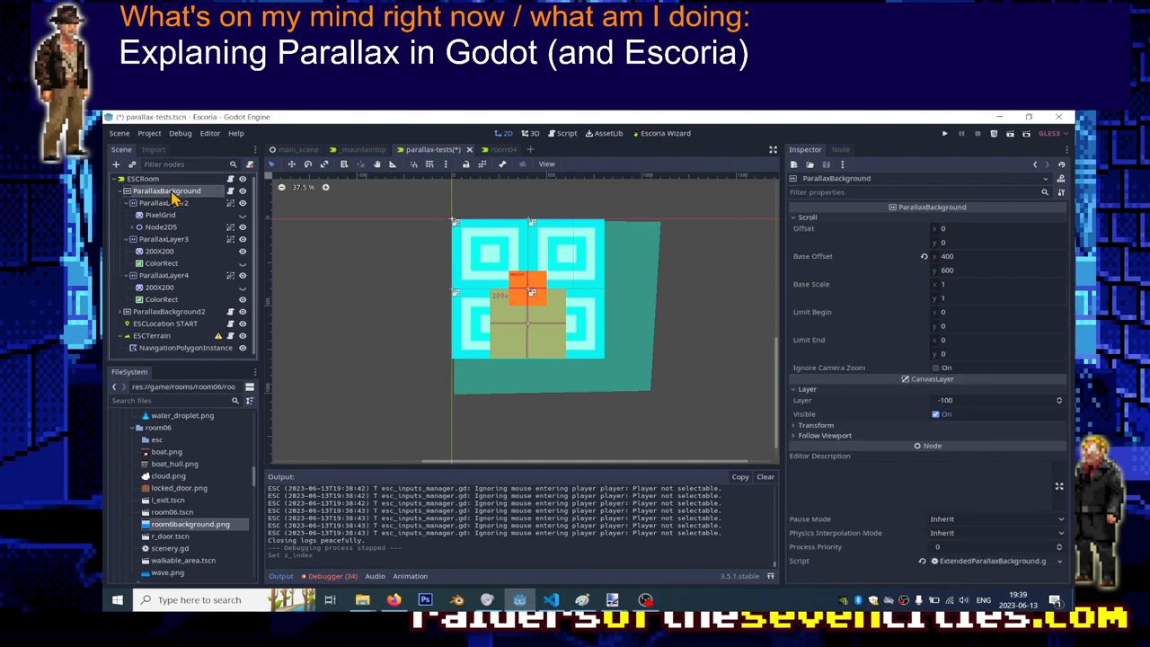
click(164, 201)
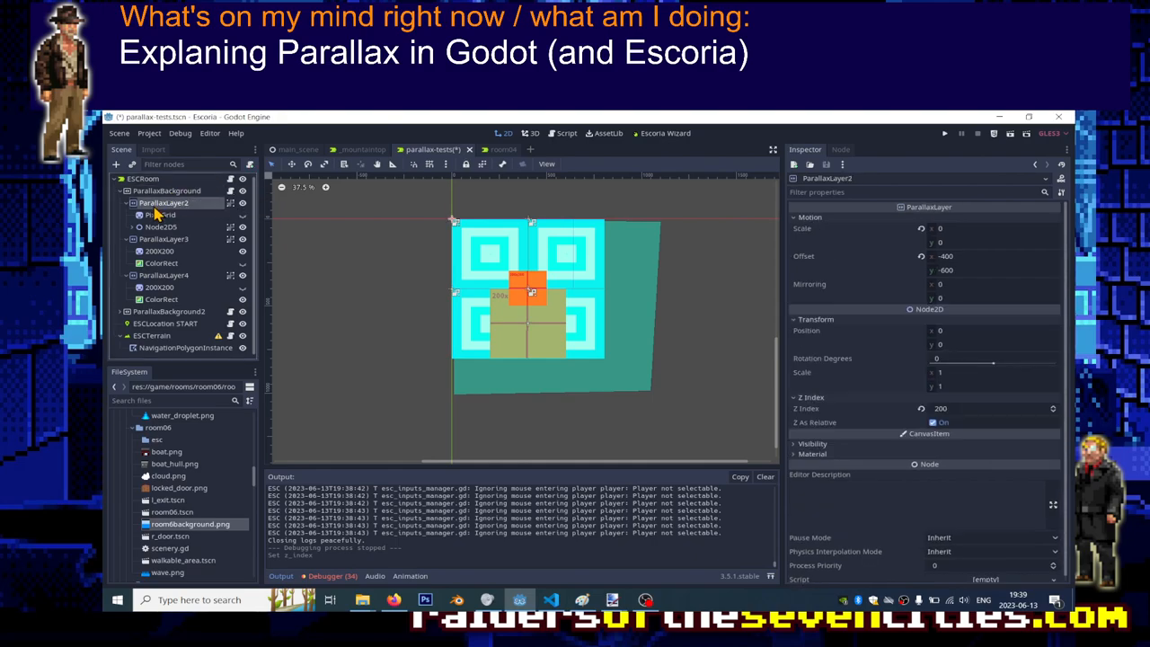
click(165, 240)
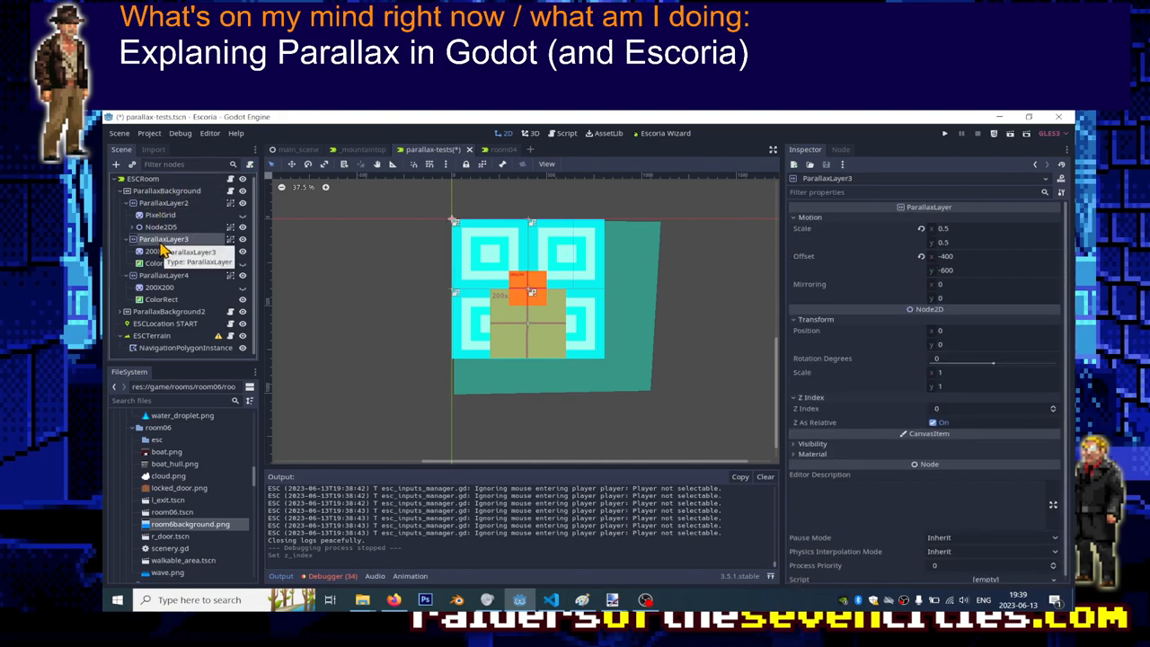
click(162, 204)
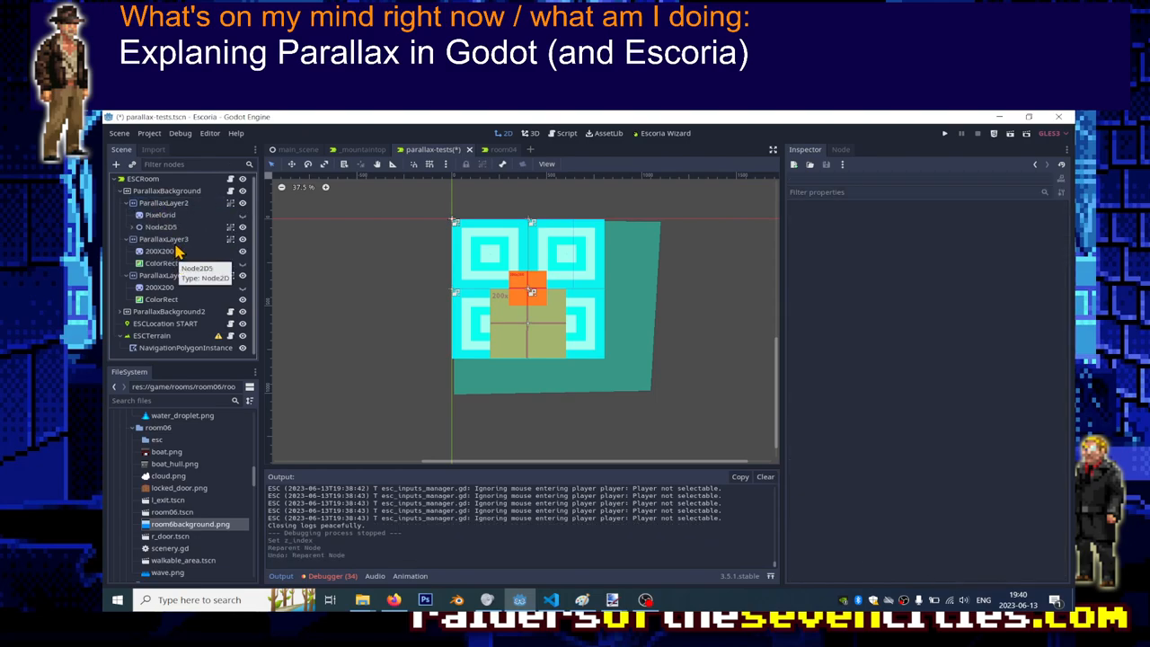
click(165, 237)
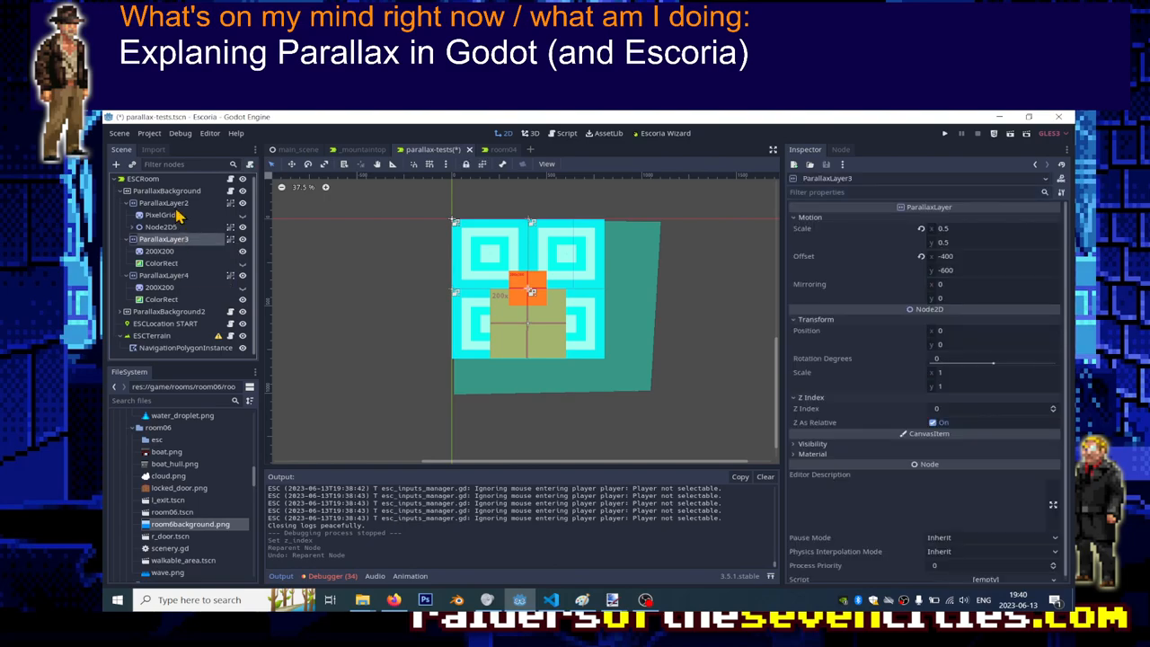
click(162, 203)
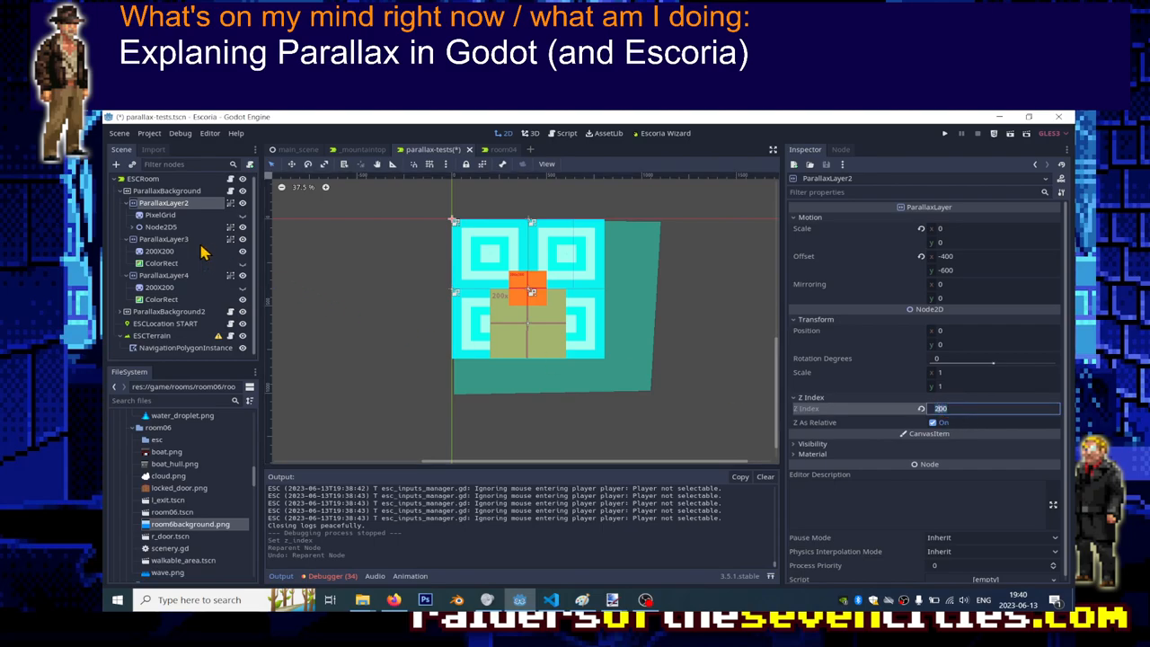
Step: Set ParallaxLayer3's Z Index to 100 and run the room again
click(164, 239)
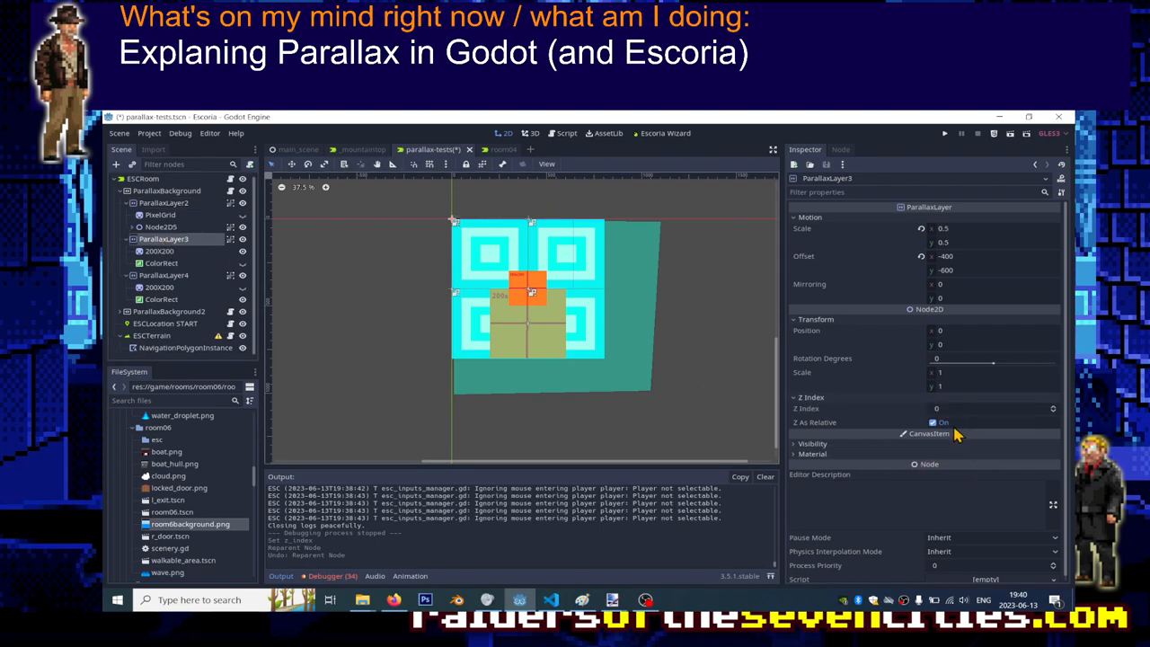
text(100)
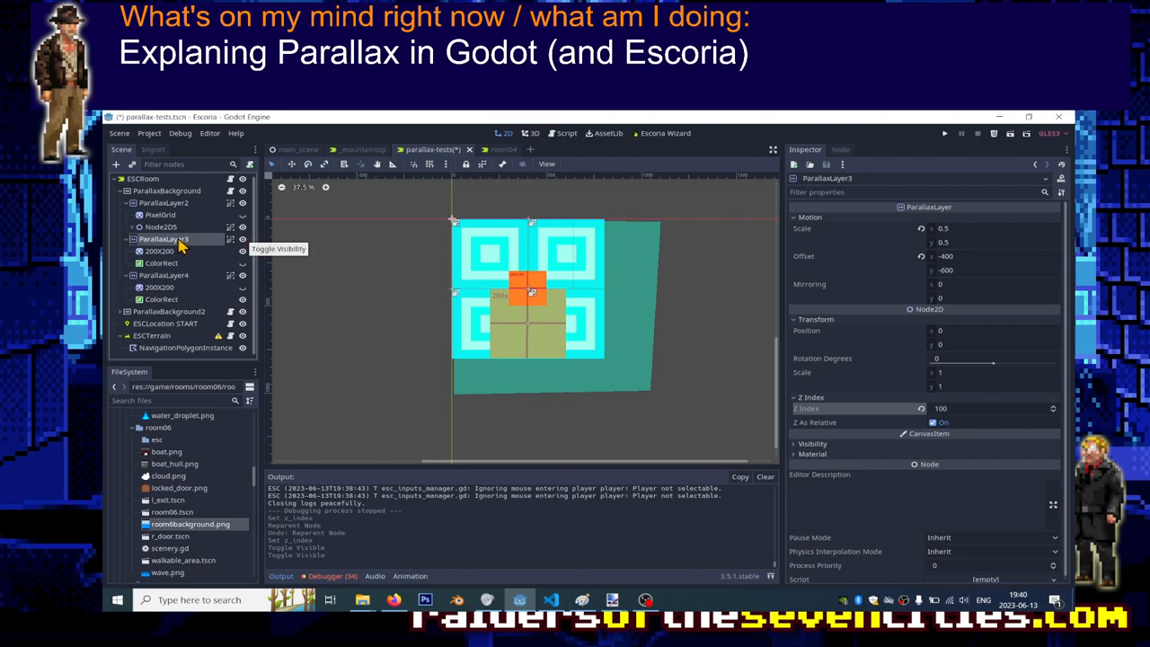
click(945, 133)
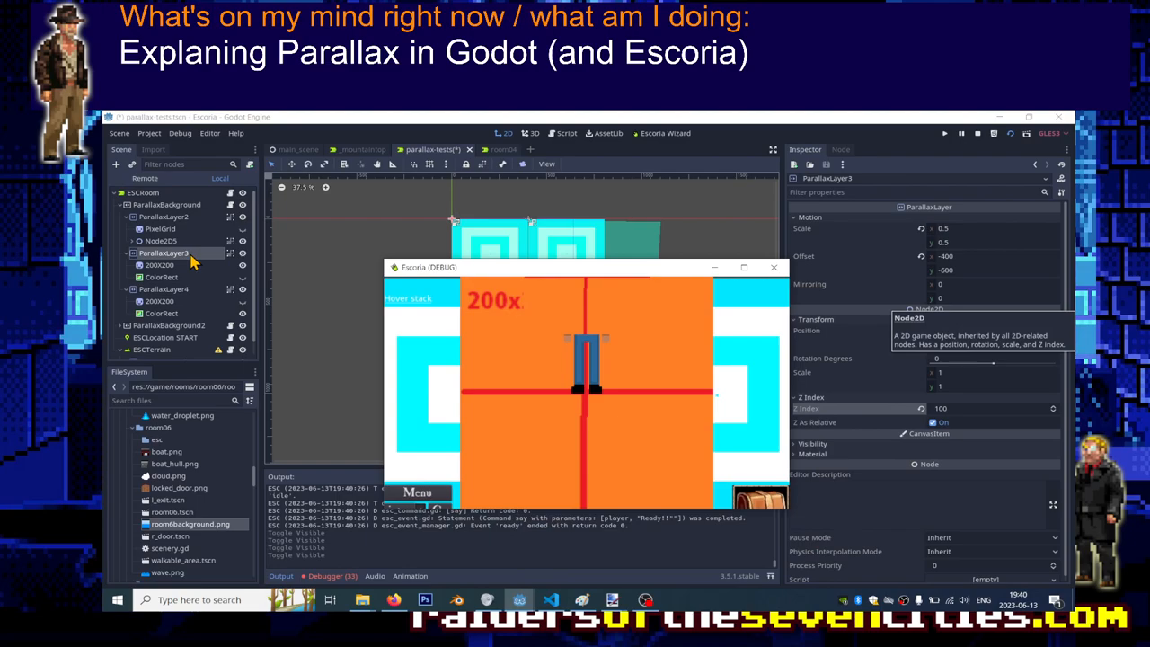
click(163, 215)
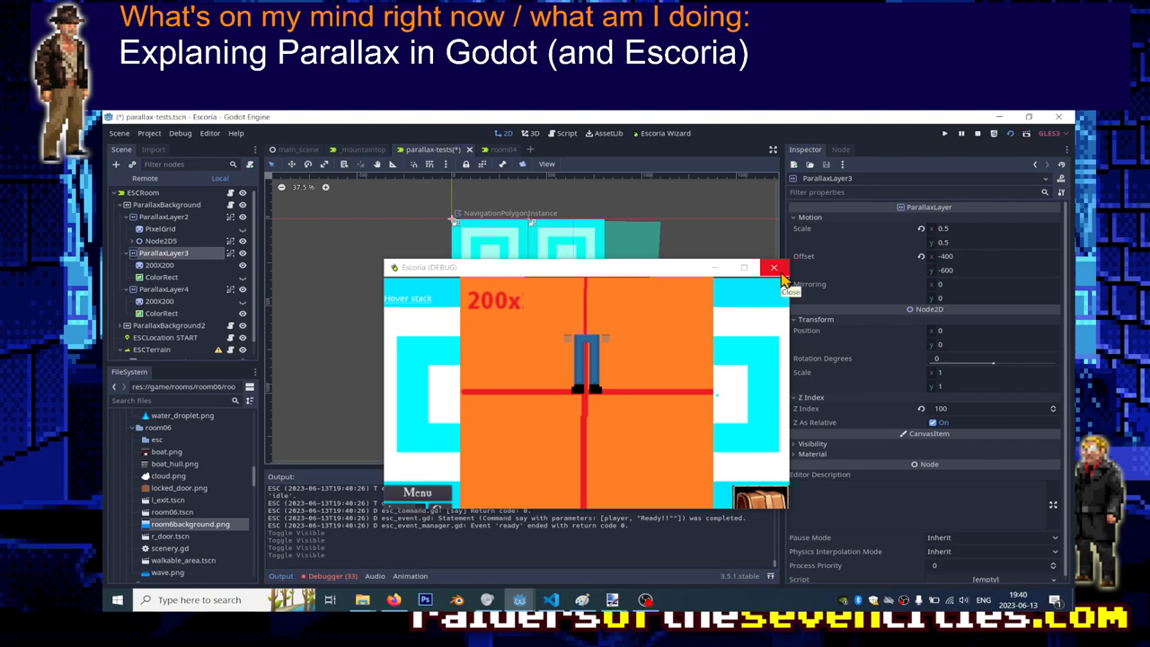
click(775, 268)
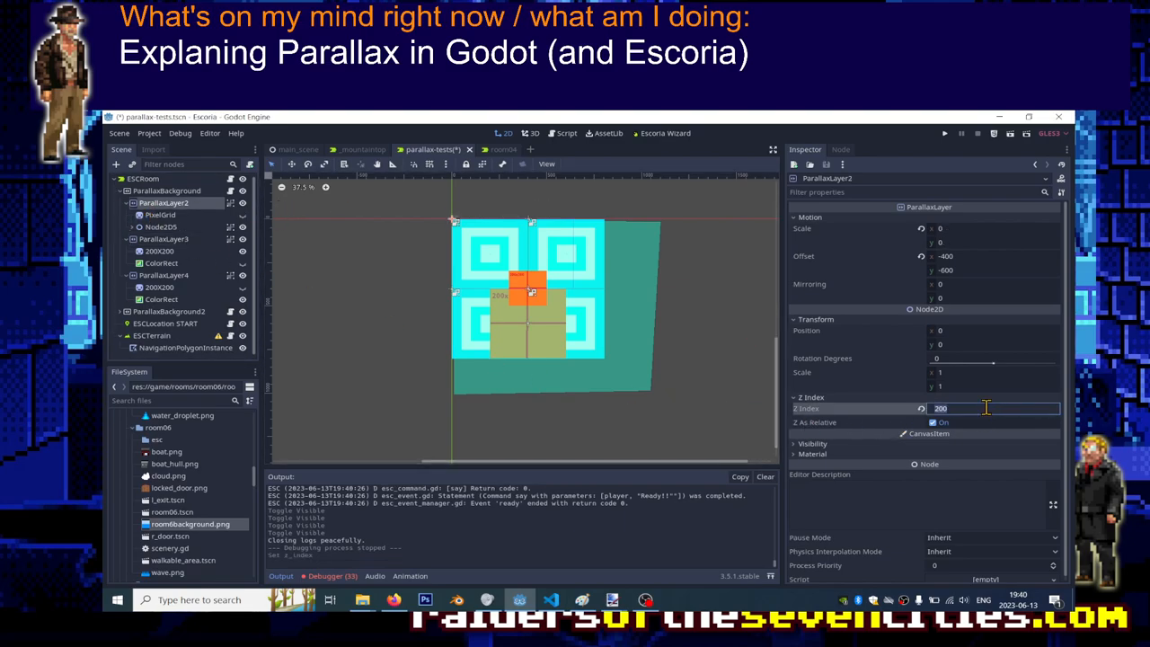
Step: Reset ParallaxLayer2's Z Index to 0 and check ParallaxLayer3, ParallaxLayer4 and ParallaxBackground2
text(0)
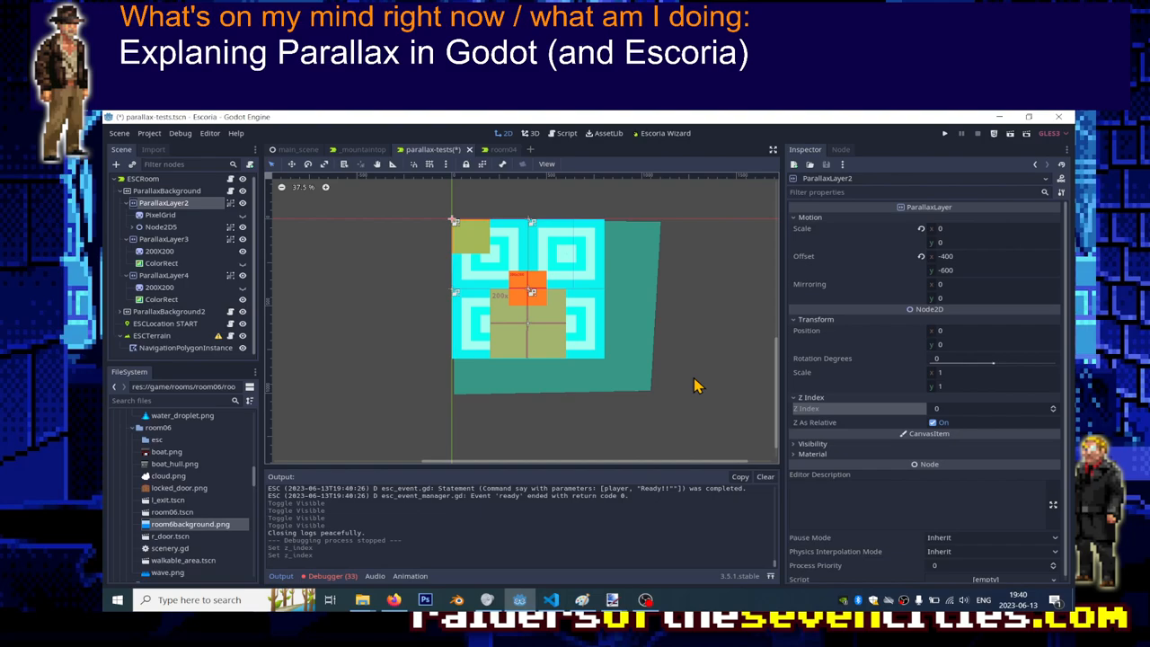
mouse_move(710, 388)
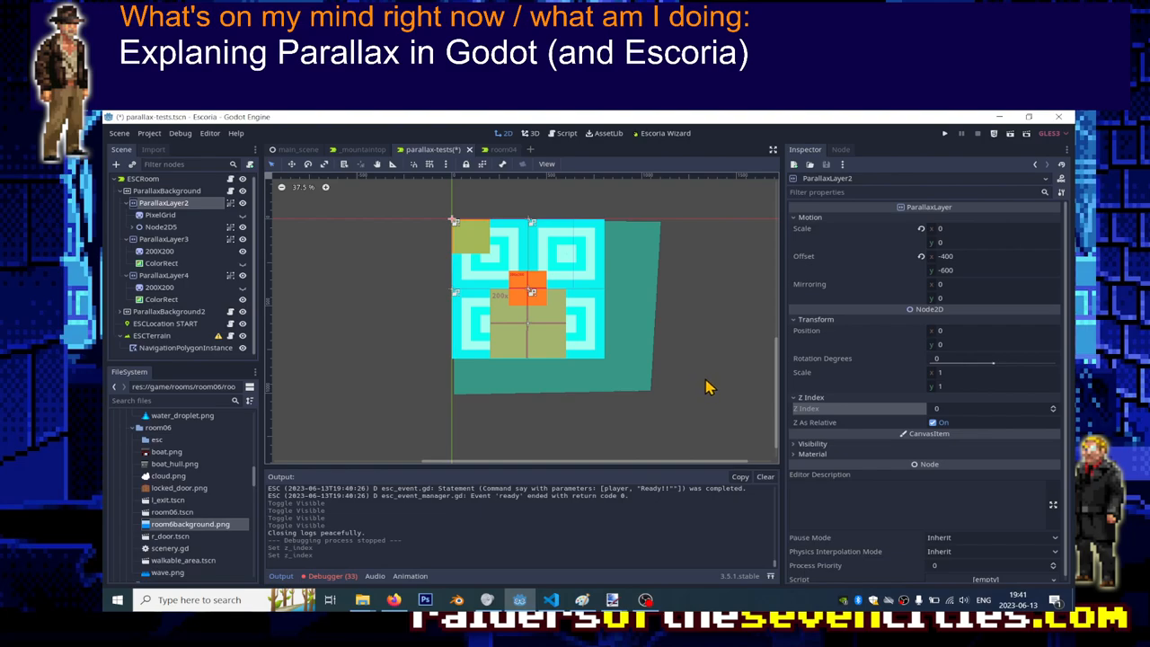
mouse_move(710, 387)
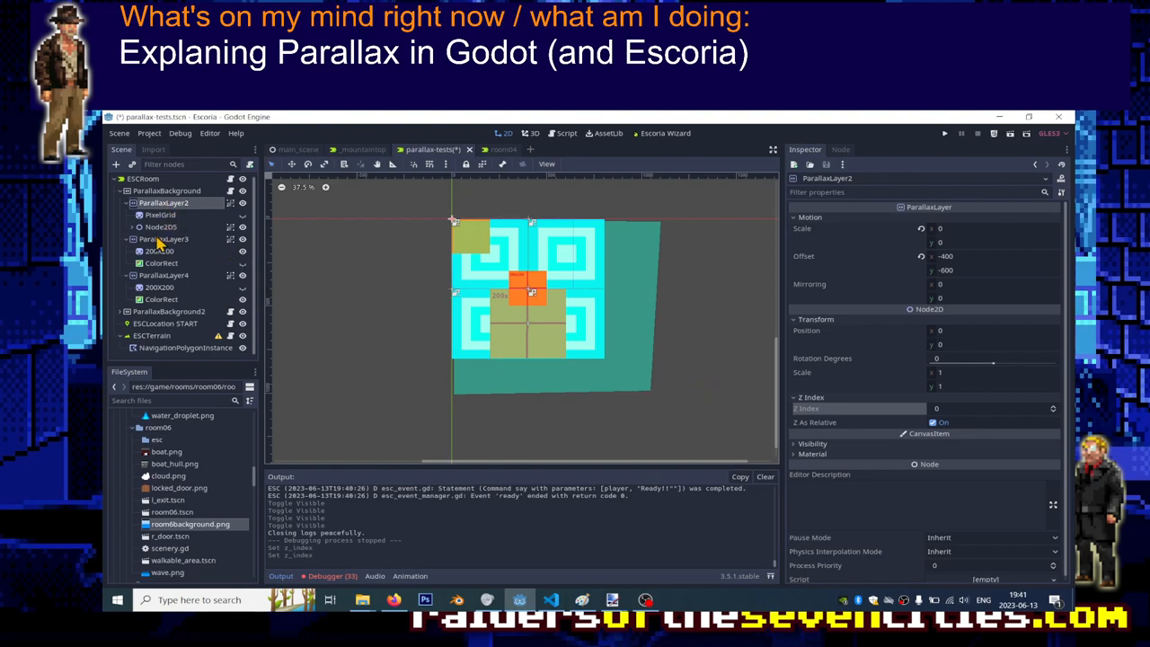
click(165, 239)
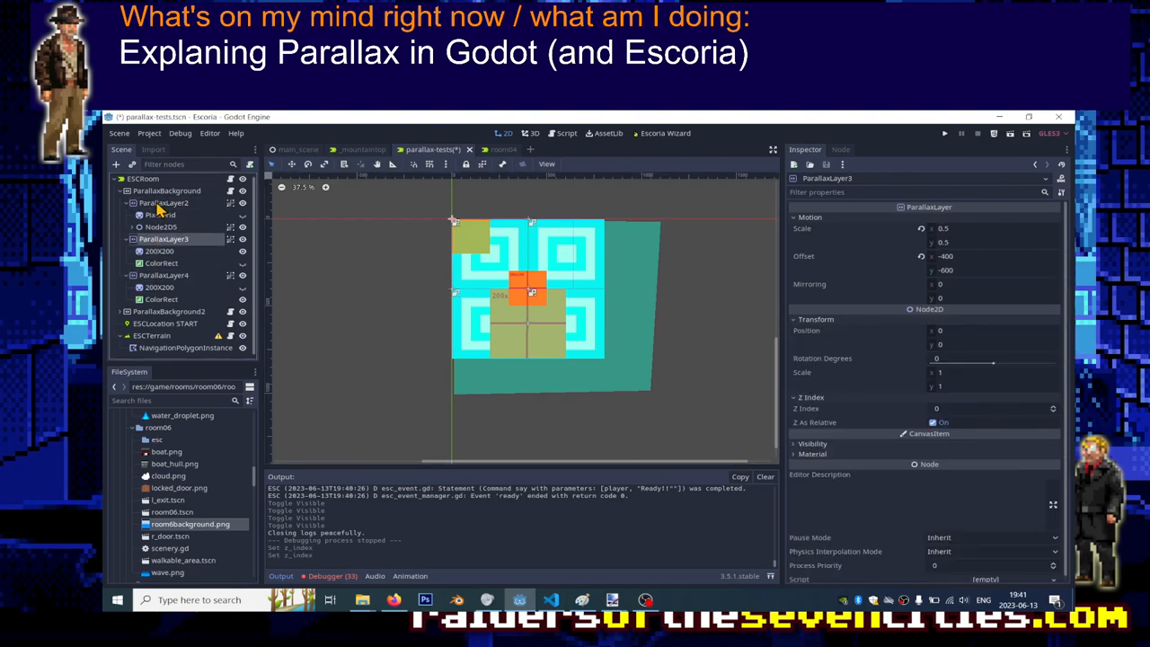
click(162, 275)
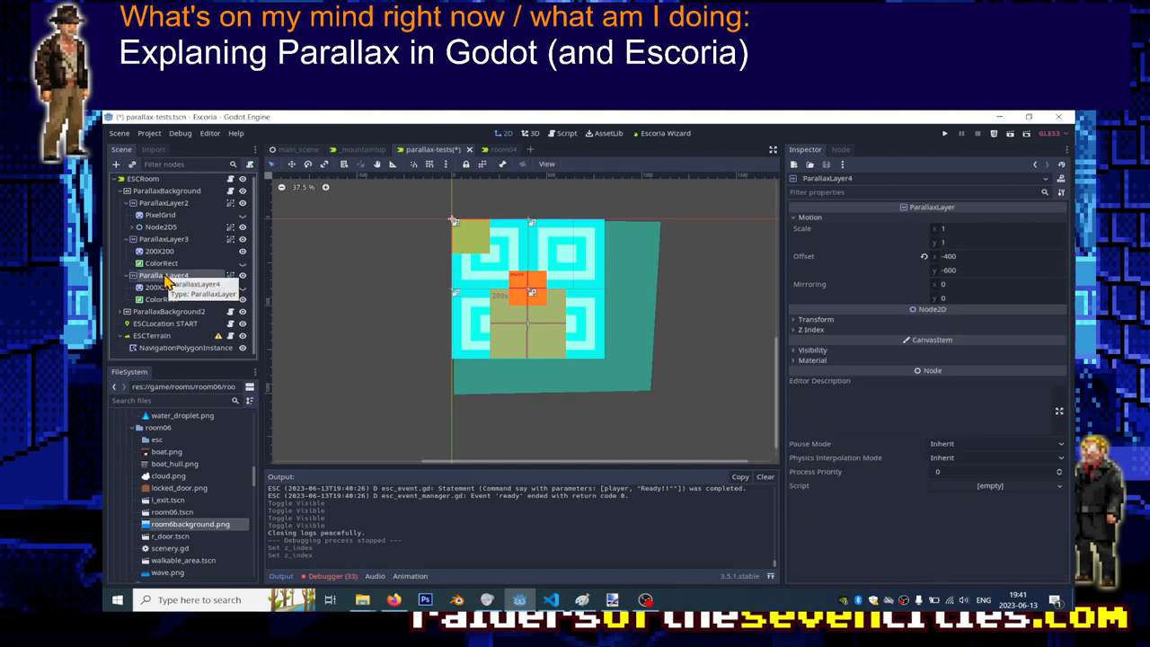
click(169, 311)
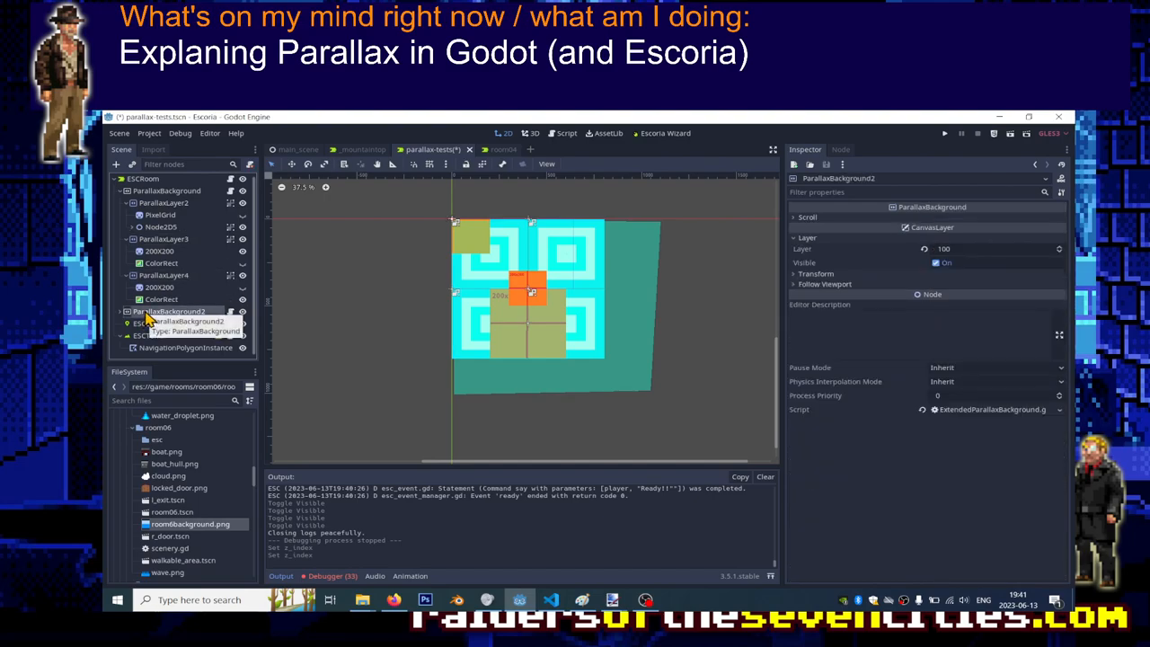
mouse_move(147, 323)
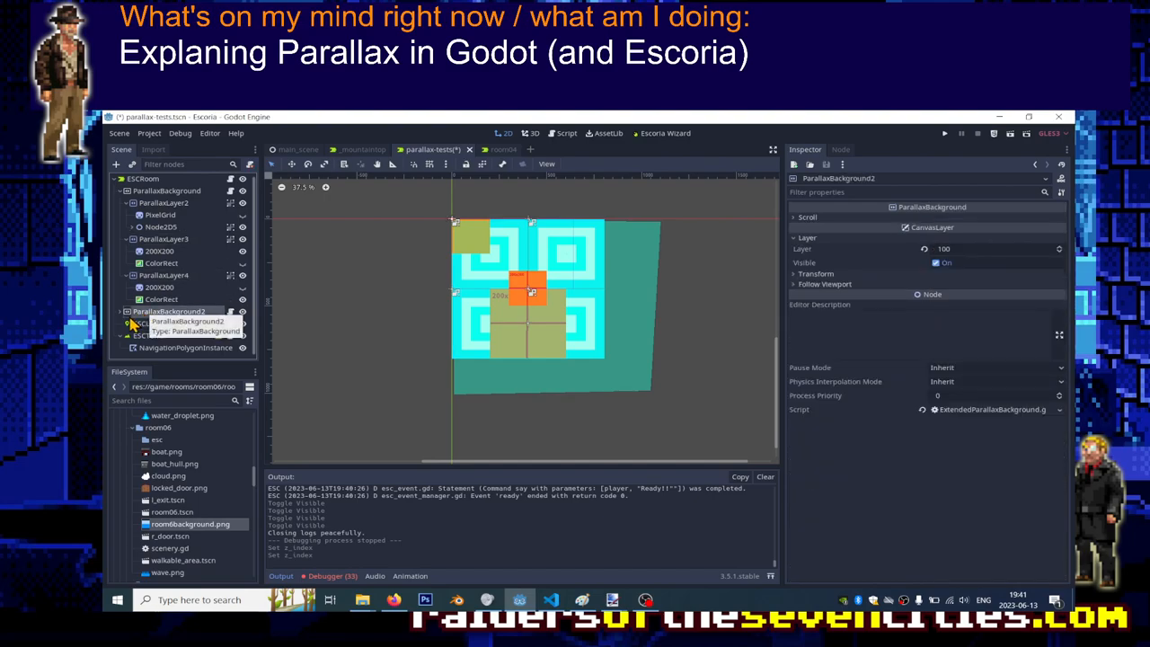